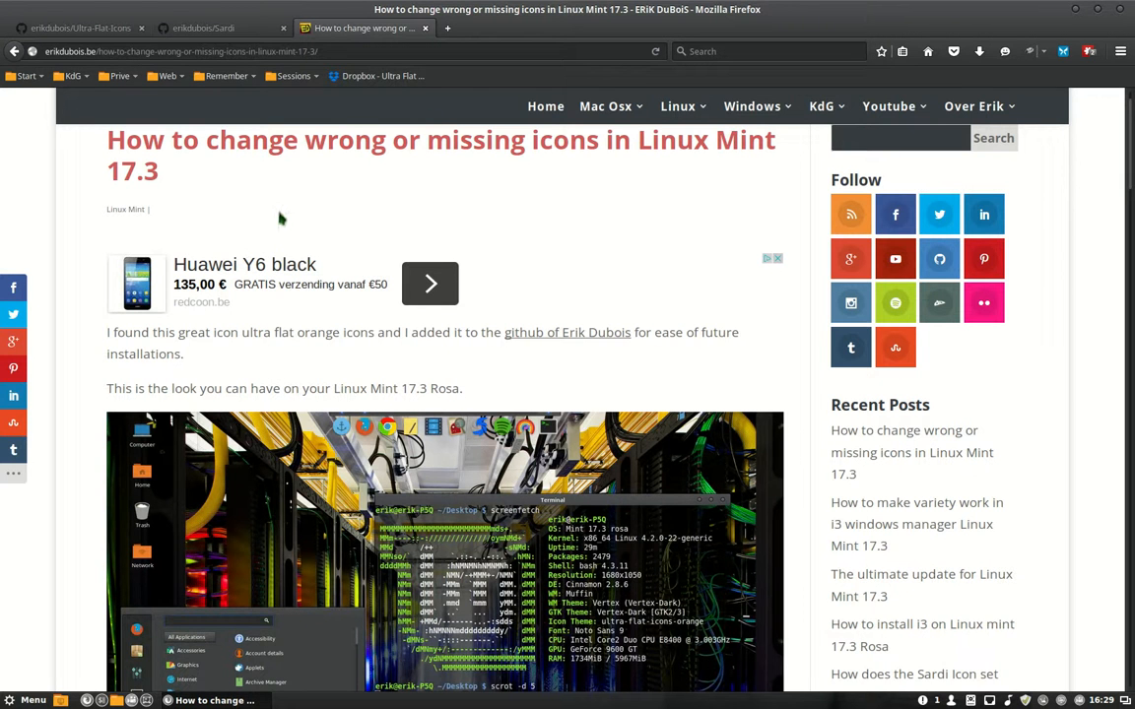
{"action": "mouse_move", "coordinate": [280, 217]}
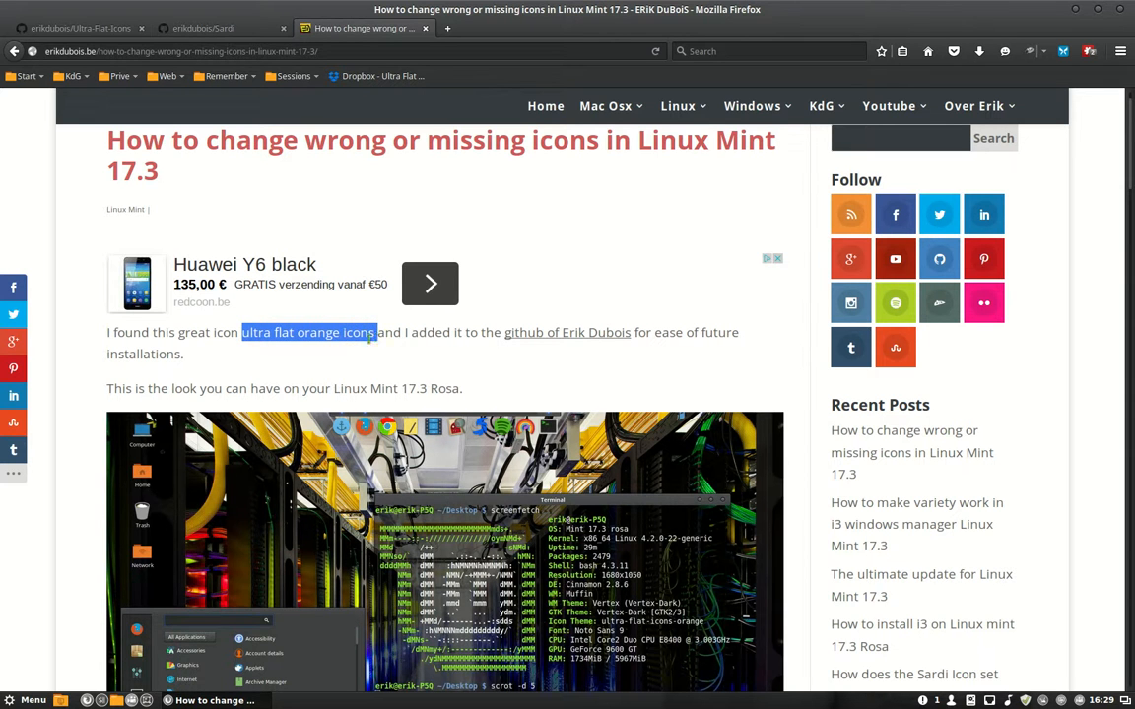
Read down the Ultra-Flat-Icons README and mark the find/sed folder-recolouring command.
{"action": "scroll", "scroll_direction": "down", "scroll_amount": 3}
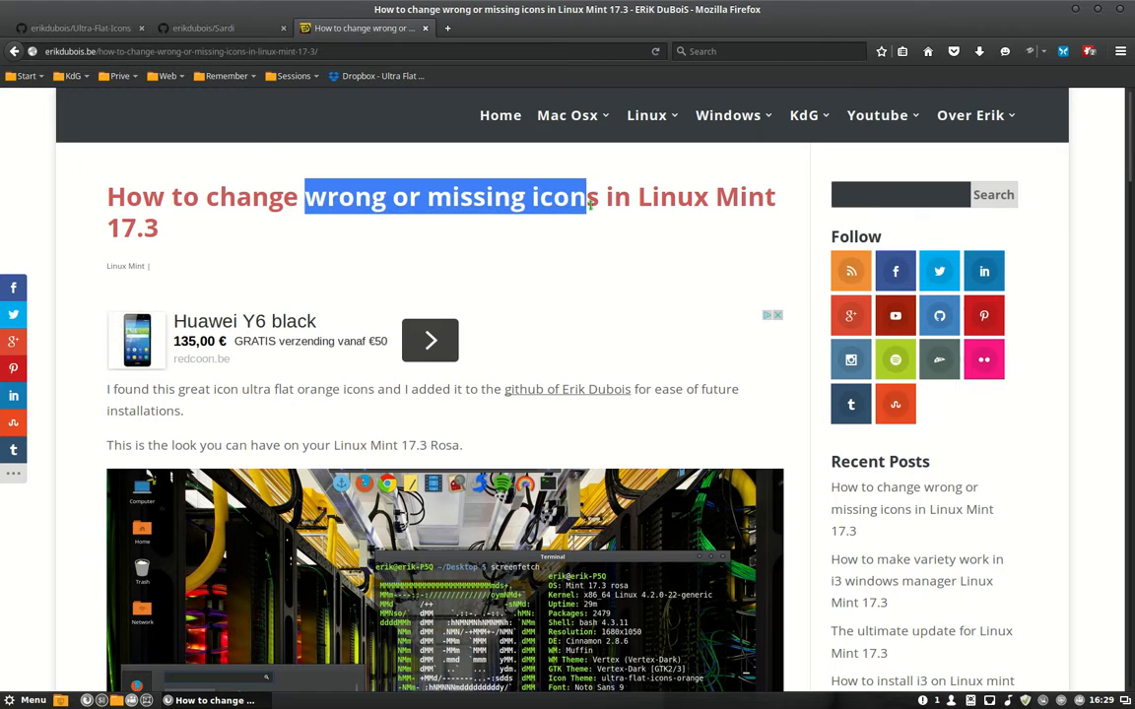
{"action": "scroll", "scroll_direction": "down", "scroll_amount": 3}
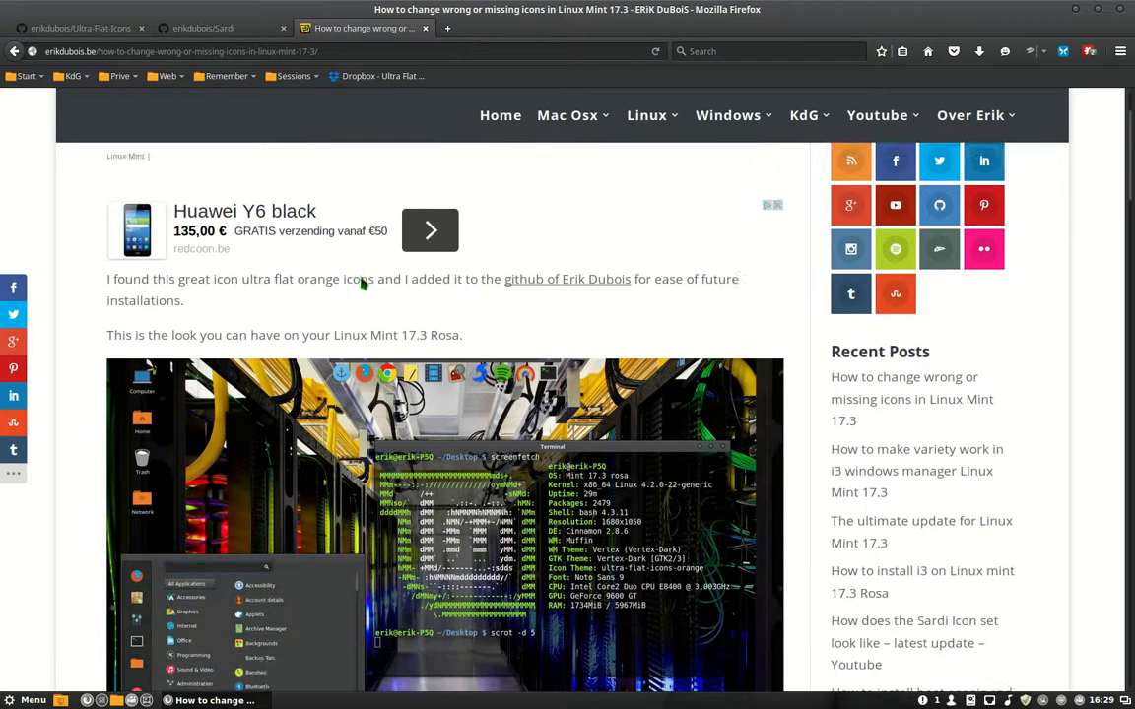
{"action": "scroll", "scroll_direction": "down", "scroll_amount": 3}
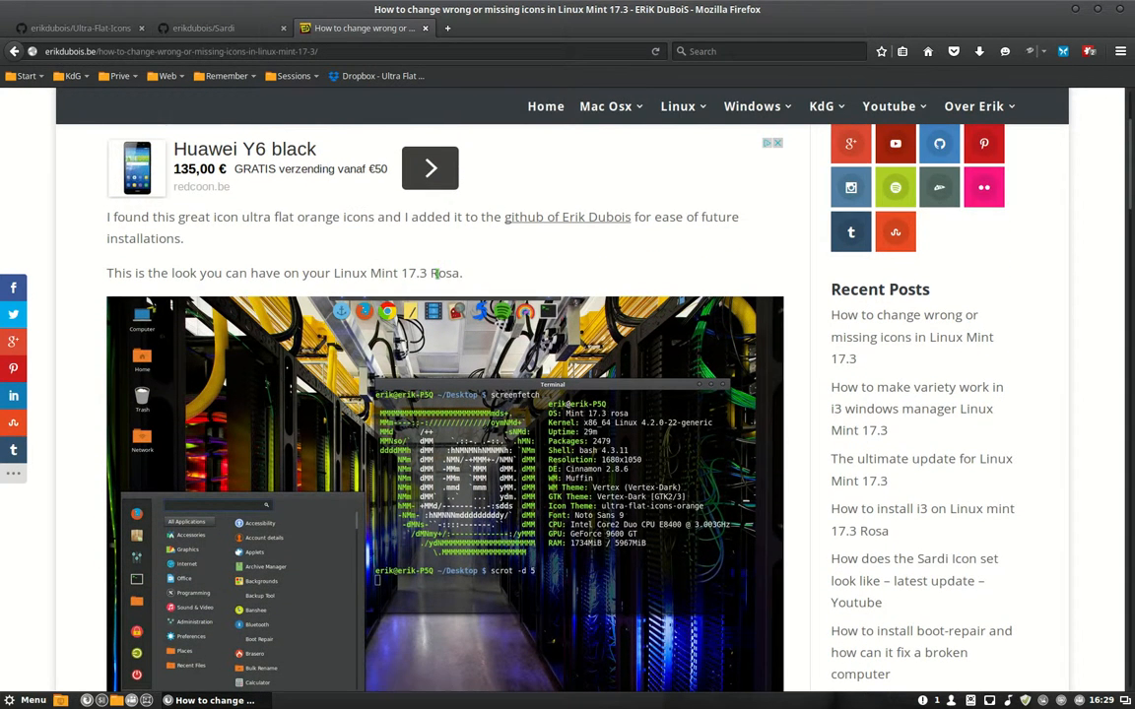
{"action": "scroll", "scroll_direction": "down", "scroll_amount": 3}
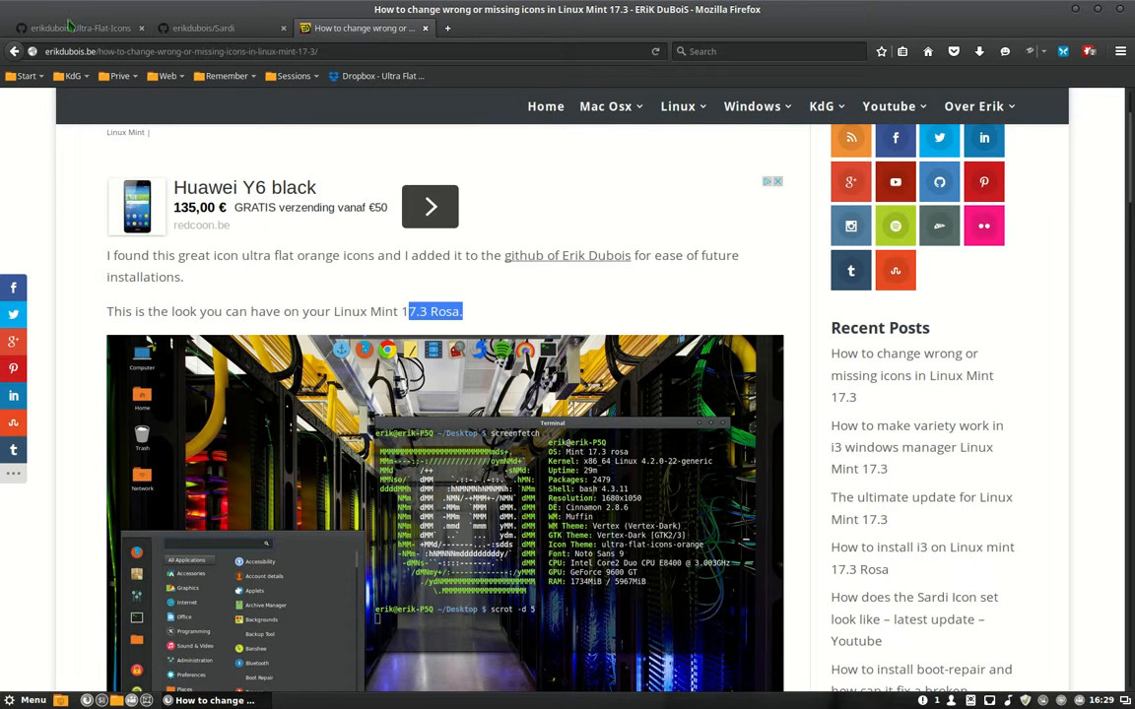
{"action": "left_click", "coordinate": [79, 28]}
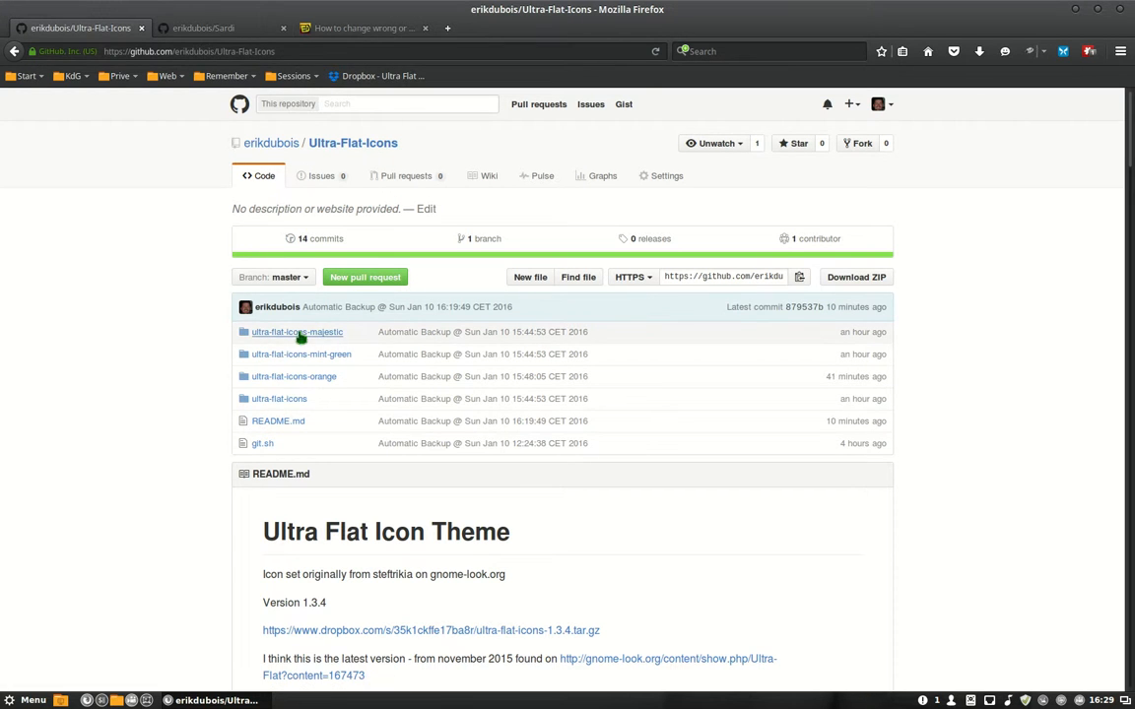
{"action": "scroll", "scroll_direction": "down", "scroll_amount": 3}
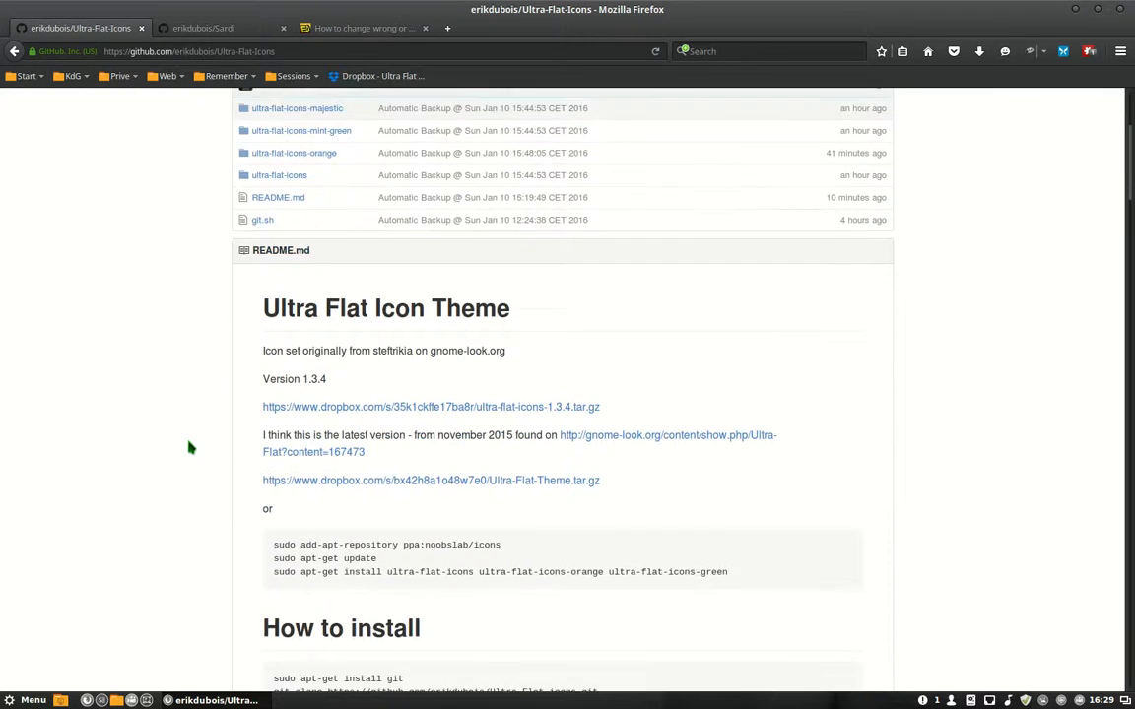
{"action": "scroll", "scroll_direction": "down", "scroll_amount": 3}
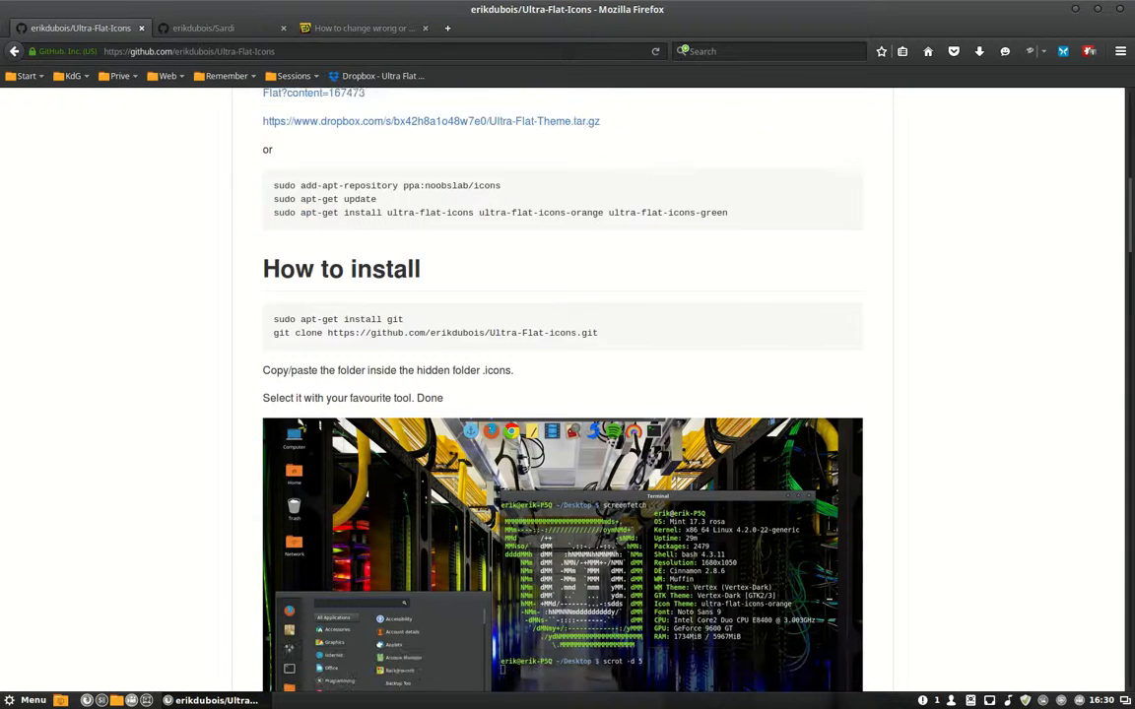
{"action": "scroll", "scroll_direction": "down", "scroll_amount": 3}
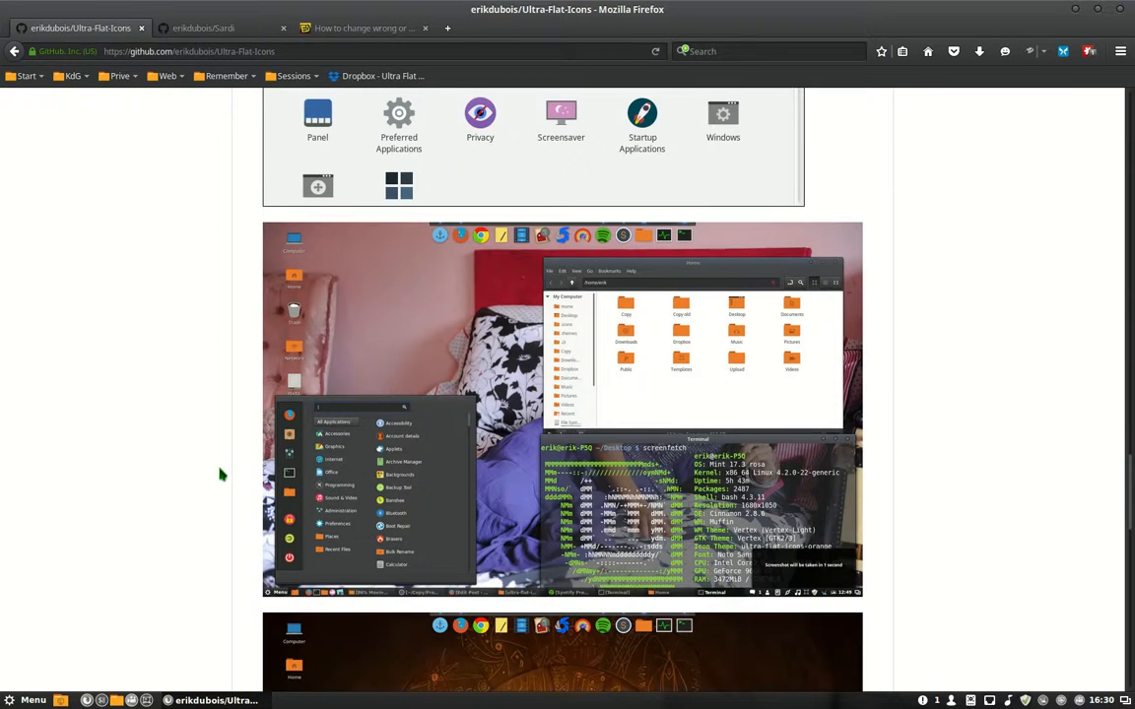
{"action": "scroll", "scroll_direction": "down", "scroll_amount": 3}
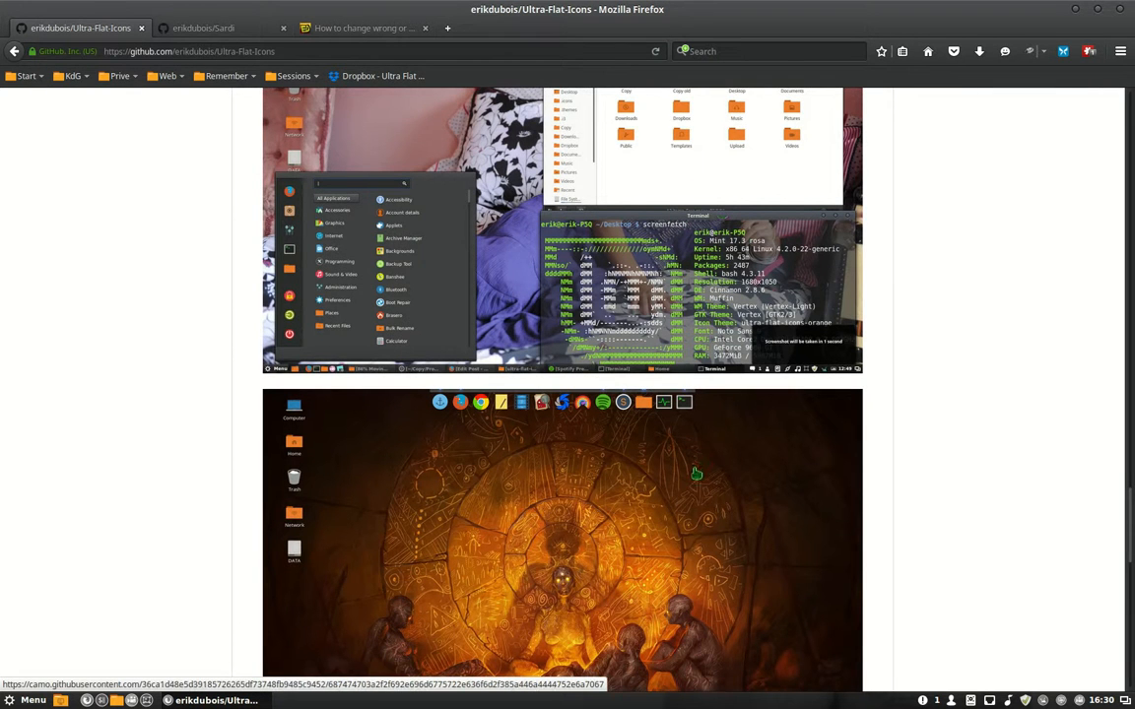
{"action": "scroll", "scroll_direction": "down", "scroll_amount": 3}
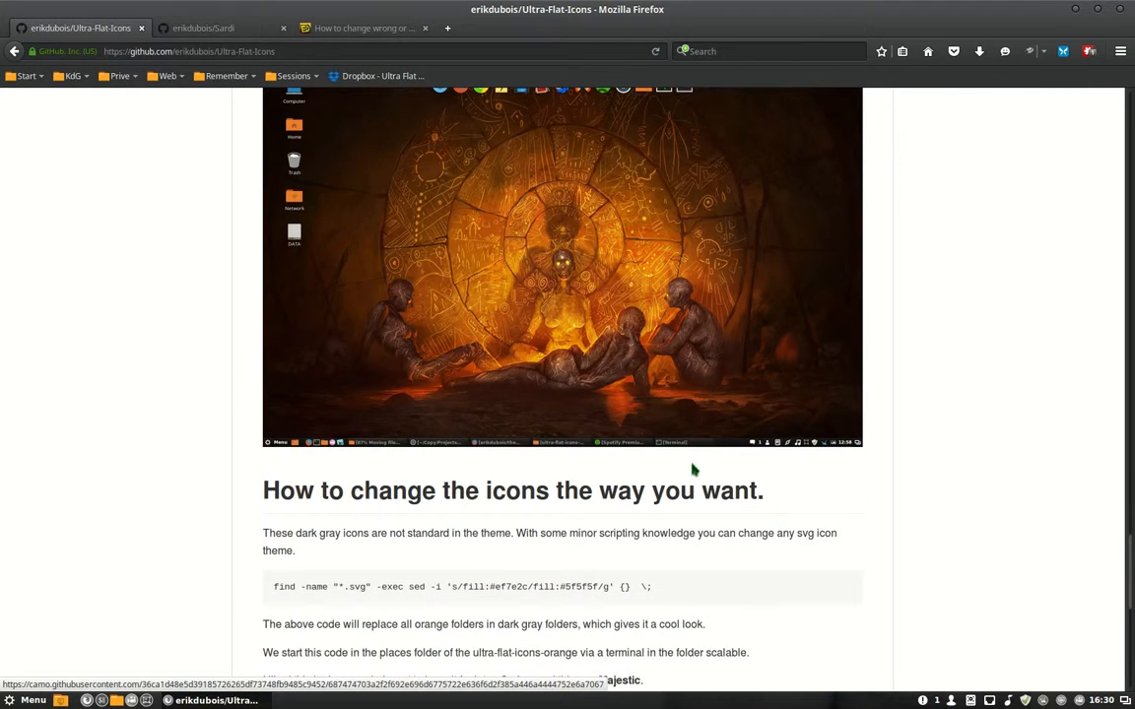
{"action": "scroll", "scroll_direction": "down", "scroll_amount": 3}
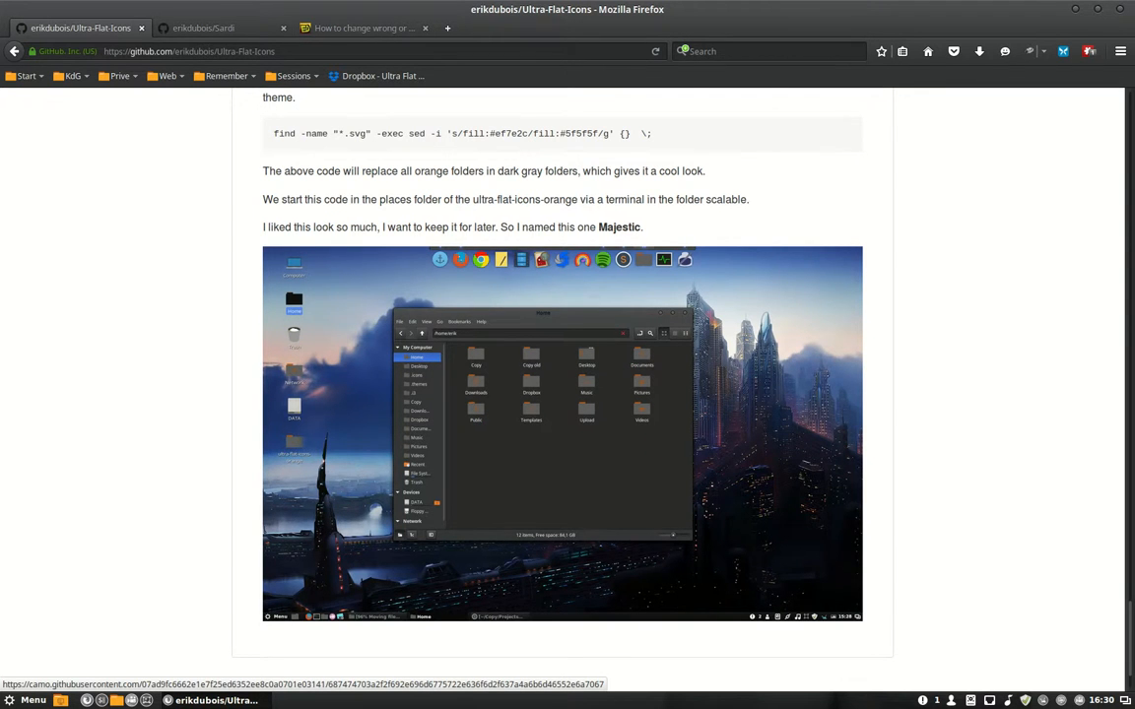
{"action": "scroll", "scroll_direction": "up", "scroll_amount": 3}
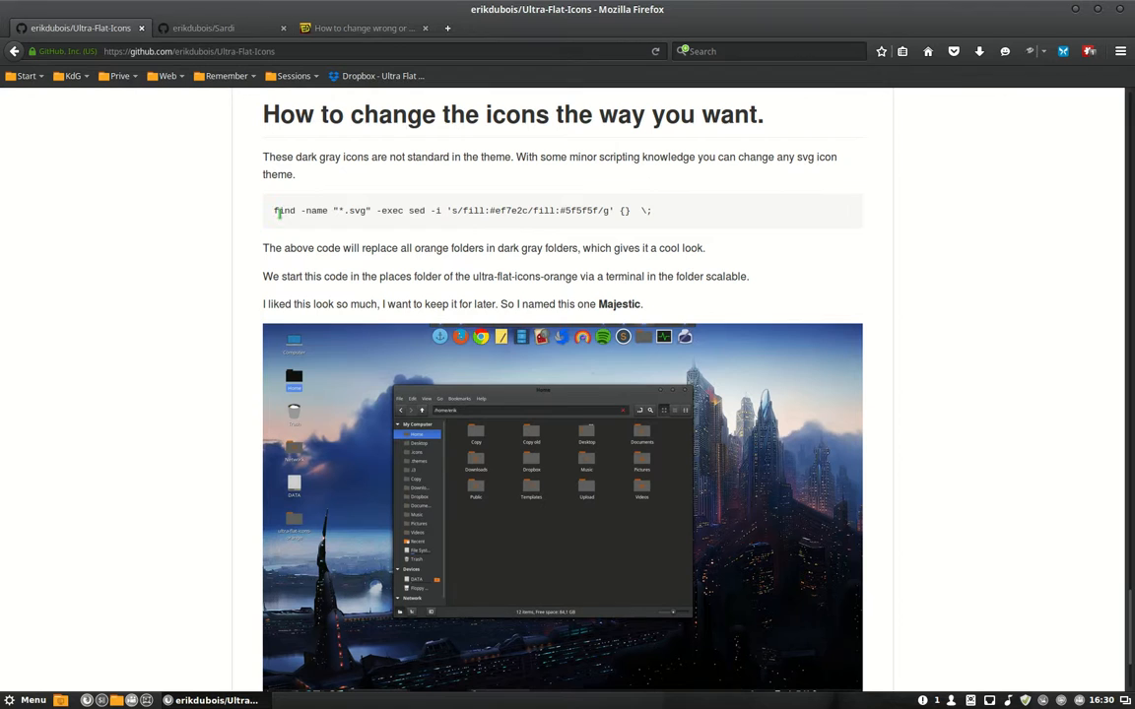
{"action": "left_click_drag", "start_coordinate": [275, 209], "coordinate": [556, 209]}
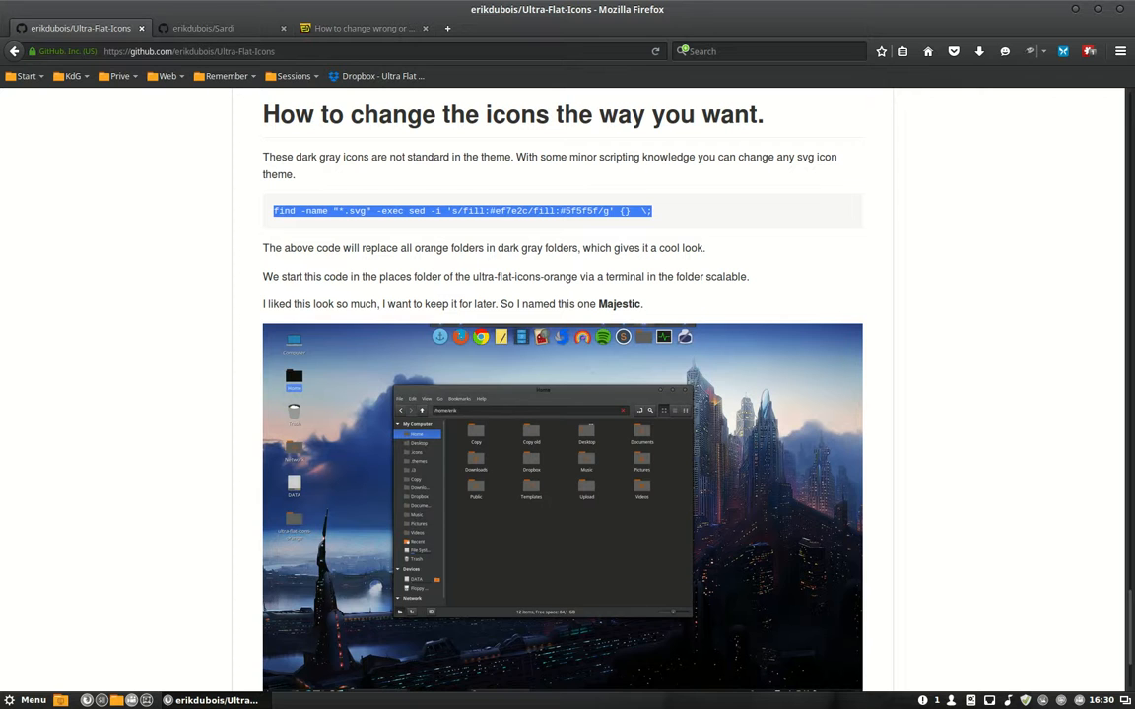
Continue reading the rest of the README below the recolouring command.
{"action": "scroll", "scroll_direction": "down", "scroll_amount": 3}
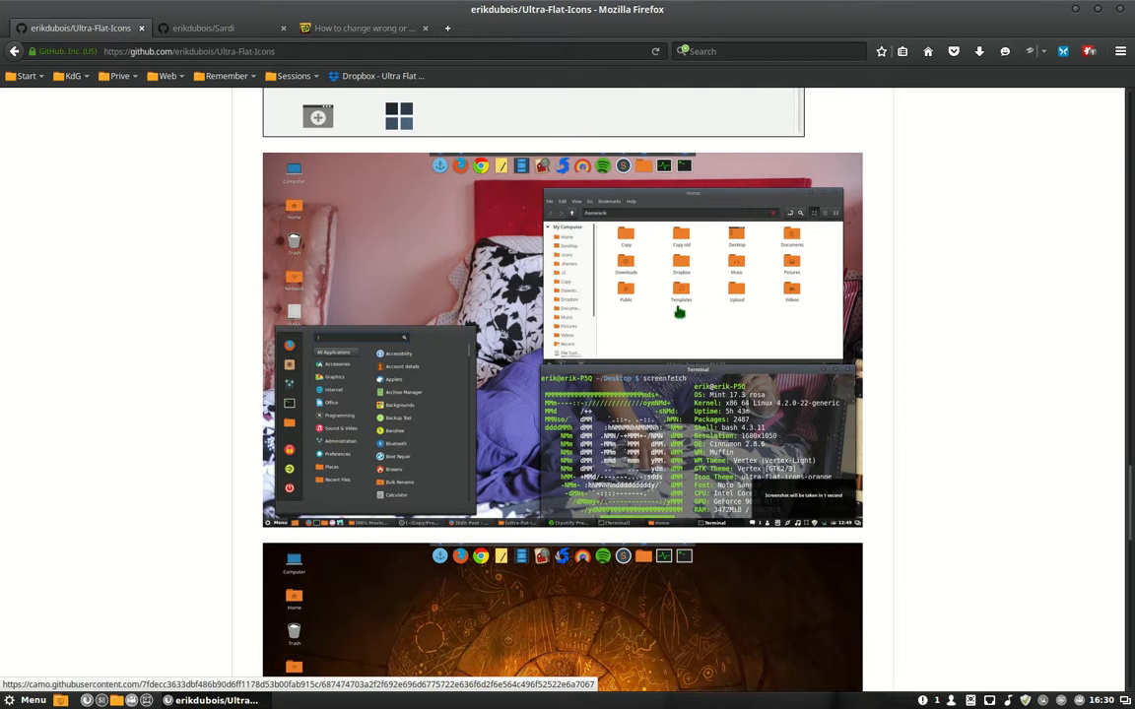
{"action": "scroll", "scroll_direction": "down", "scroll_amount": 3}
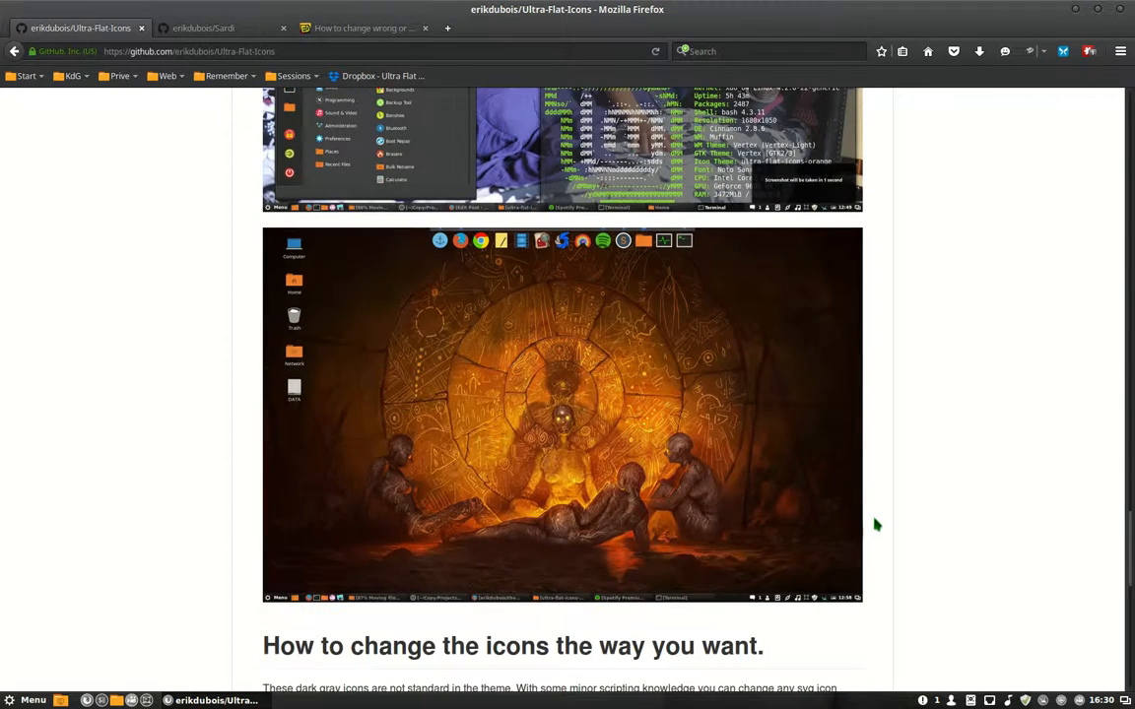
{"action": "scroll", "scroll_direction": "down", "scroll_amount": 3}
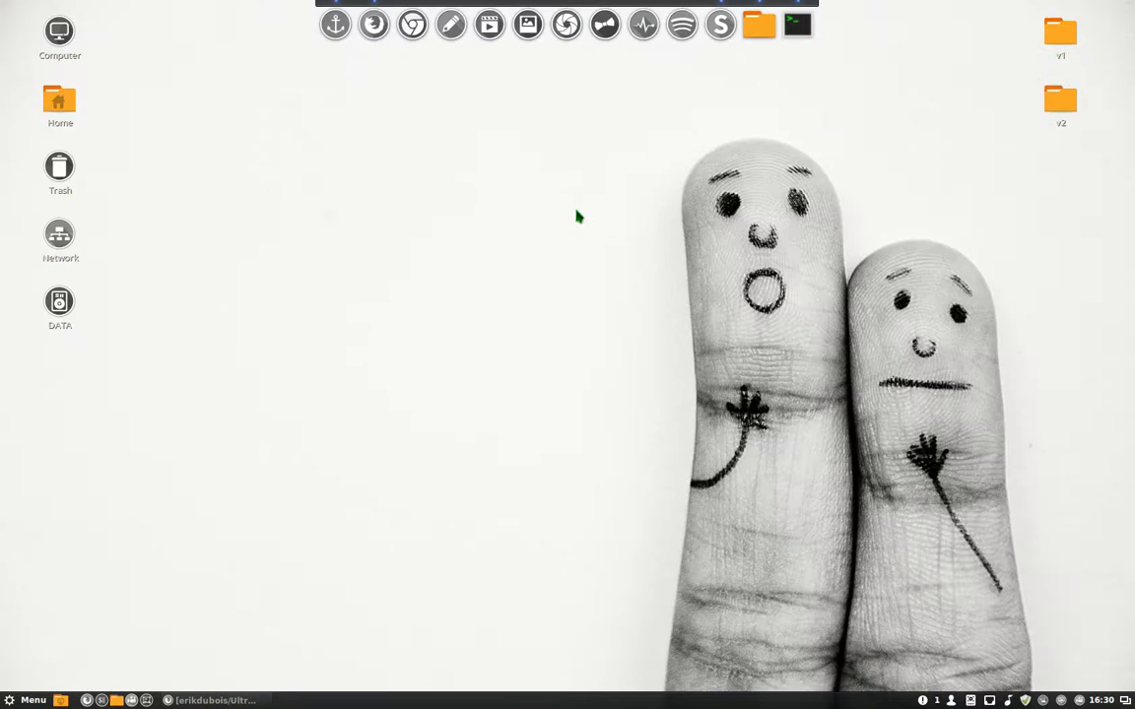
Extract the downloaded Ultra-Flat-Icons-master zip into Downloads using Extract Here.
{"action": "left_click", "coordinate": [59, 102]}
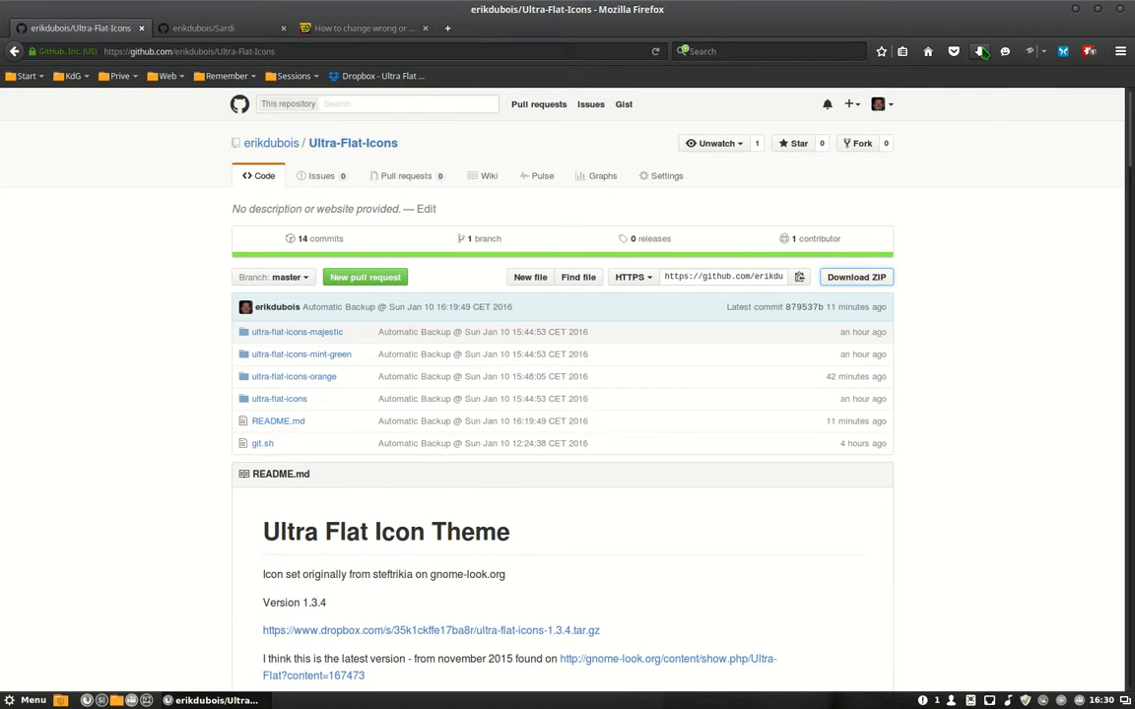
{"action": "left_click", "coordinate": [855, 276]}
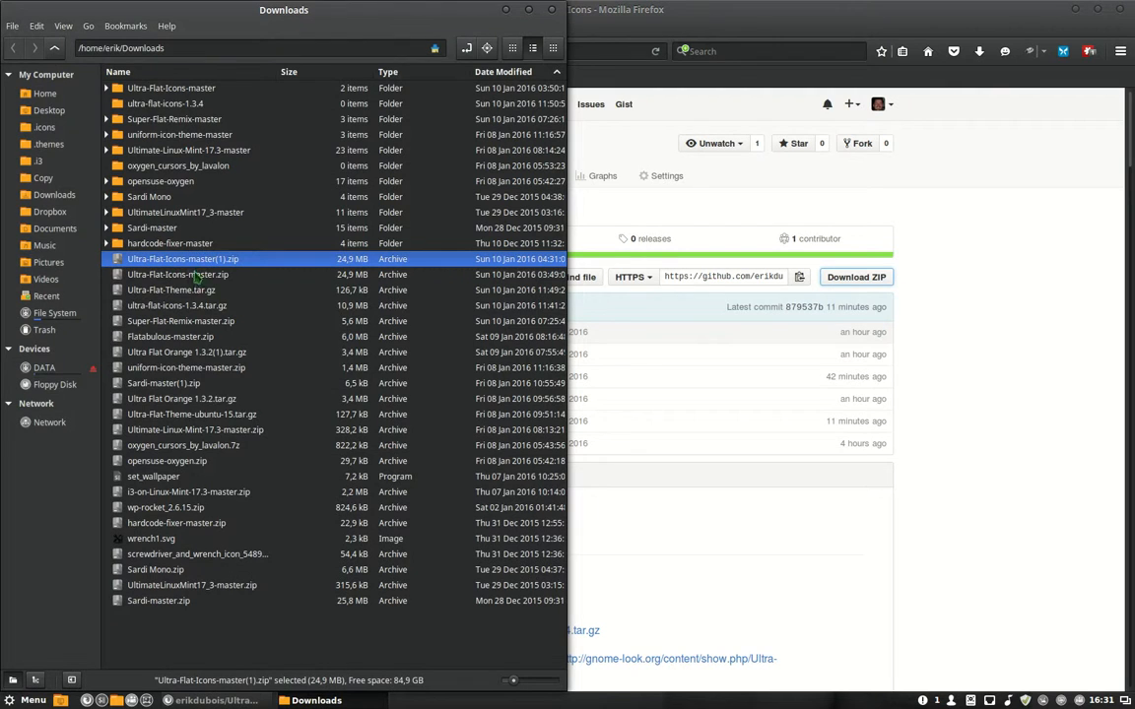
{"action": "right_click", "coordinate": [181, 258]}
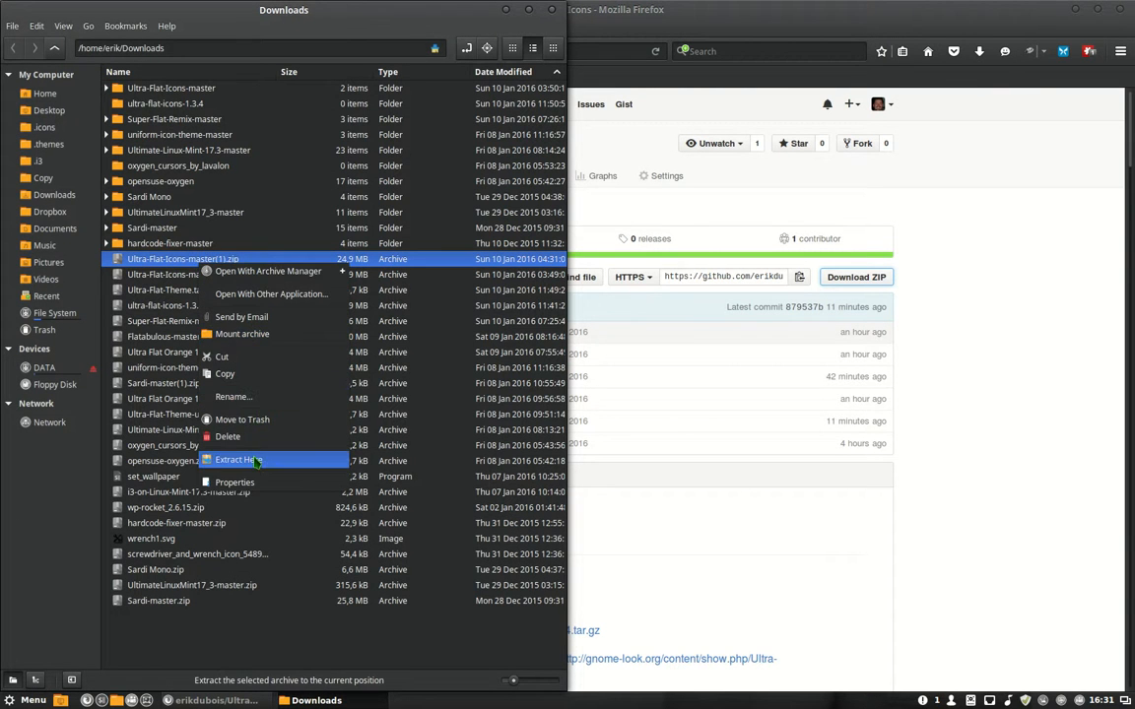
{"action": "left_click", "coordinate": [238, 461]}
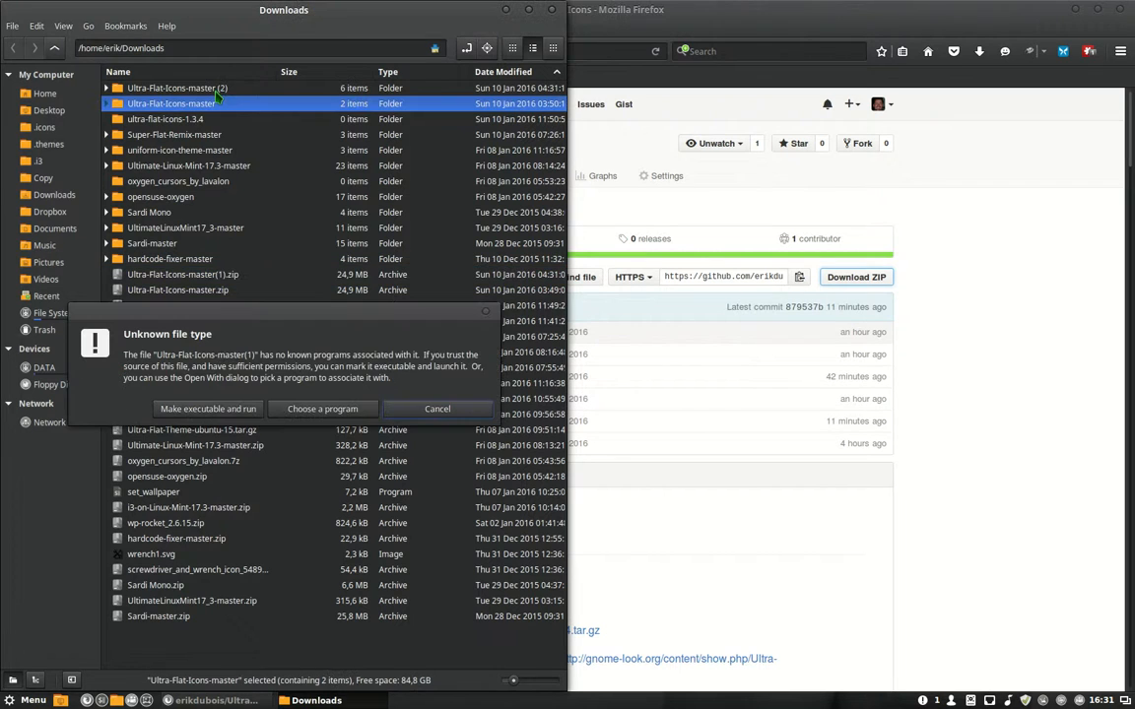
Open the extracted Ultra-Flat-Icons-master folder and dismiss the unknown file type warning.
{"action": "double_click", "coordinate": [178, 102]}
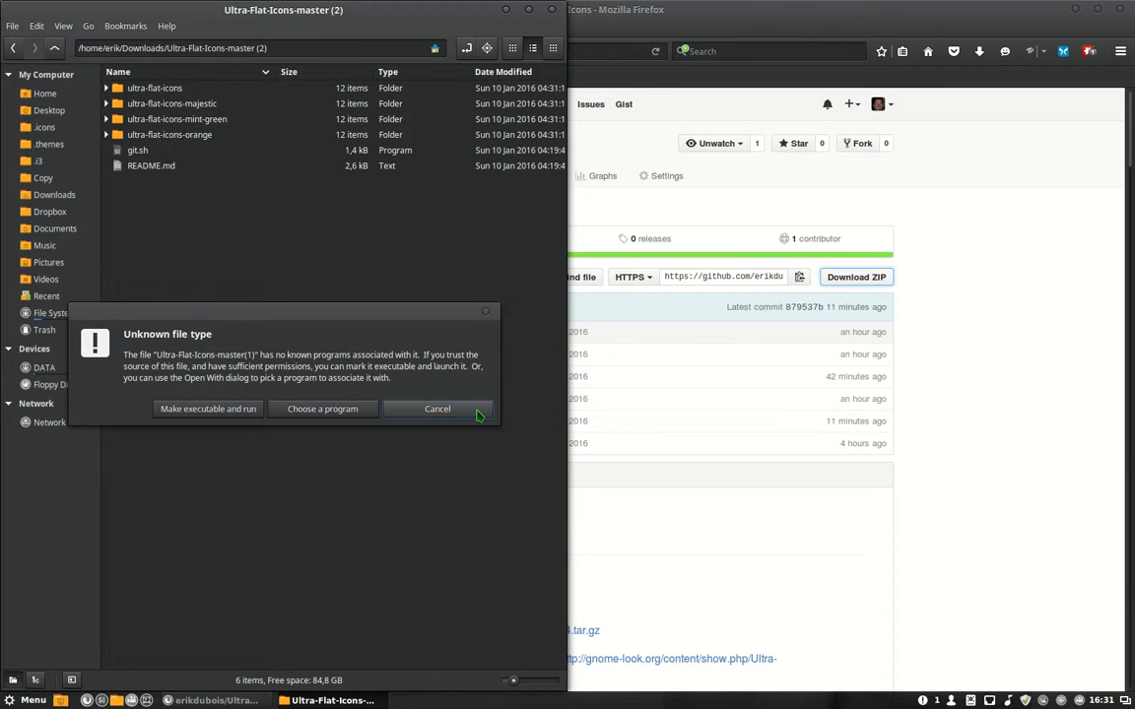
{"action": "left_click", "coordinate": [437, 408]}
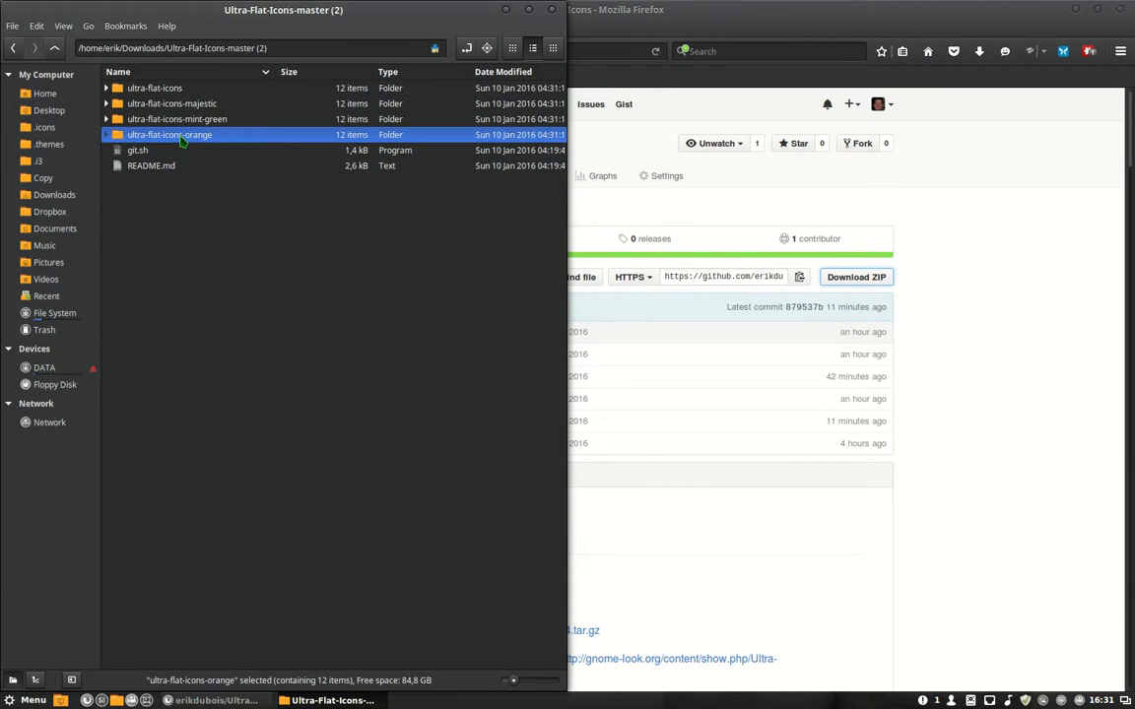
Copy the four ultra-flat-icons variant folders into the hidden ~/.icons folder.
{"action": "right_click", "coordinate": [169, 134]}
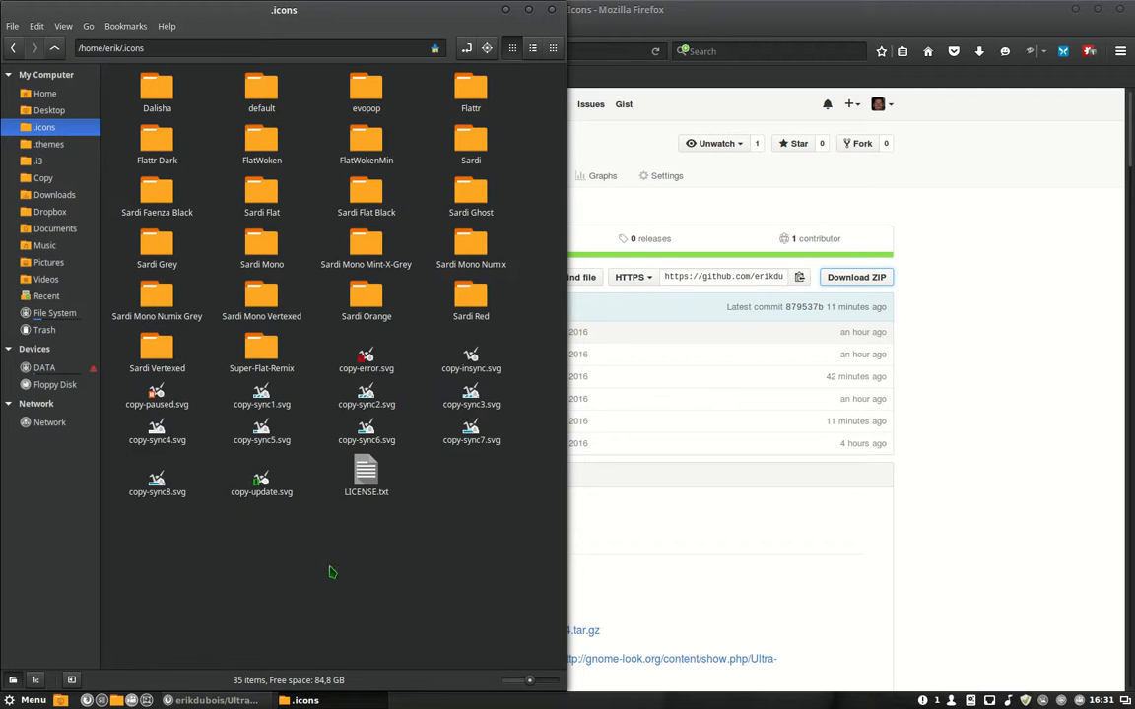
{"action": "right_click", "coordinate": [331, 572]}
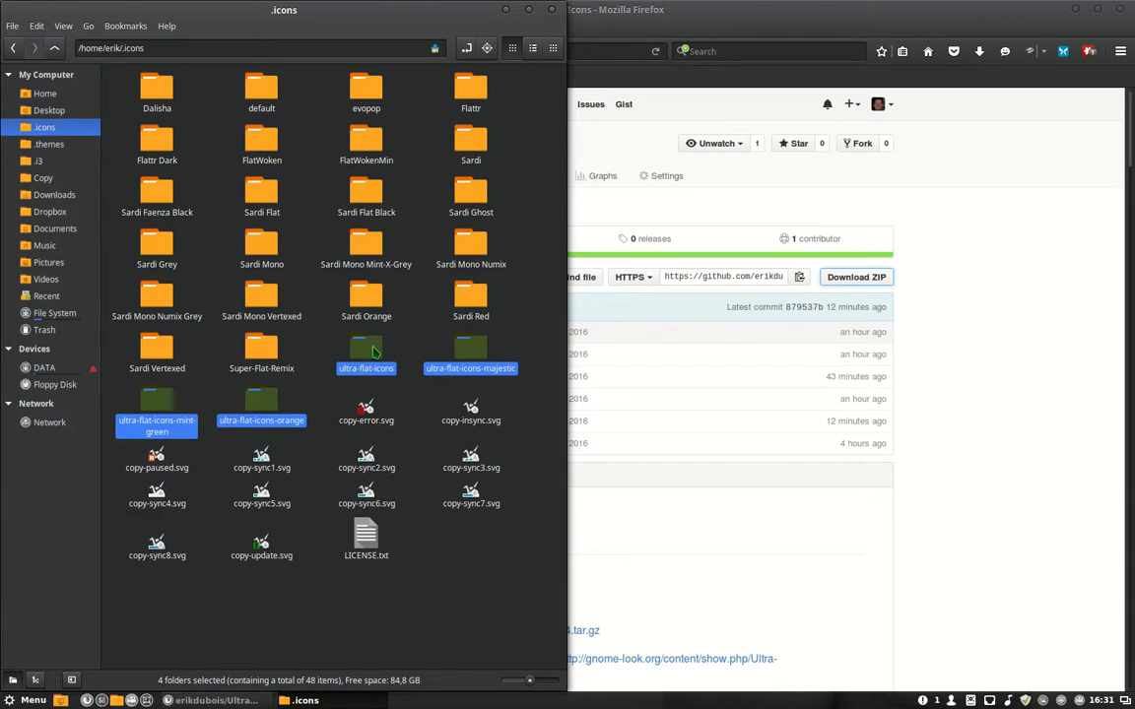
{"action": "mouse_move", "coordinate": [883, 201]}
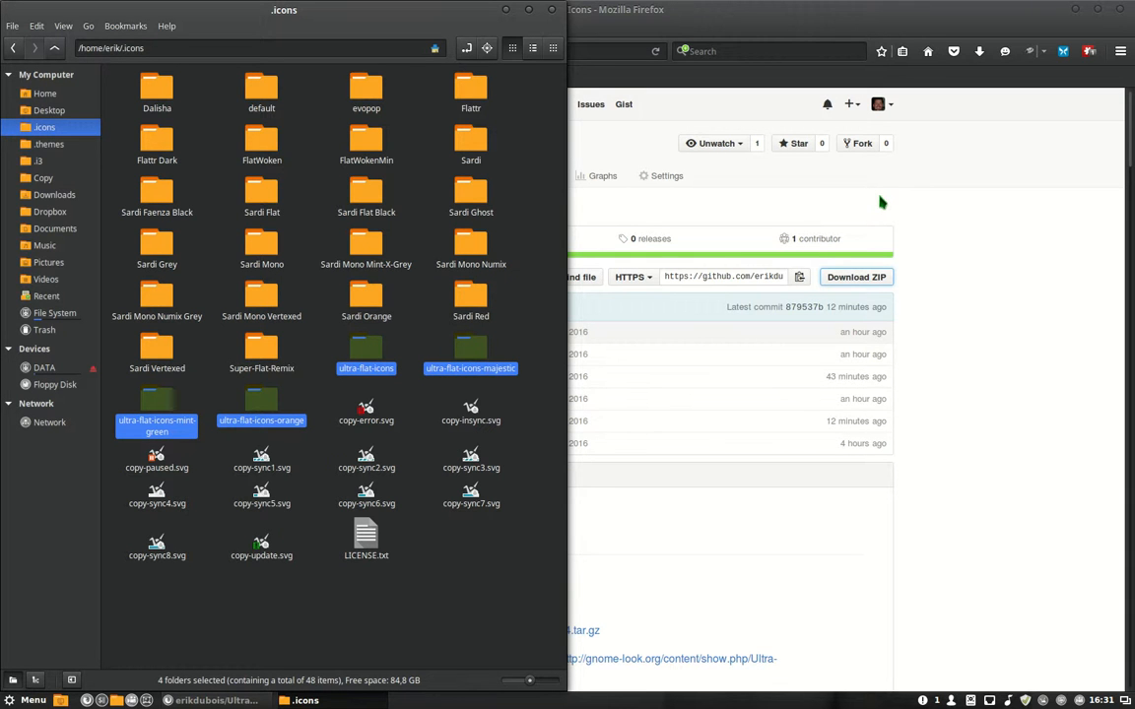
{"action": "mouse_move", "coordinate": [619, 485]}
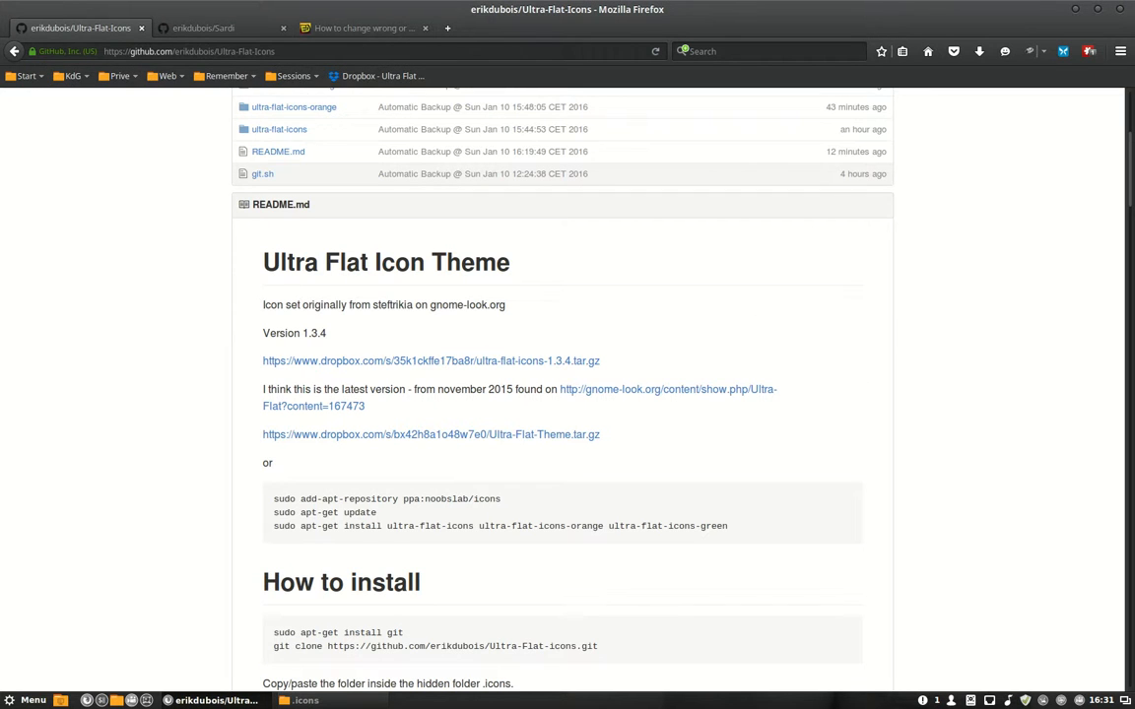
Mark the original author's name in the README and shrink Firefox to reveal the desktop.
{"action": "double_click", "coordinate": [378, 304]}
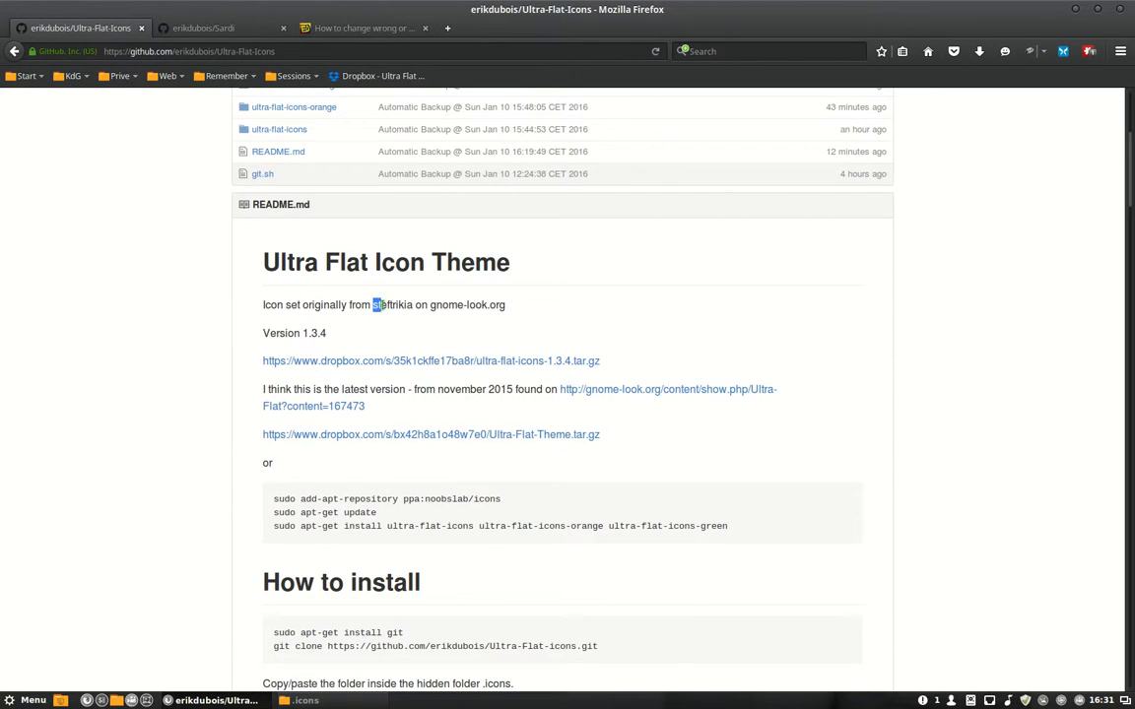
{"action": "double_click", "coordinate": [392, 304]}
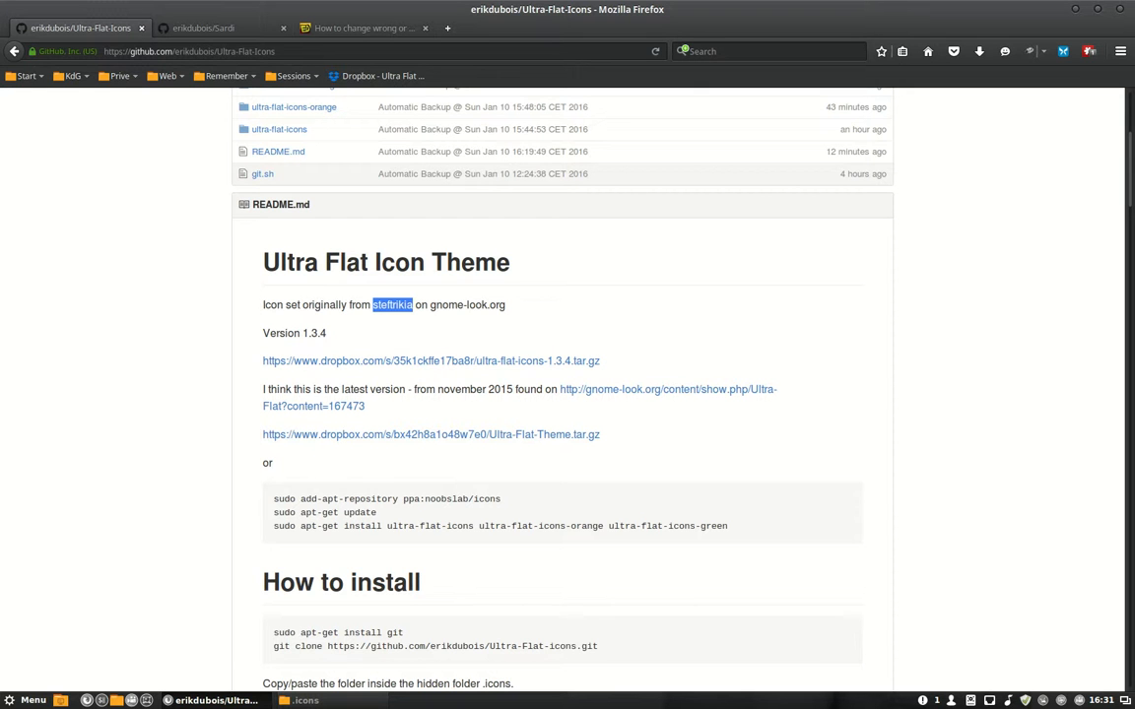
{"action": "mouse_move", "coordinate": [512, 362]}
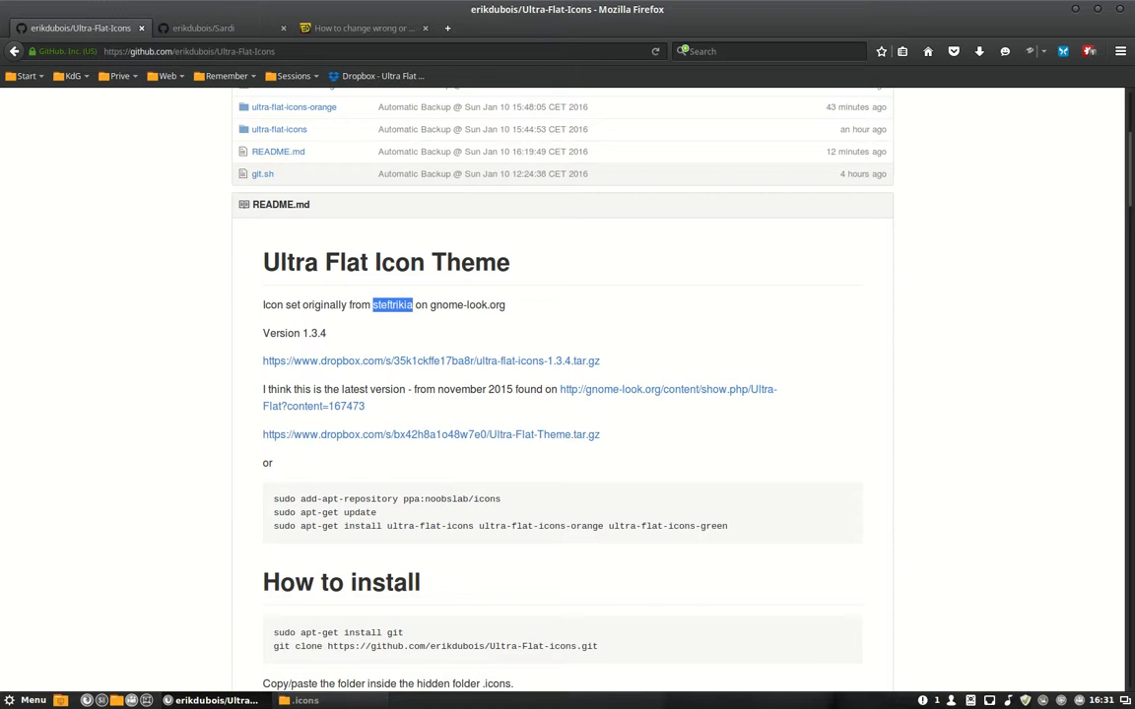
{"action": "left_click", "coordinate": [205, 27]}
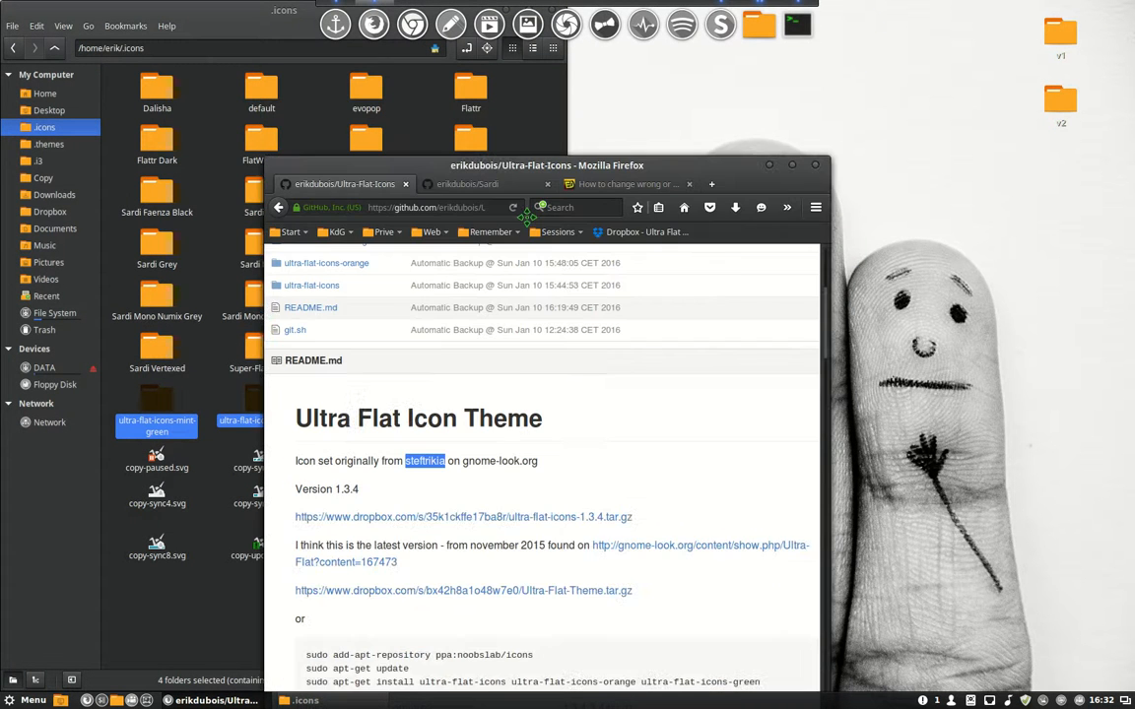
{"action": "mouse_move", "coordinate": [412, 23]}
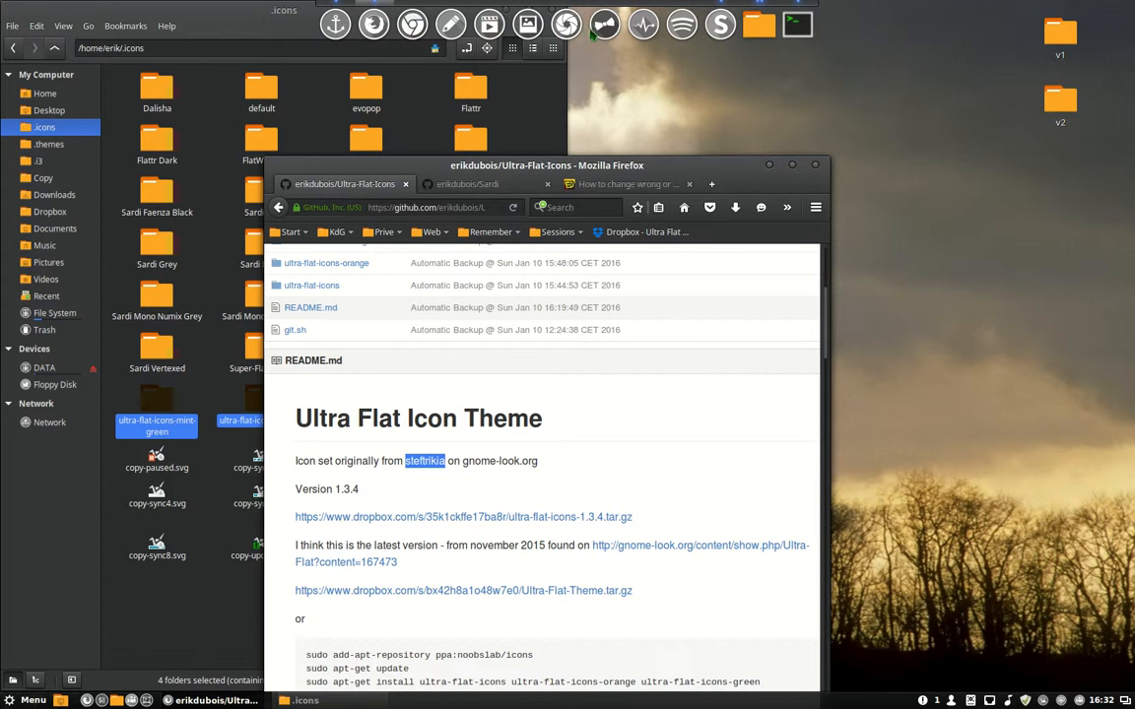
{"action": "mouse_move", "coordinate": [621, 108]}
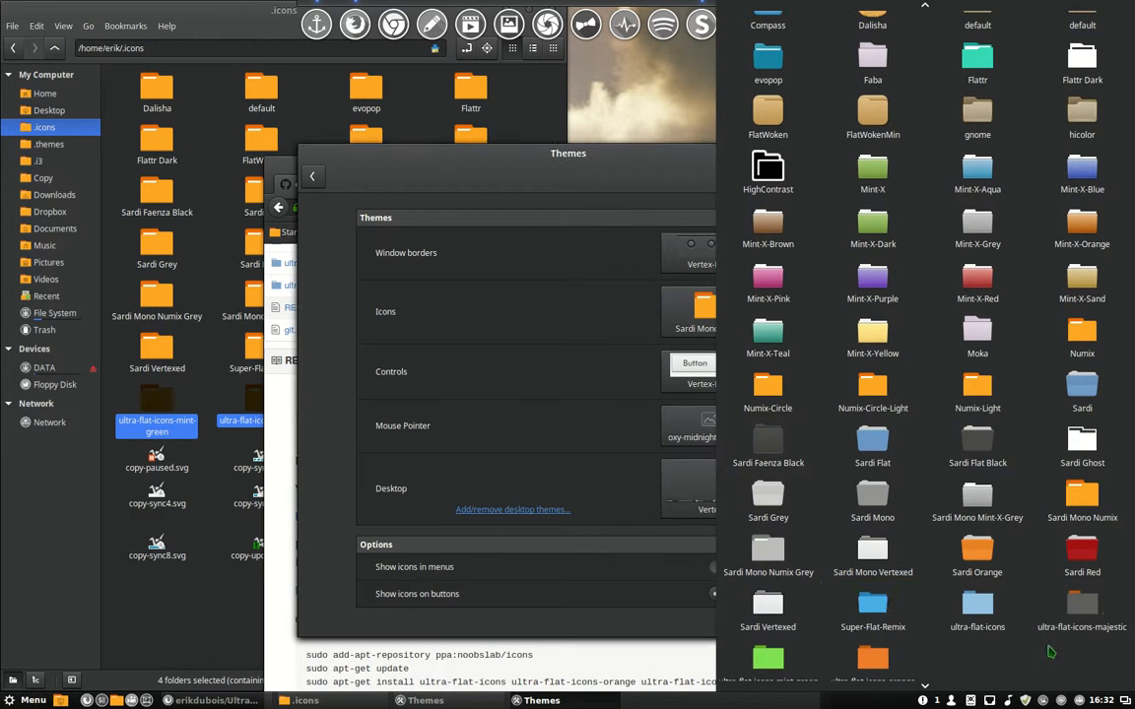
{"action": "mouse_move", "coordinate": [1083, 621]}
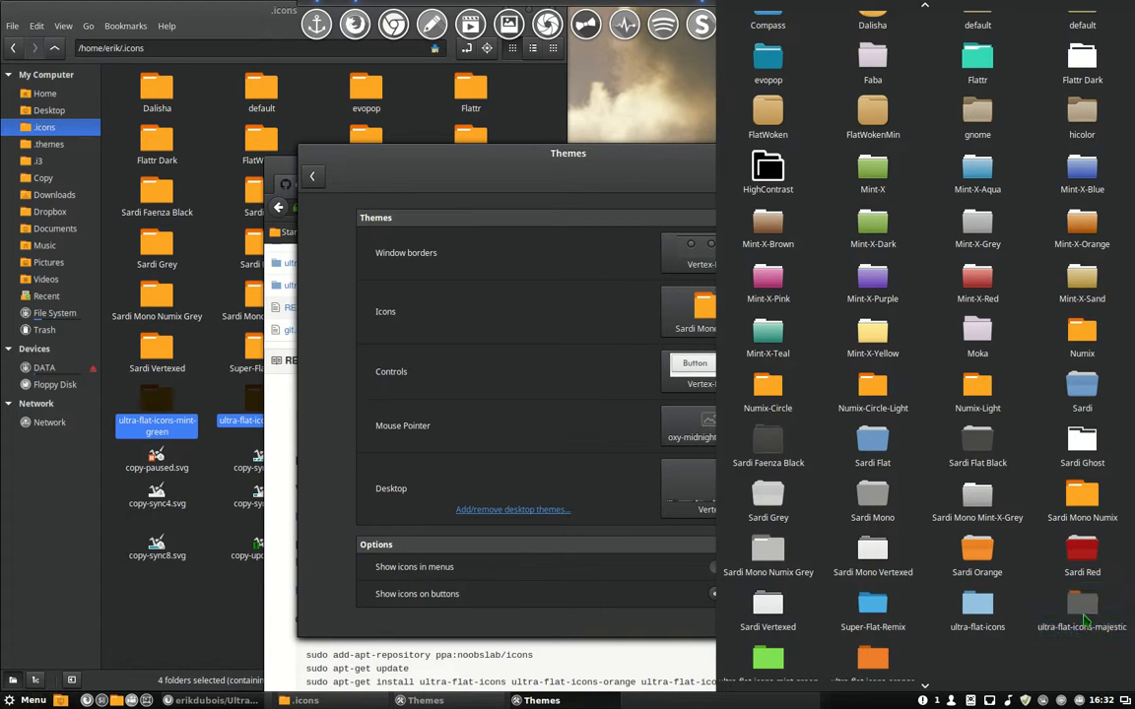
Apply ultra-flat-icons-majestic as the desktop icon theme.
{"action": "left_click", "coordinate": [1082, 608]}
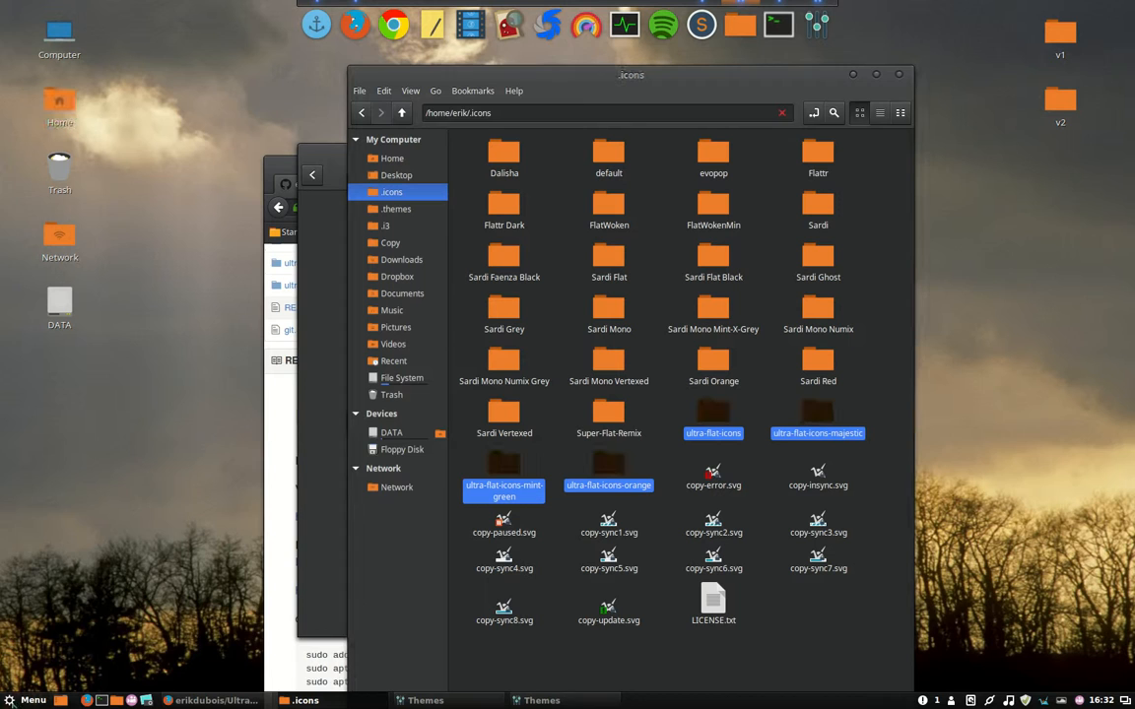
Select the ultra-flat-icons-orange folder in .icons for copying to the desktop.
{"action": "left_click", "coordinate": [28, 701]}
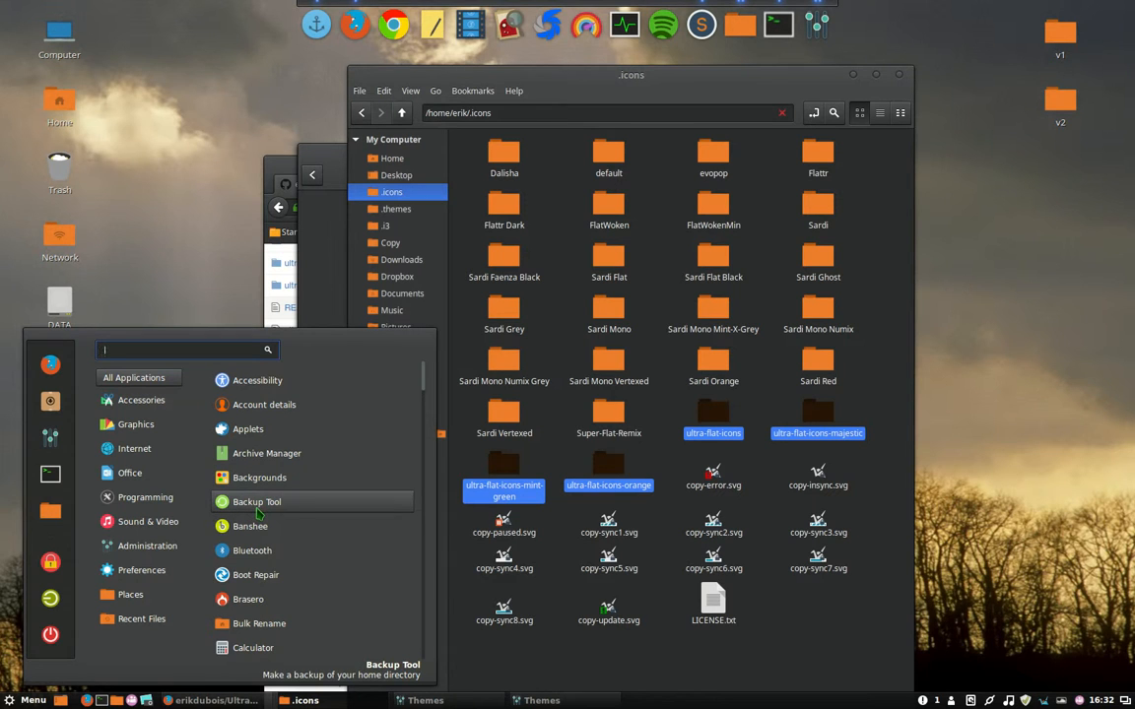
{"action": "mouse_move", "coordinate": [256, 575]}
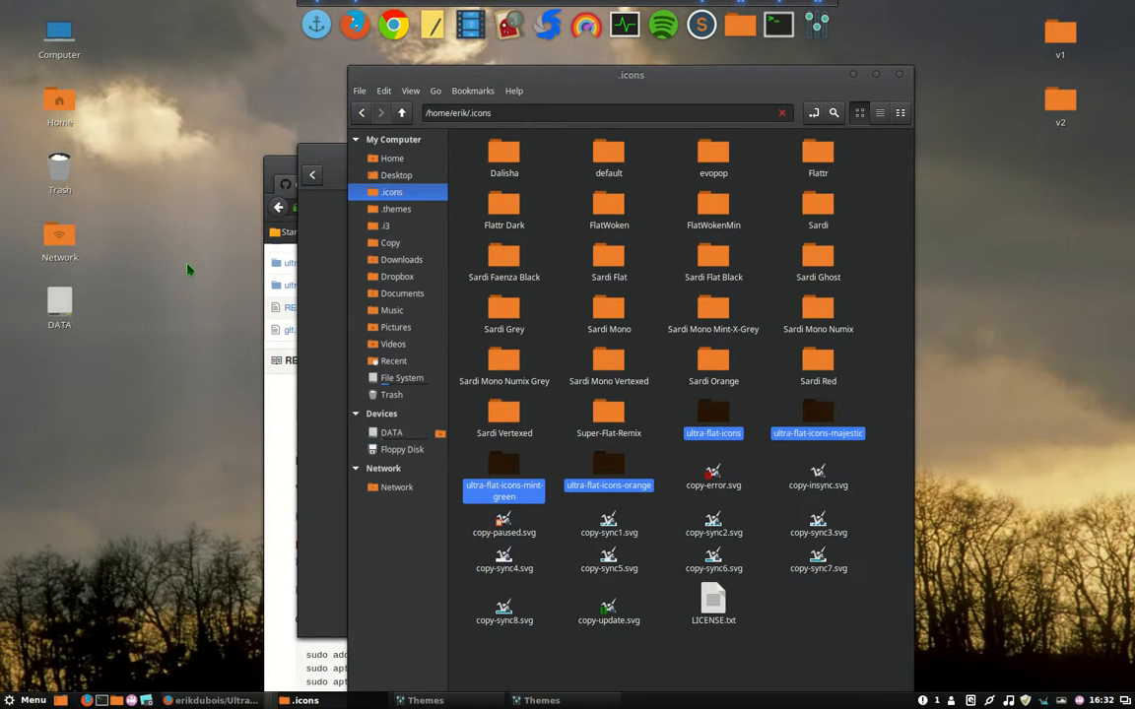
{"action": "mouse_move", "coordinate": [213, 272]}
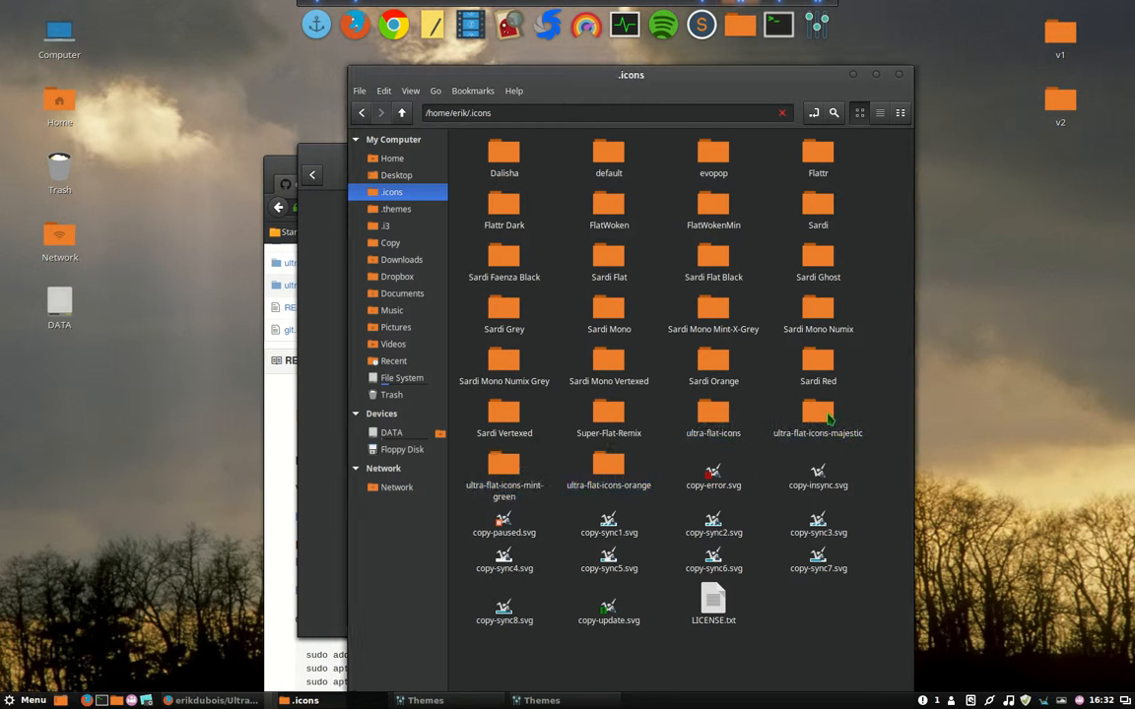
{"action": "left_click", "coordinate": [818, 414]}
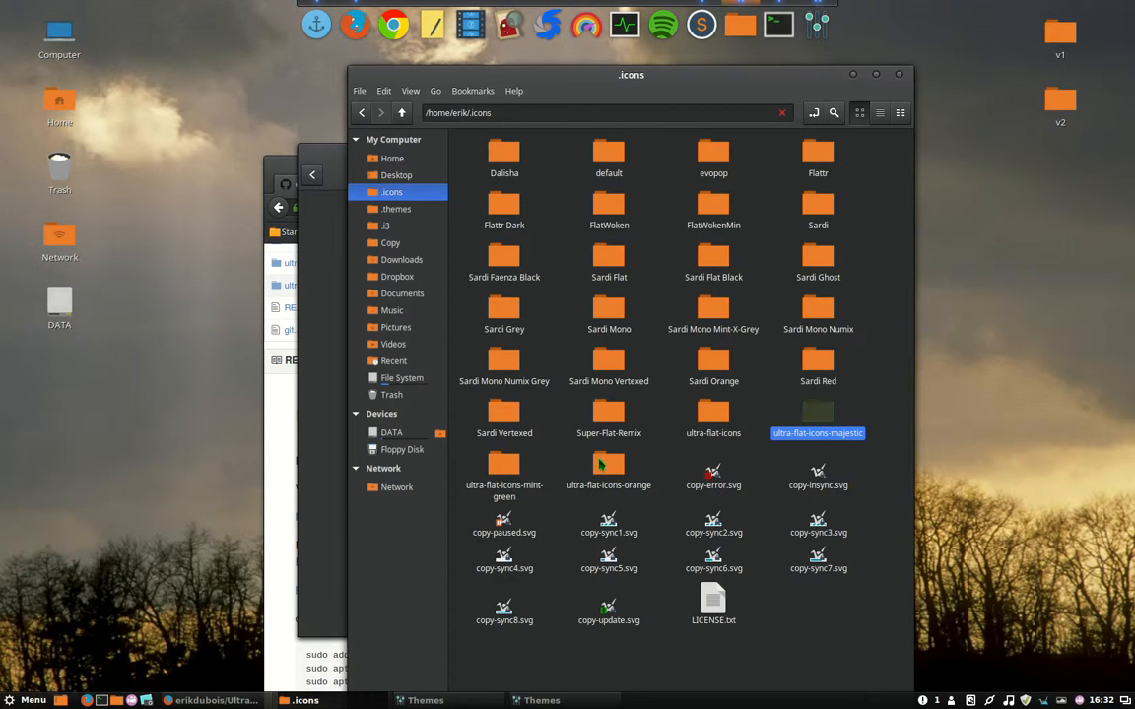
{"action": "left_click", "coordinate": [606, 463]}
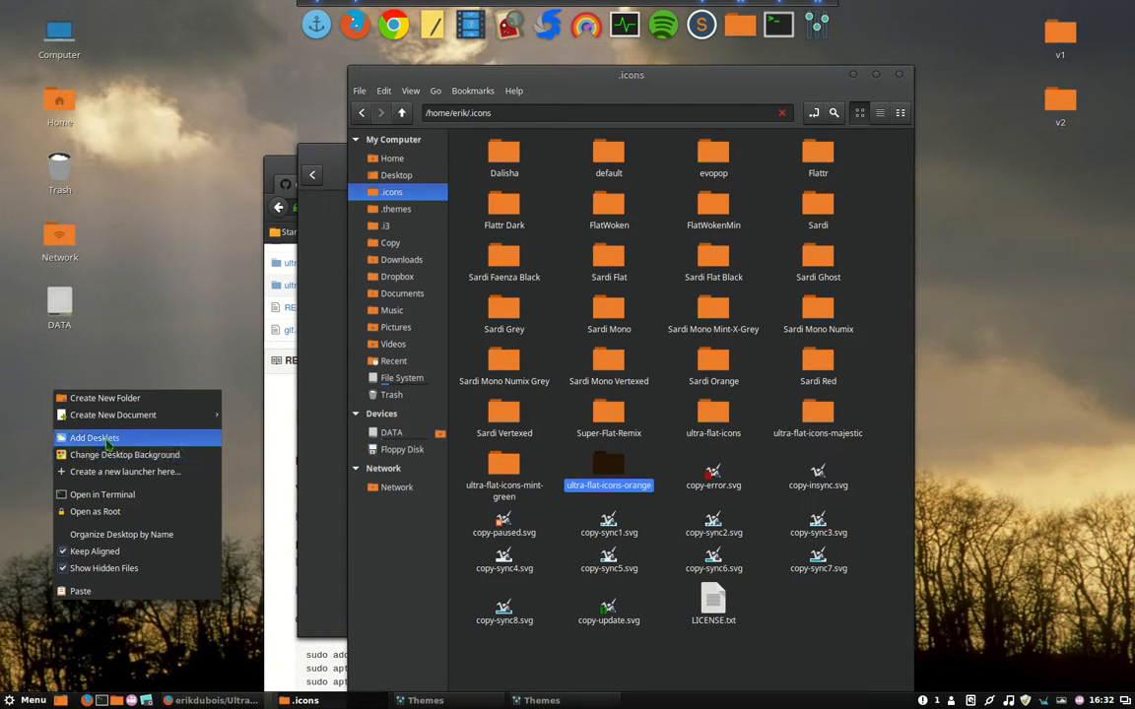
{"action": "mouse_move", "coordinate": [118, 520]}
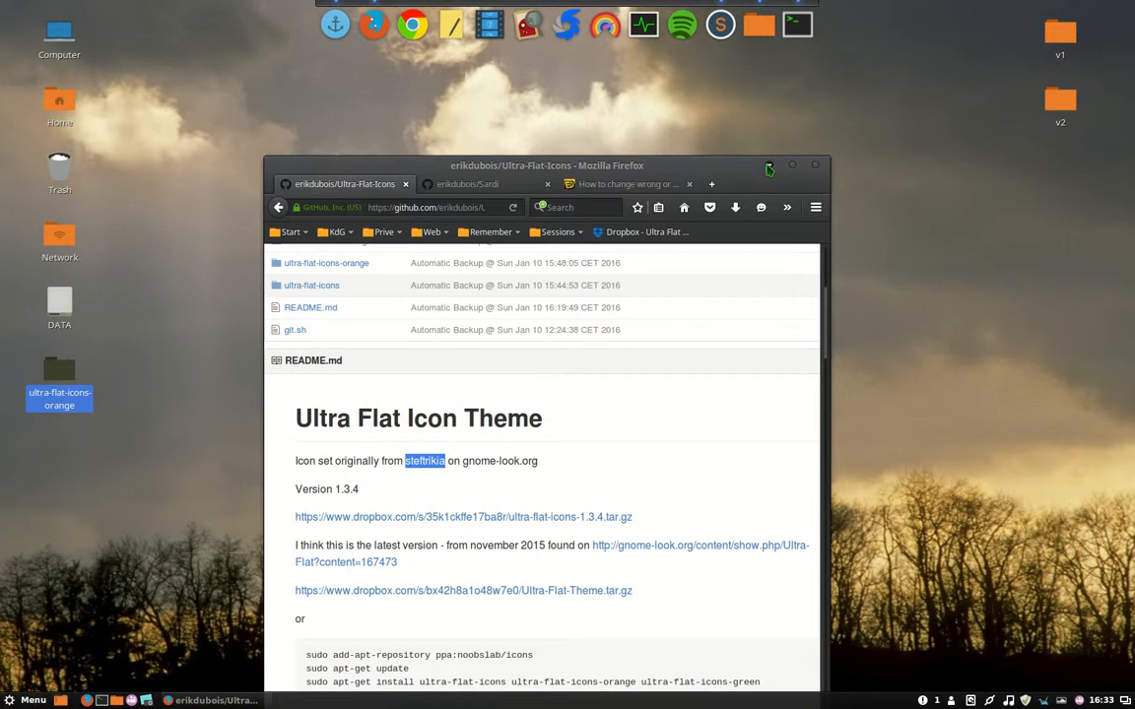
Open the desktop ultra-flat-icons-orange copy's places/scalable folder and select folder.svg.
{"action": "left_click", "coordinate": [769, 166]}
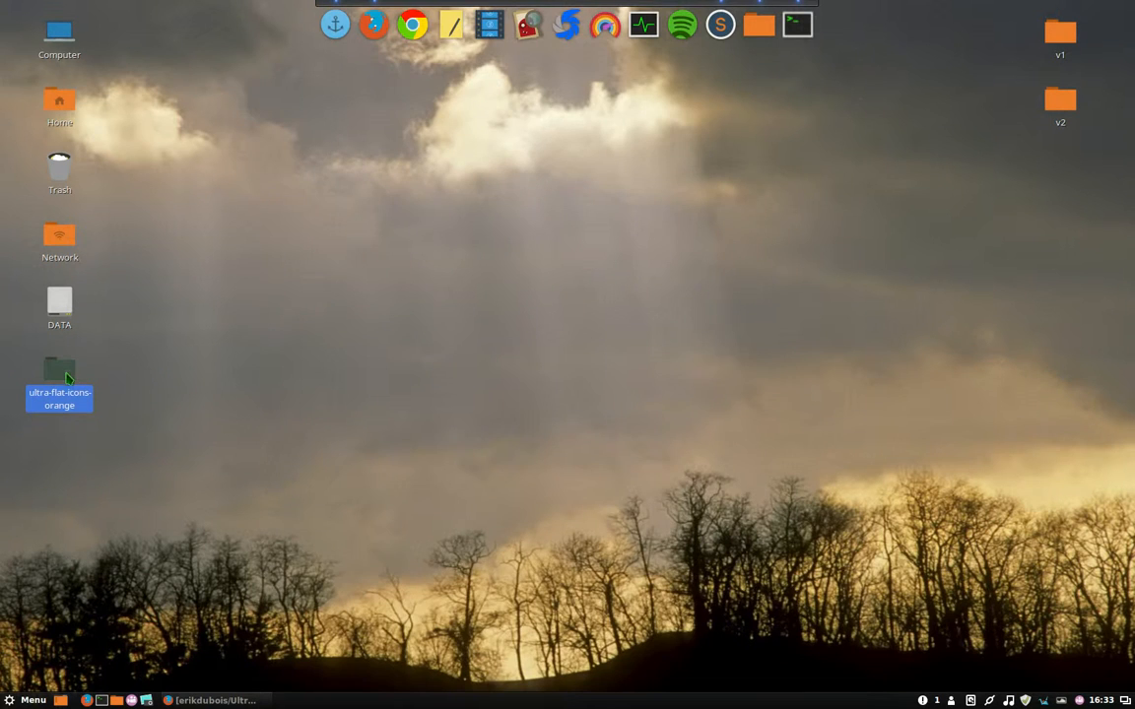
{"action": "double_click", "coordinate": [59, 373]}
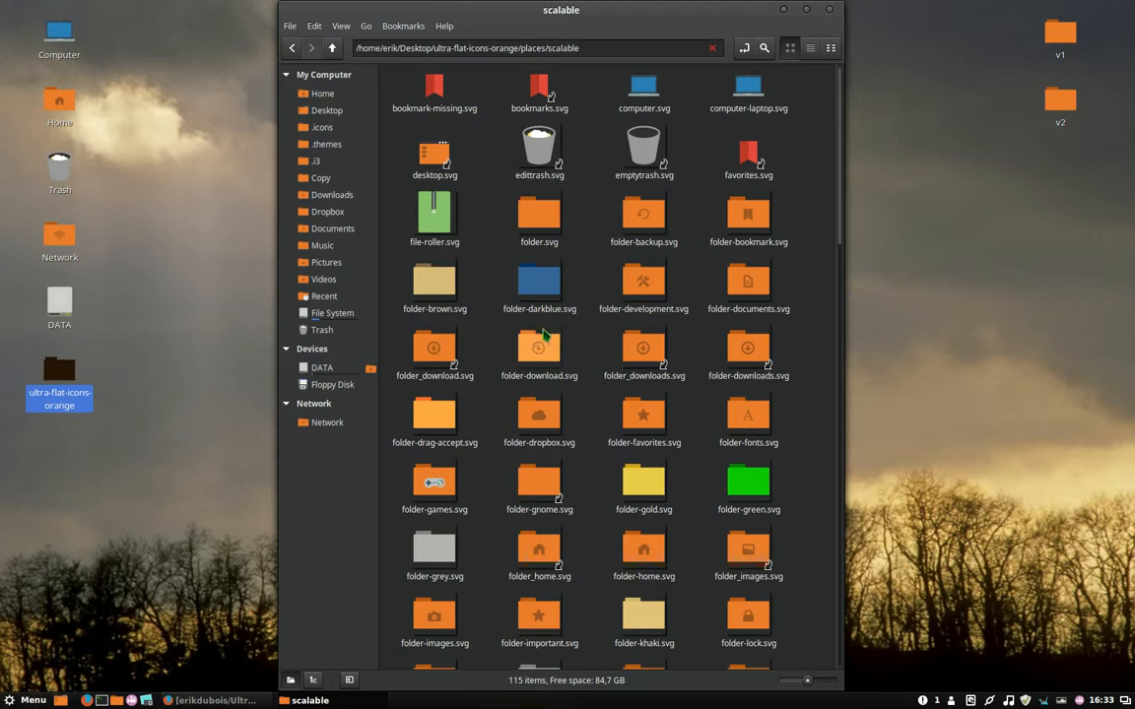
{"action": "scroll", "scroll_direction": "down", "scroll_amount": 3}
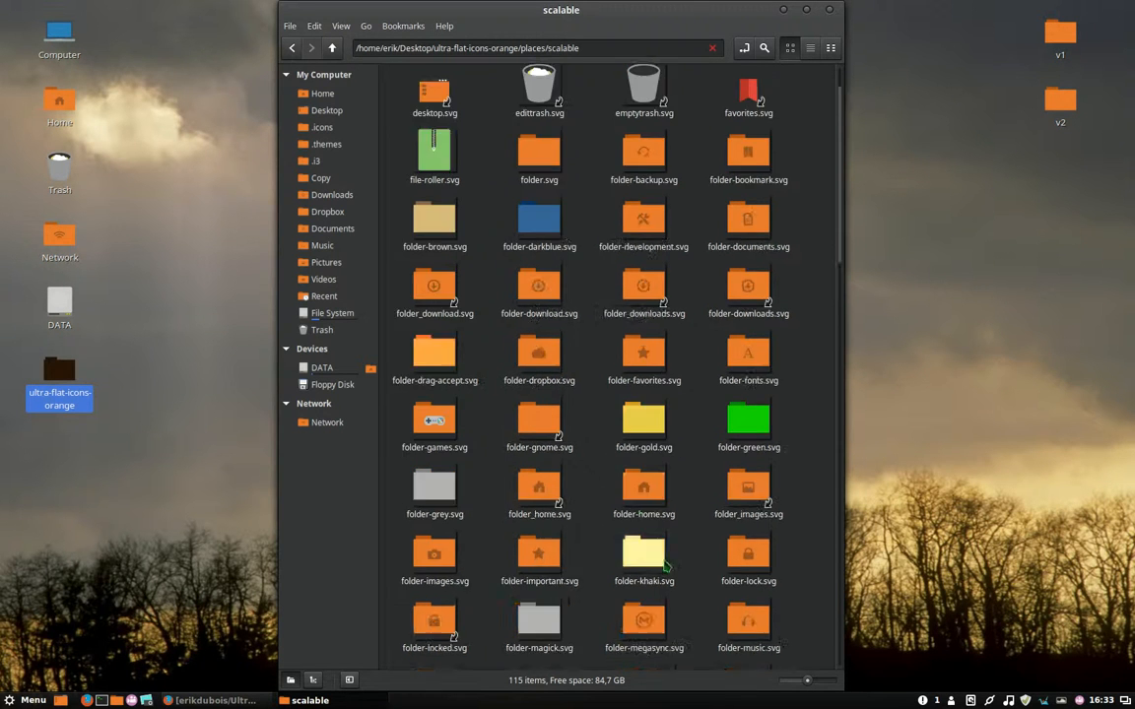
{"action": "scroll", "scroll_direction": "down", "scroll_amount": 3}
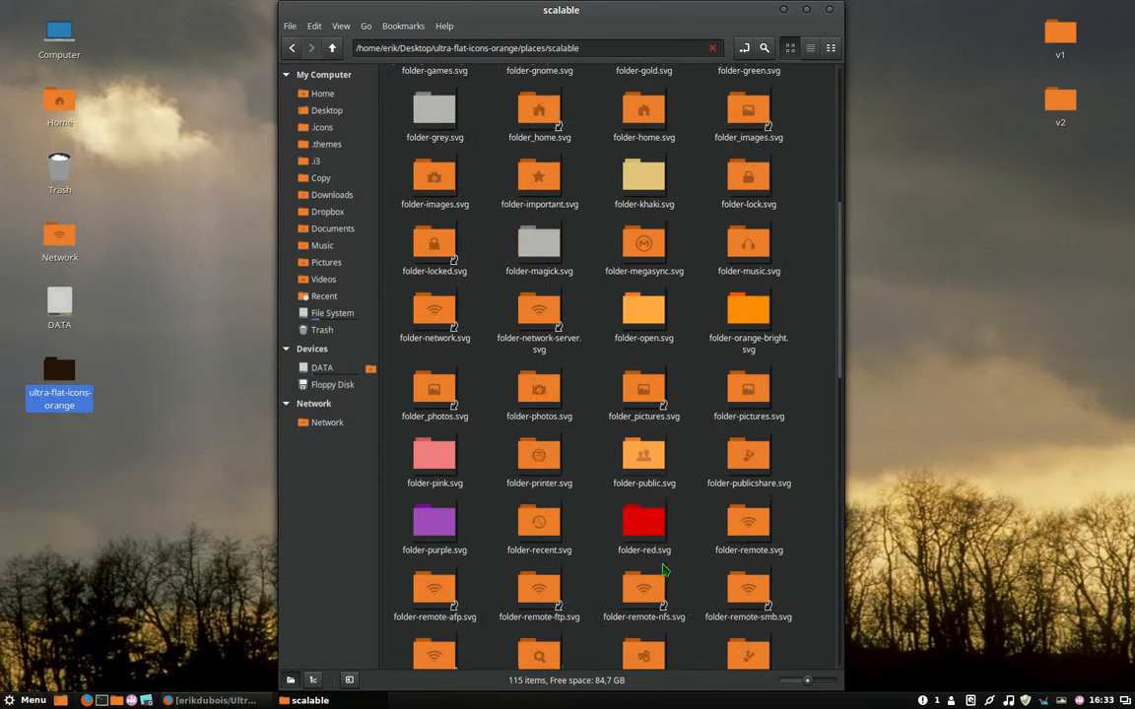
{"action": "scroll", "scroll_direction": "up", "scroll_amount": 3}
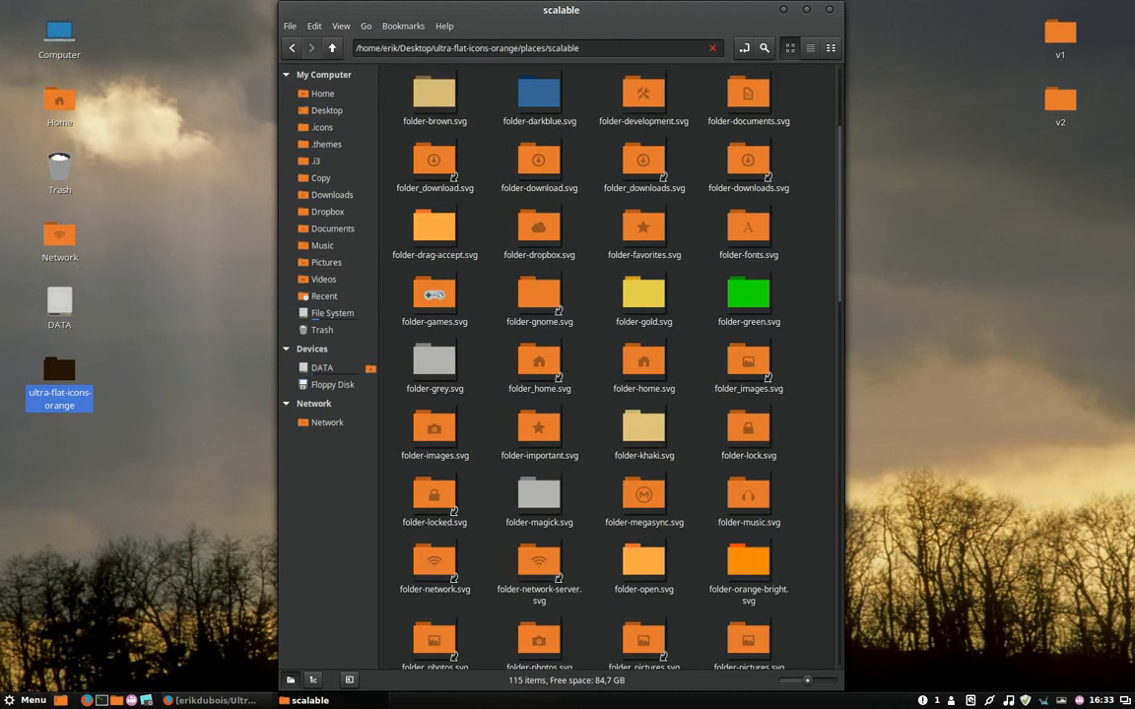
{"action": "scroll", "scroll_direction": "down", "scroll_amount": 3}
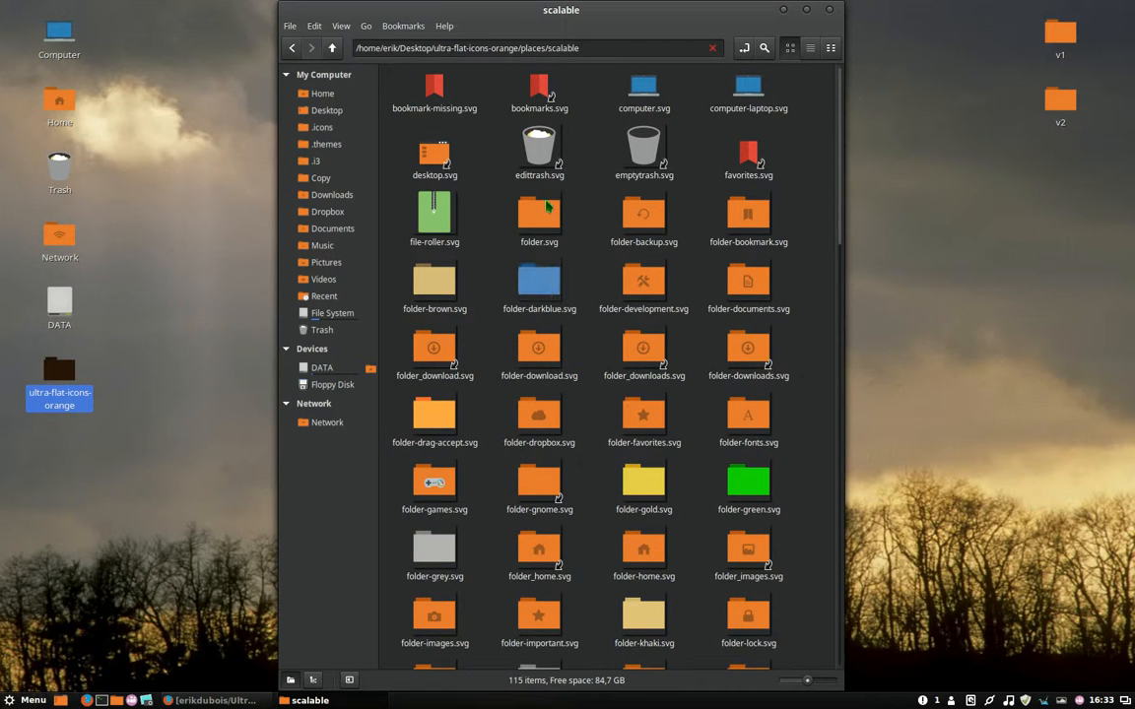
{"action": "left_click", "coordinate": [540, 213]}
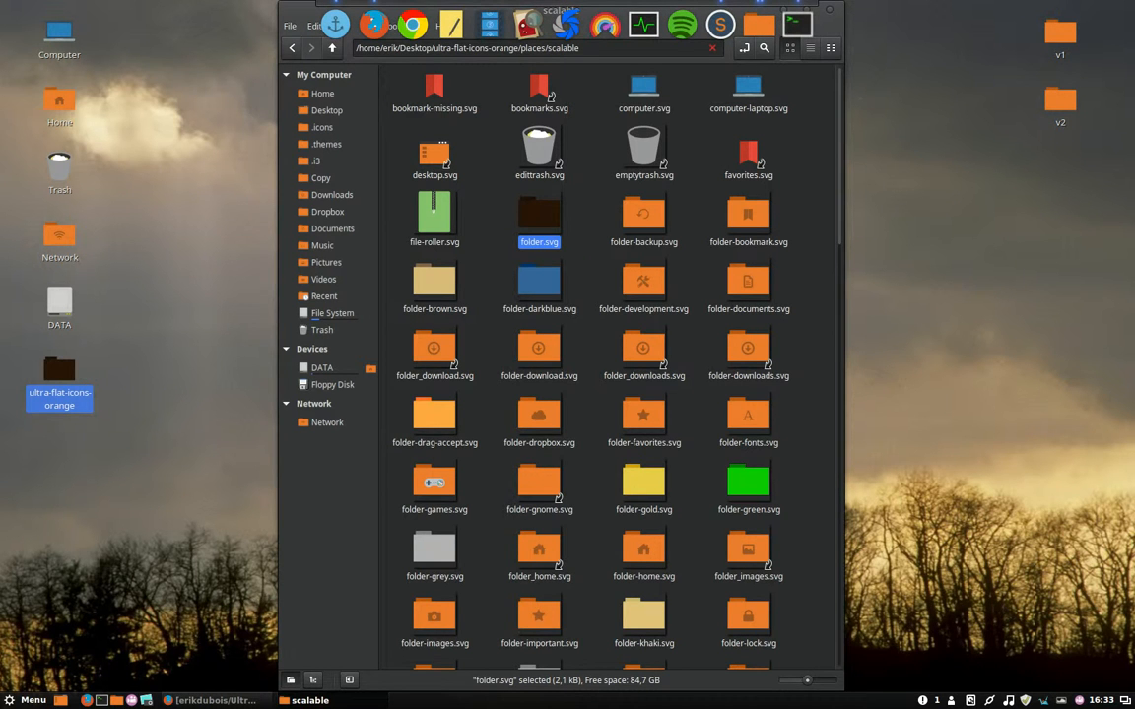
Recolour folder.svg's body and tab in Inkscape, then close it without saving.
{"action": "double_click", "coordinate": [540, 215]}
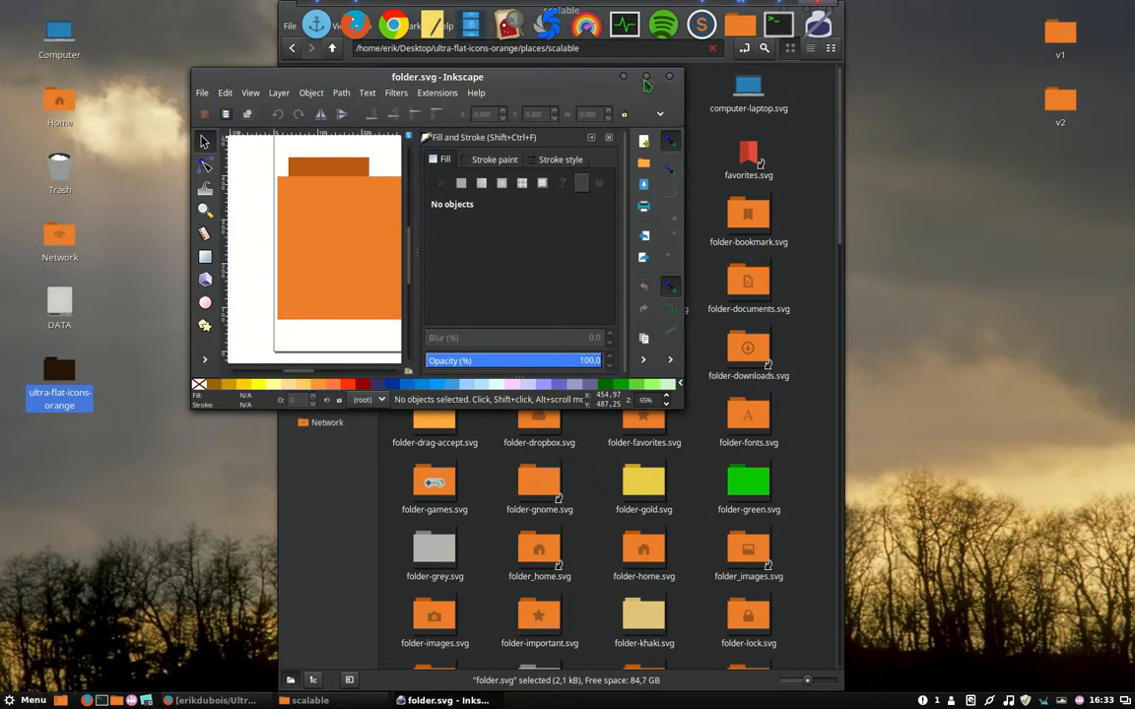
{"action": "left_click", "coordinate": [646, 75]}
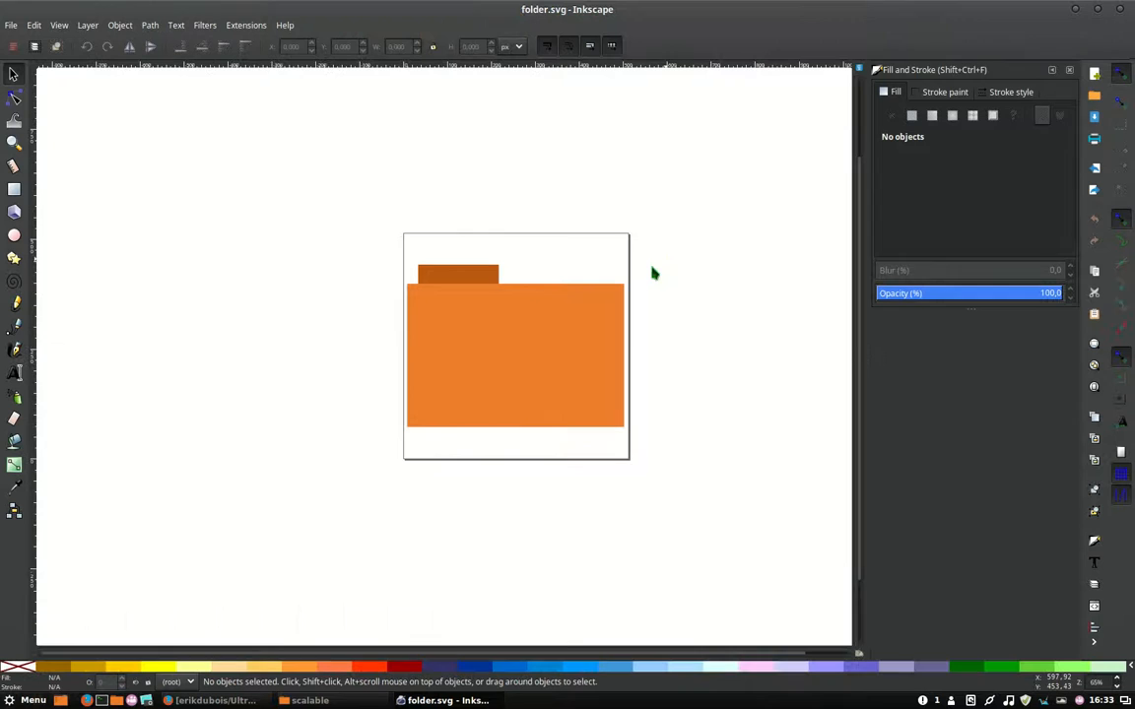
{"action": "left_click", "coordinate": [516, 355]}
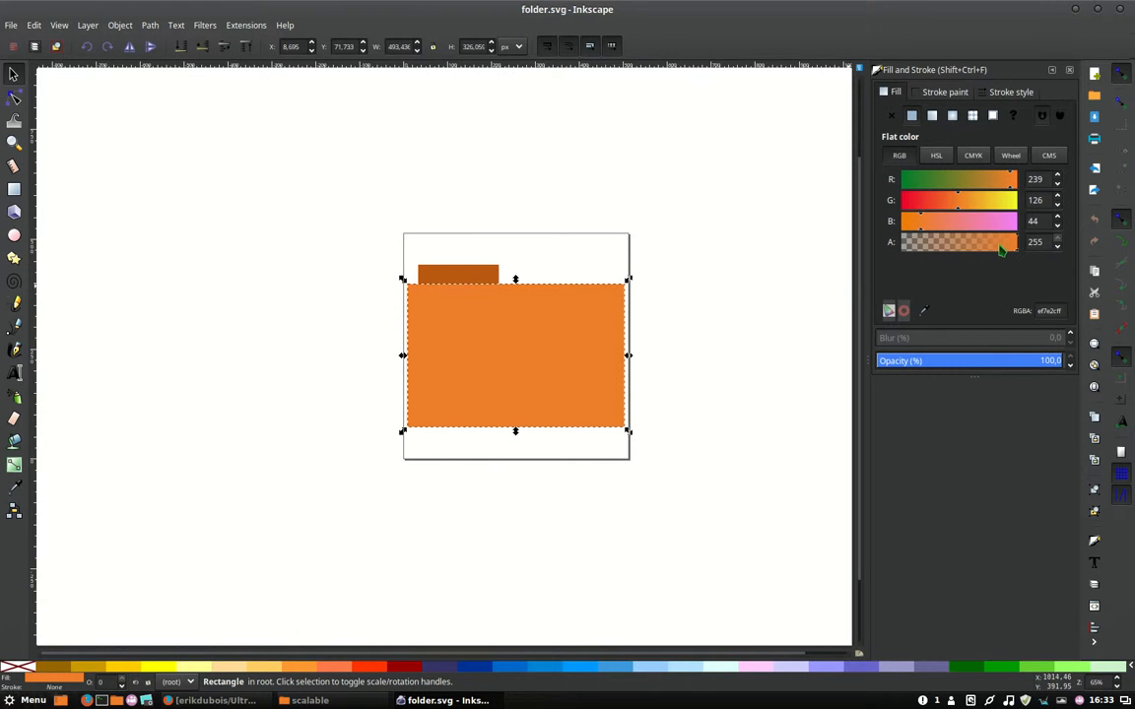
{"action": "left_click_drag", "start_coordinate": [1001, 240], "coordinate": [922, 240]}
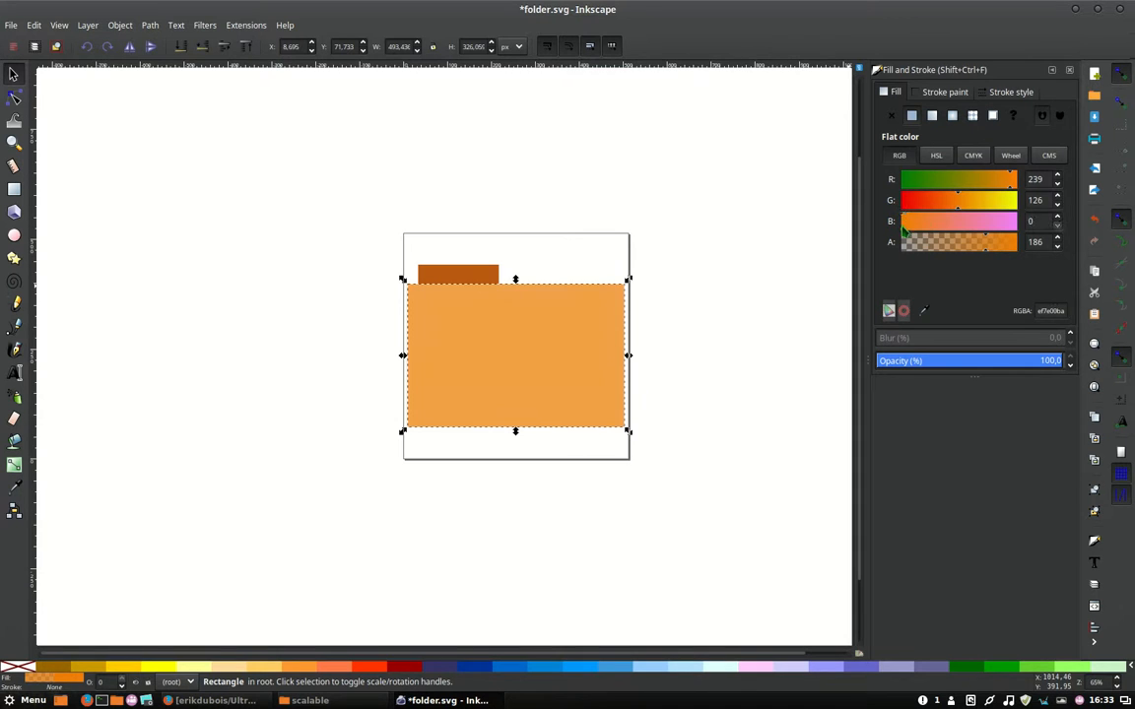
{"action": "left_click", "coordinate": [926, 201]}
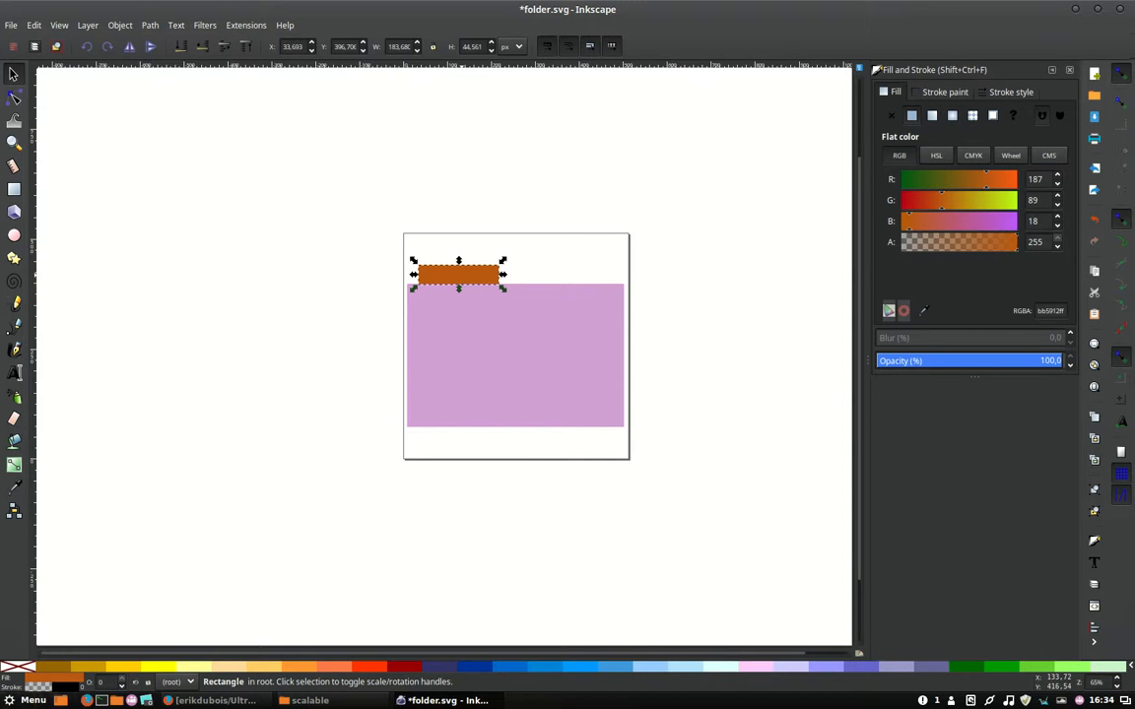
{"action": "mouse_move", "coordinate": [463, 351]}
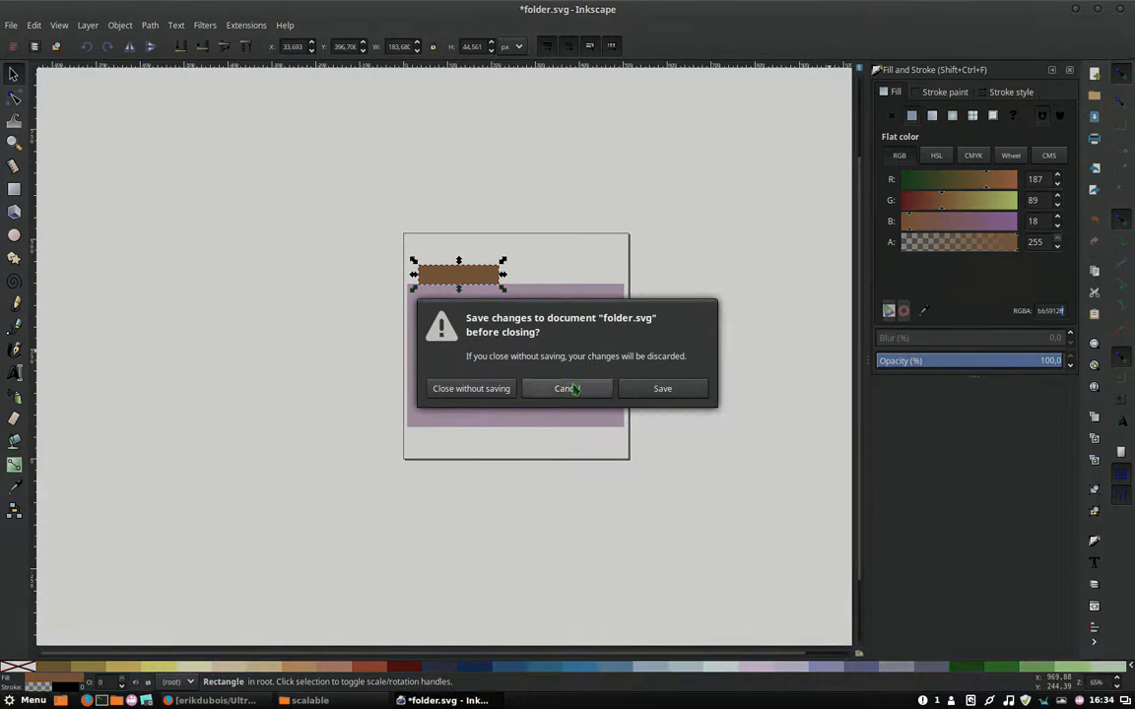
{"action": "left_click", "coordinate": [563, 388]}
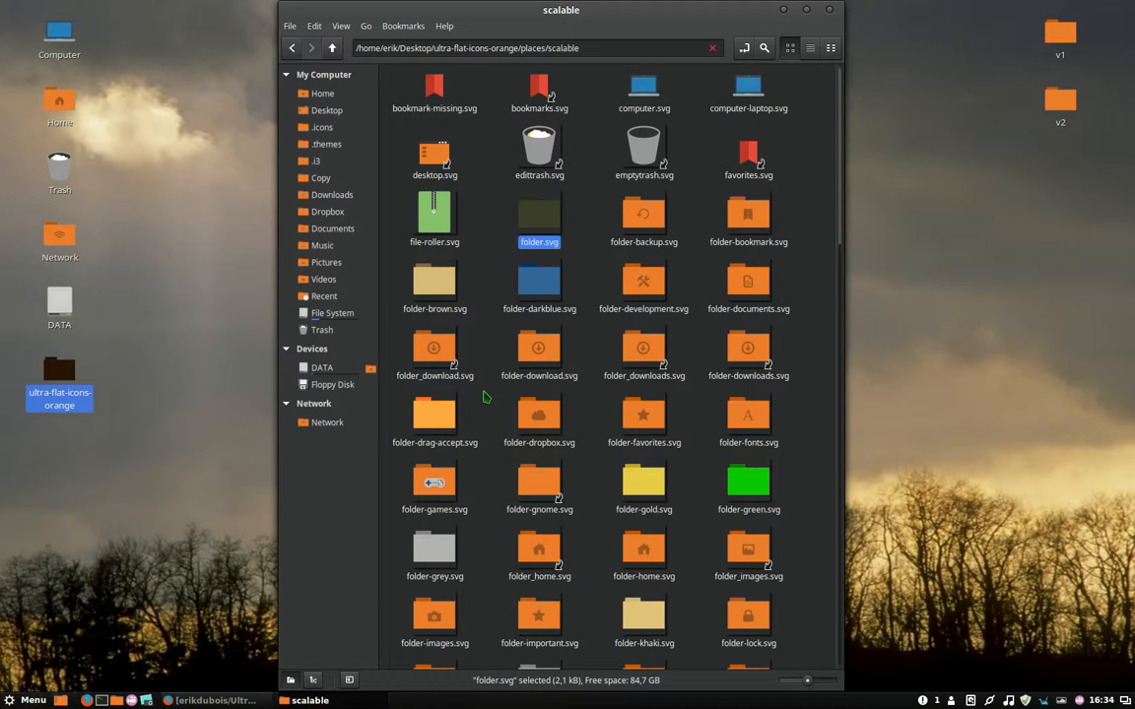
Open a terminal in the scalable icons folder and reposition its window.
{"action": "left_click", "coordinate": [493, 248]}
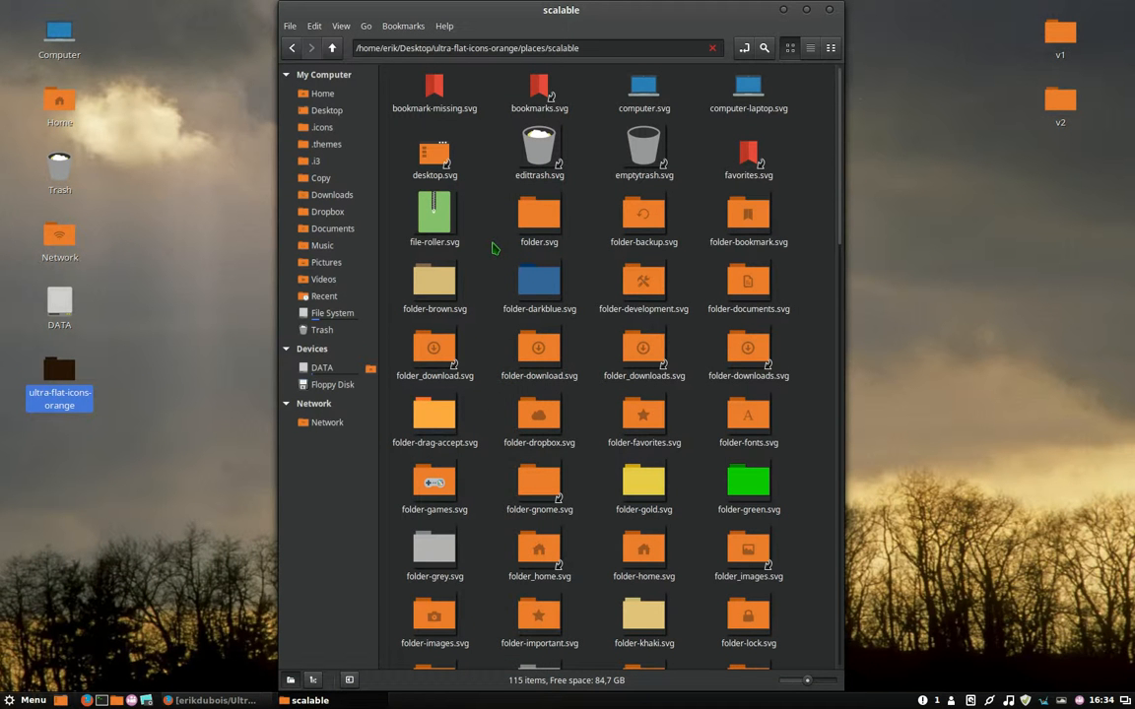
{"action": "right_click", "coordinate": [492, 249]}
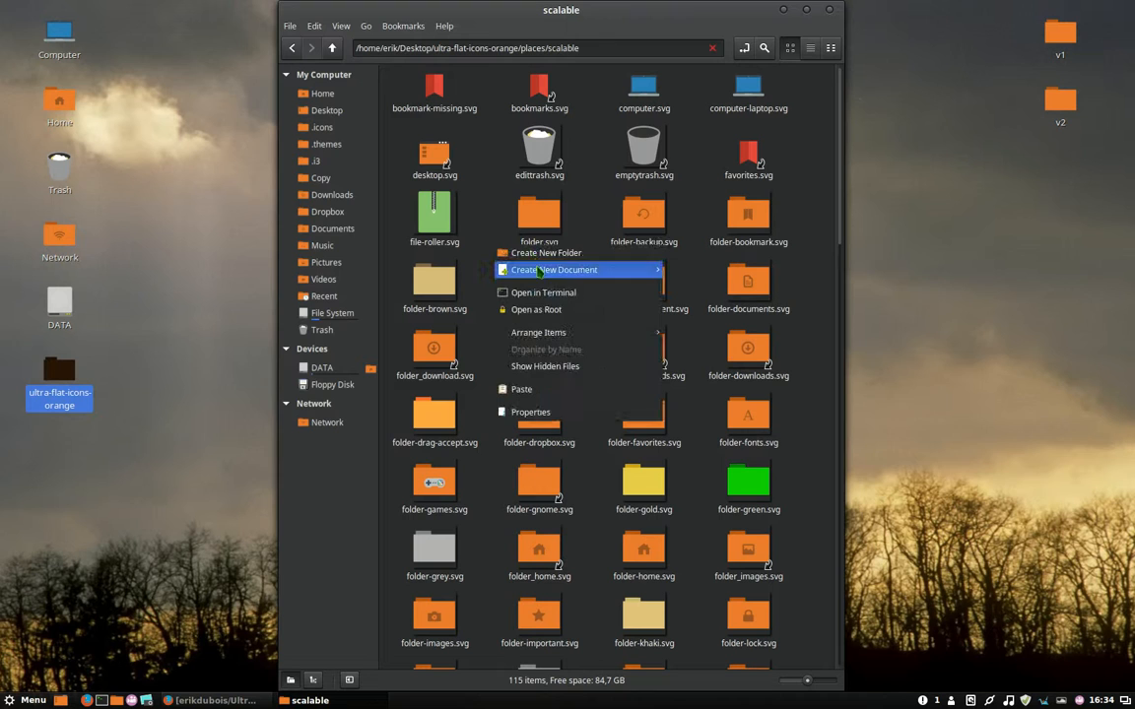
{"action": "left_click", "coordinate": [544, 291]}
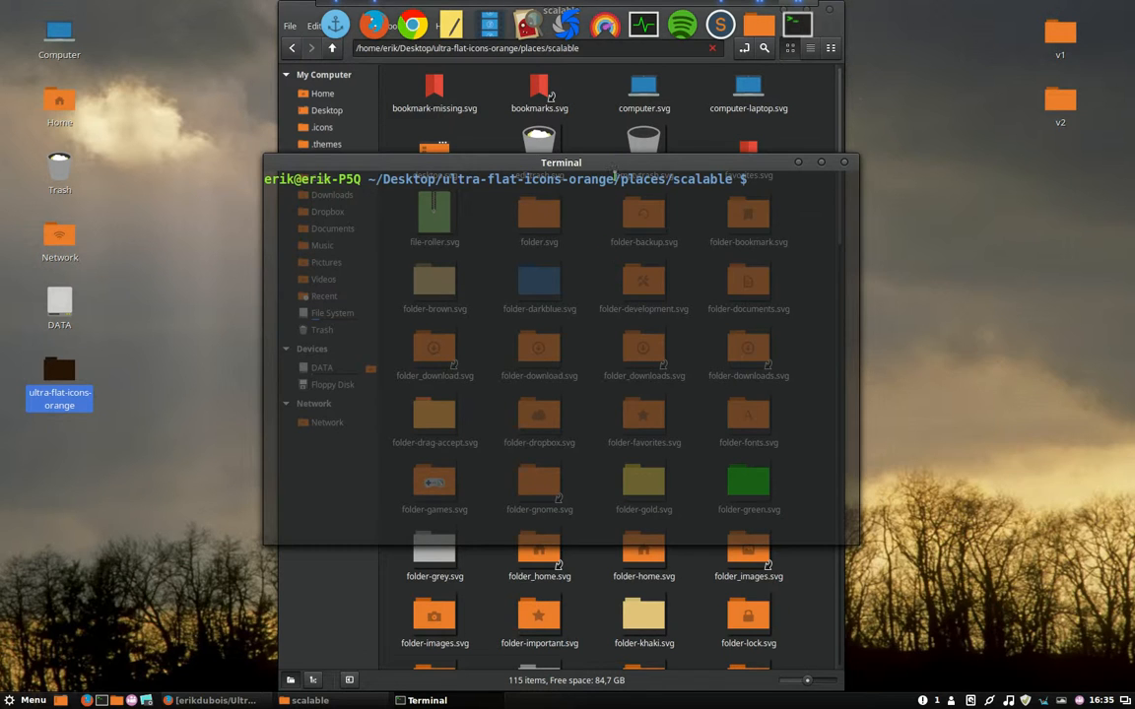
{"action": "left_click_drag", "start_coordinate": [560, 161], "coordinate": [859, 235]}
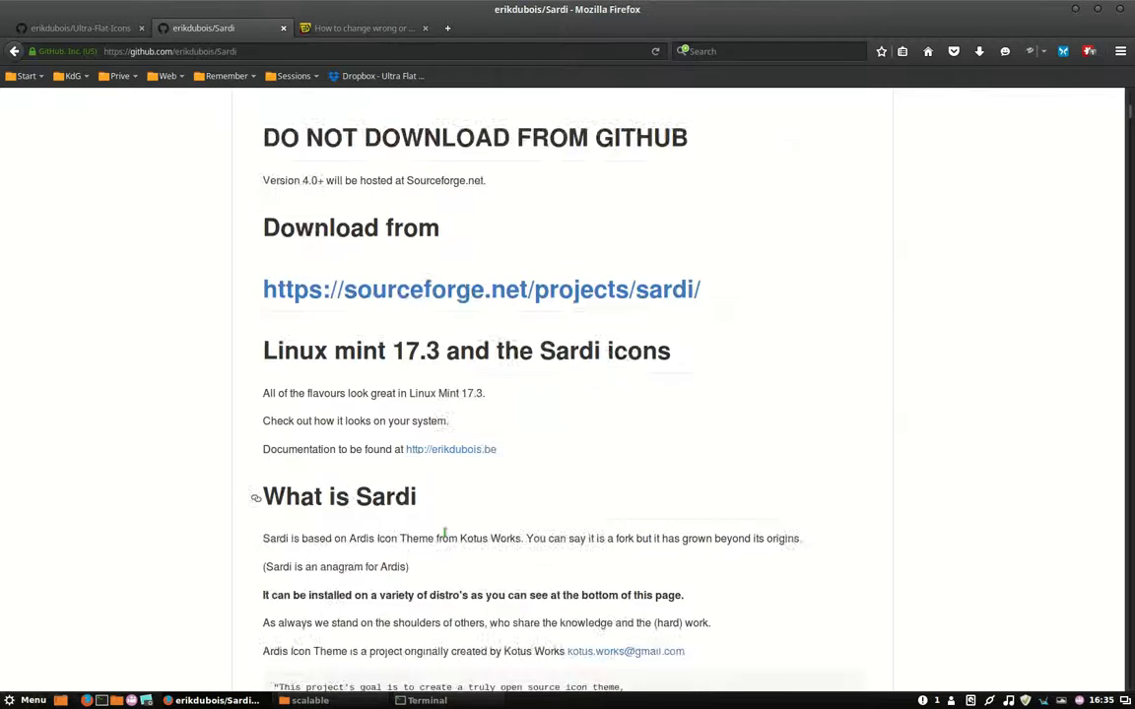
Copy the Sardi Orange find/sed colour-replacement command from the Sardi GitHub page.
{"action": "scroll", "scroll_direction": "down", "scroll_amount": 3}
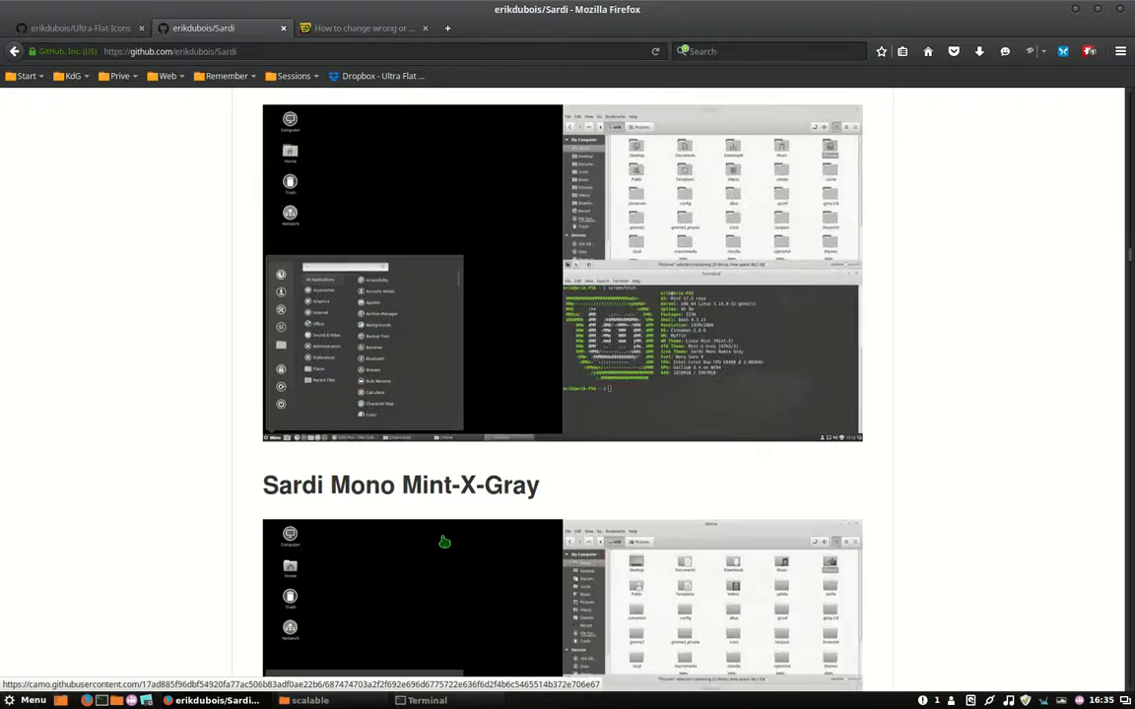
{"action": "scroll", "scroll_direction": "down", "scroll_amount": 3}
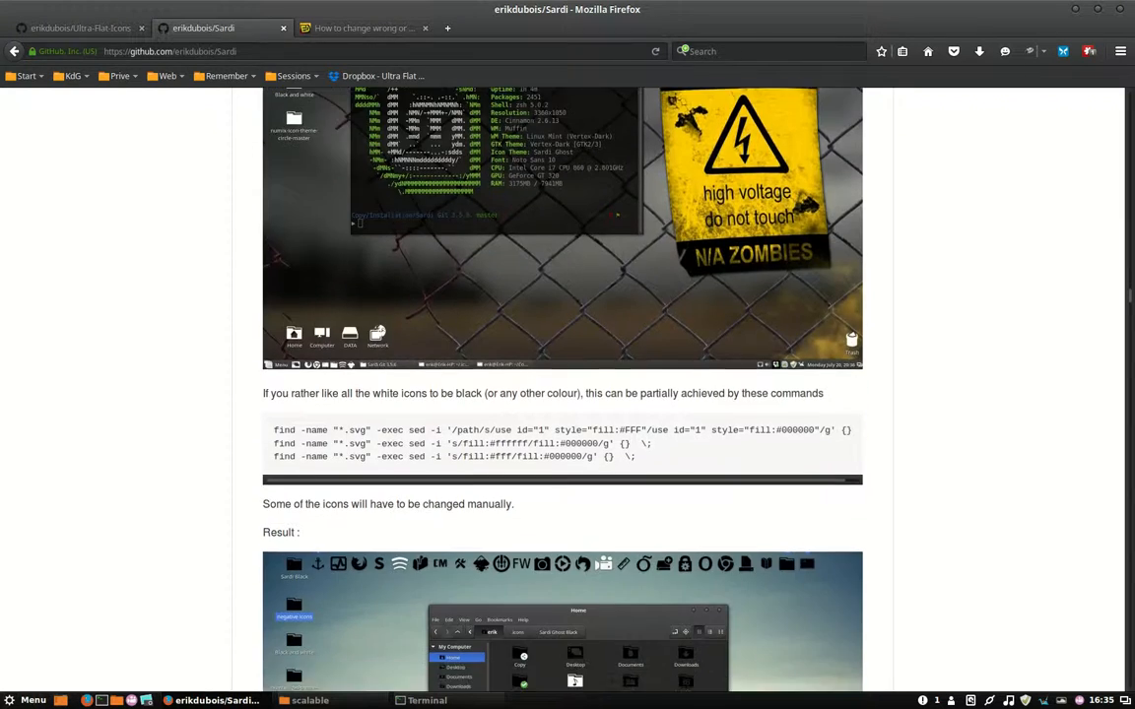
{"action": "scroll", "scroll_direction": "down", "scroll_amount": 3}
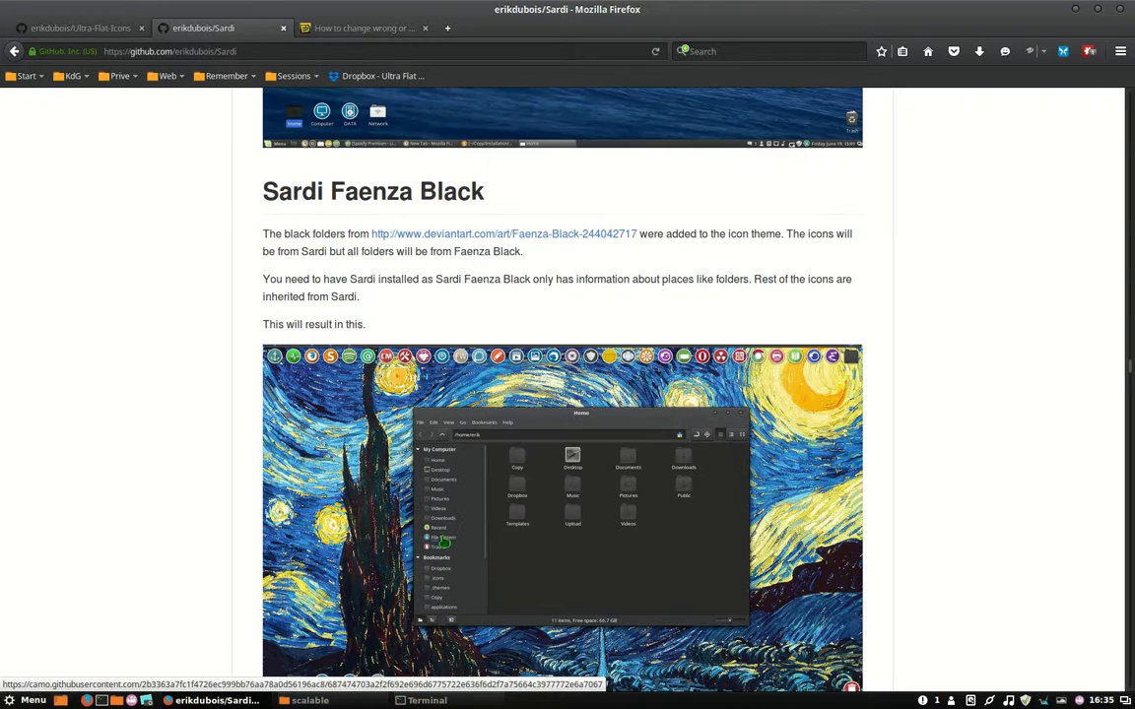
{"action": "scroll", "scroll_direction": "down", "scroll_amount": 3}
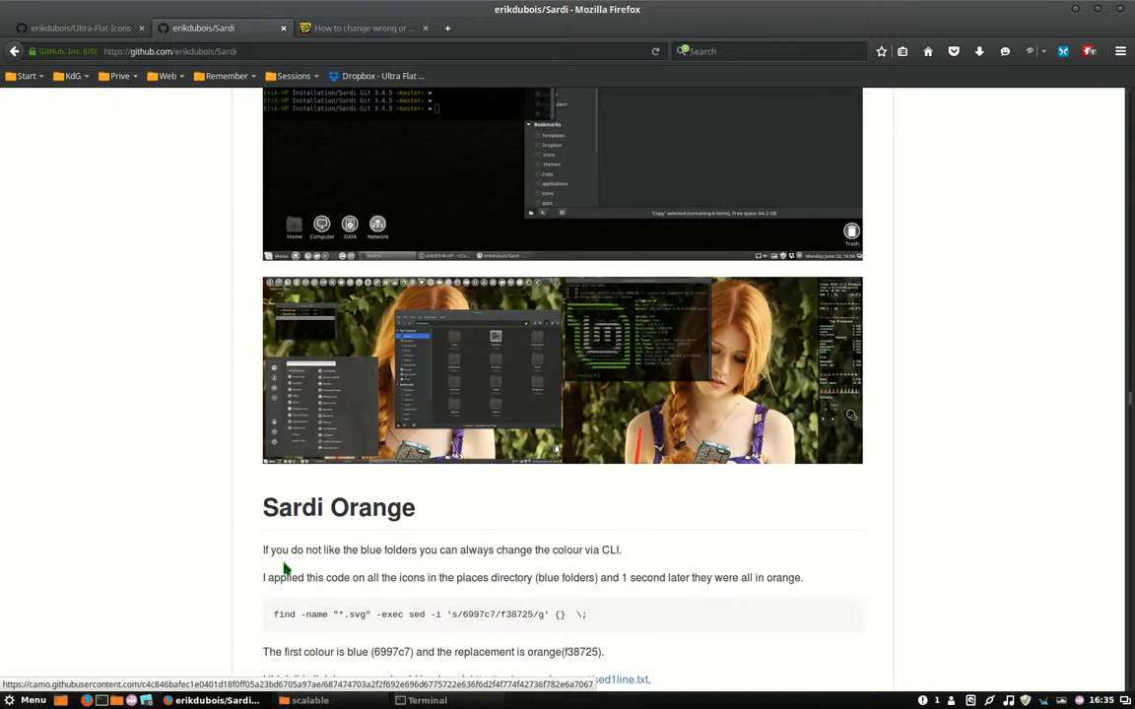
{"action": "scroll", "scroll_direction": "down", "scroll_amount": 3}
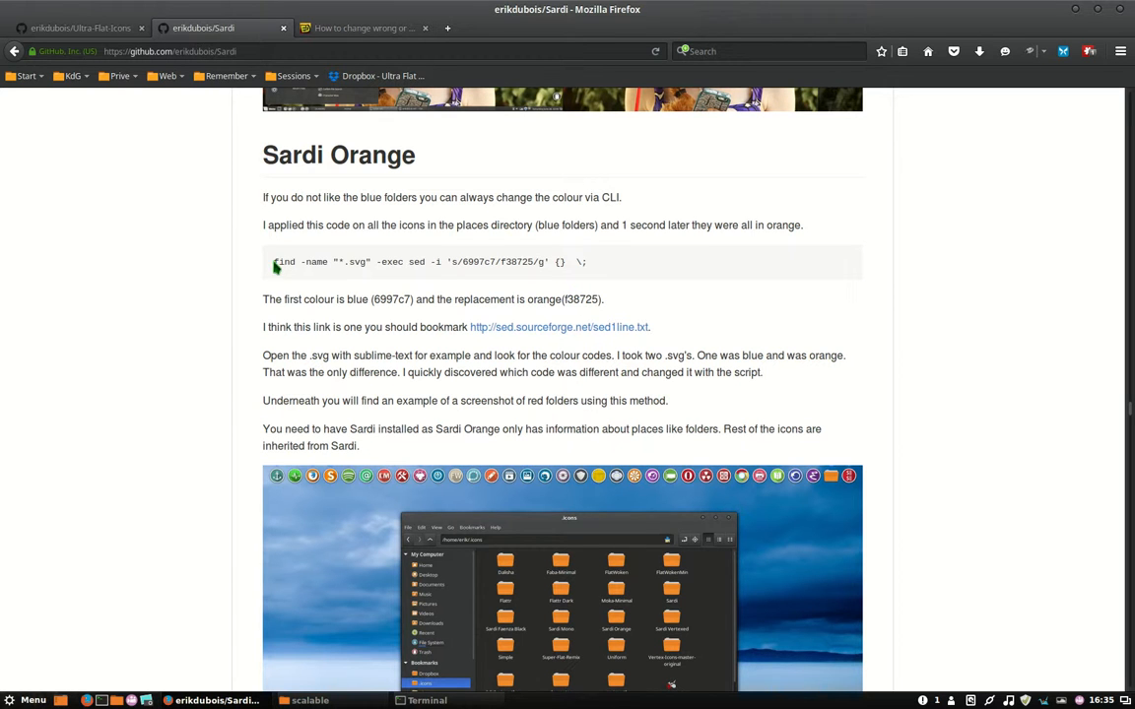
{"action": "mouse_move", "coordinate": [275, 264]}
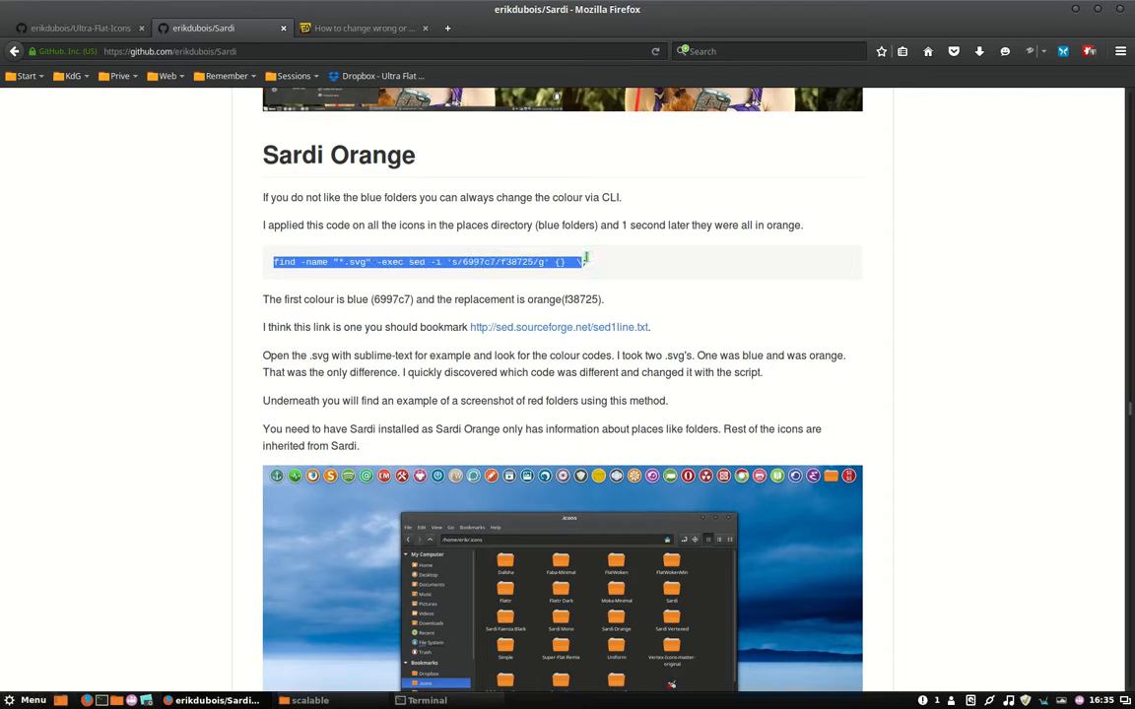
{"action": "right_click", "coordinate": [581, 260]}
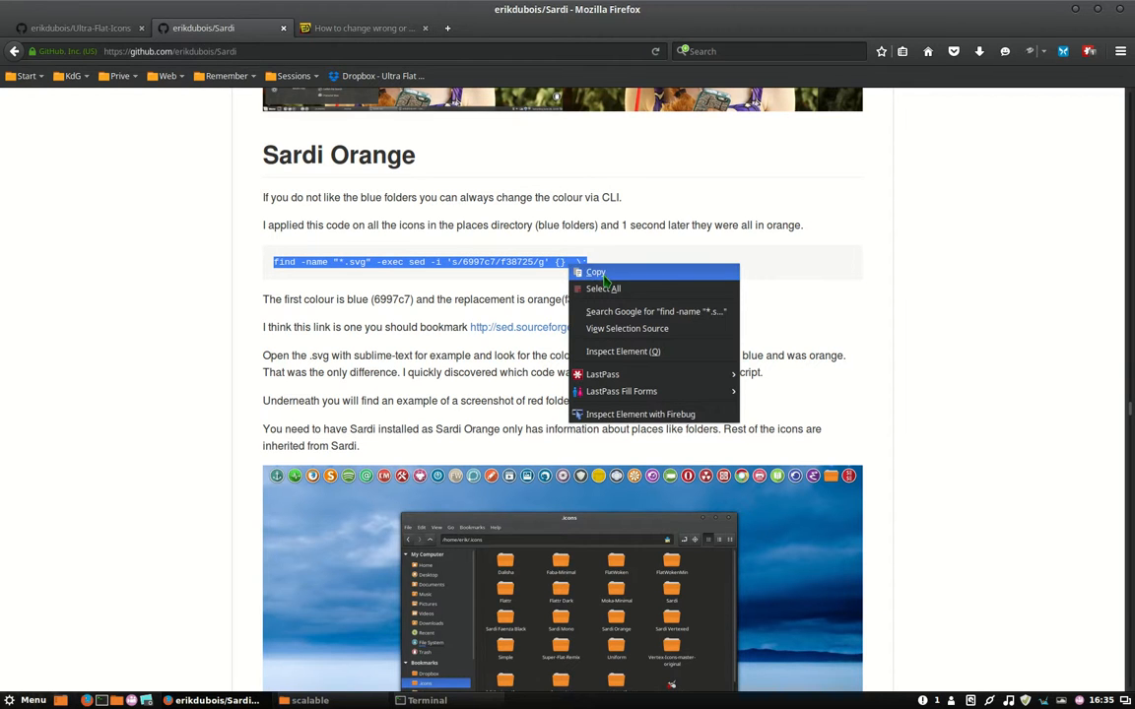
{"action": "left_click", "coordinate": [595, 272]}
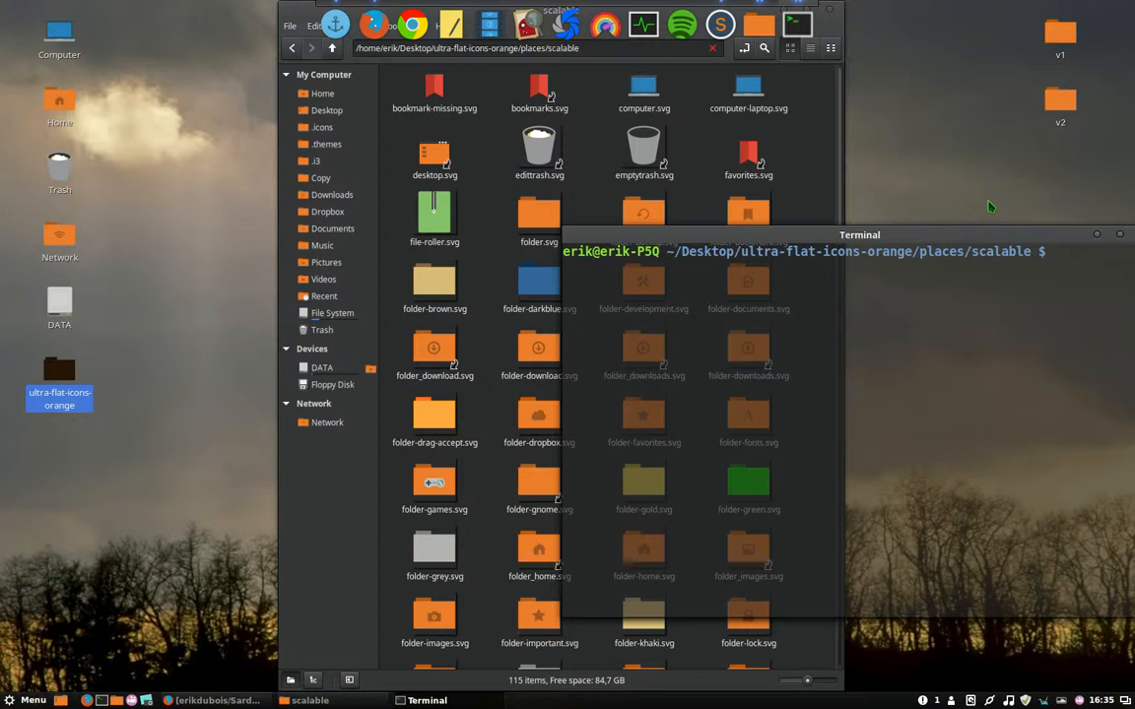
Launch a terminal in the scalable folder, paste the 6997c7→f38725 find/sed command, and bring up folder.svg's actions.
{"action": "left_click_drag", "start_coordinate": [859, 234], "coordinate": [589, 243]}
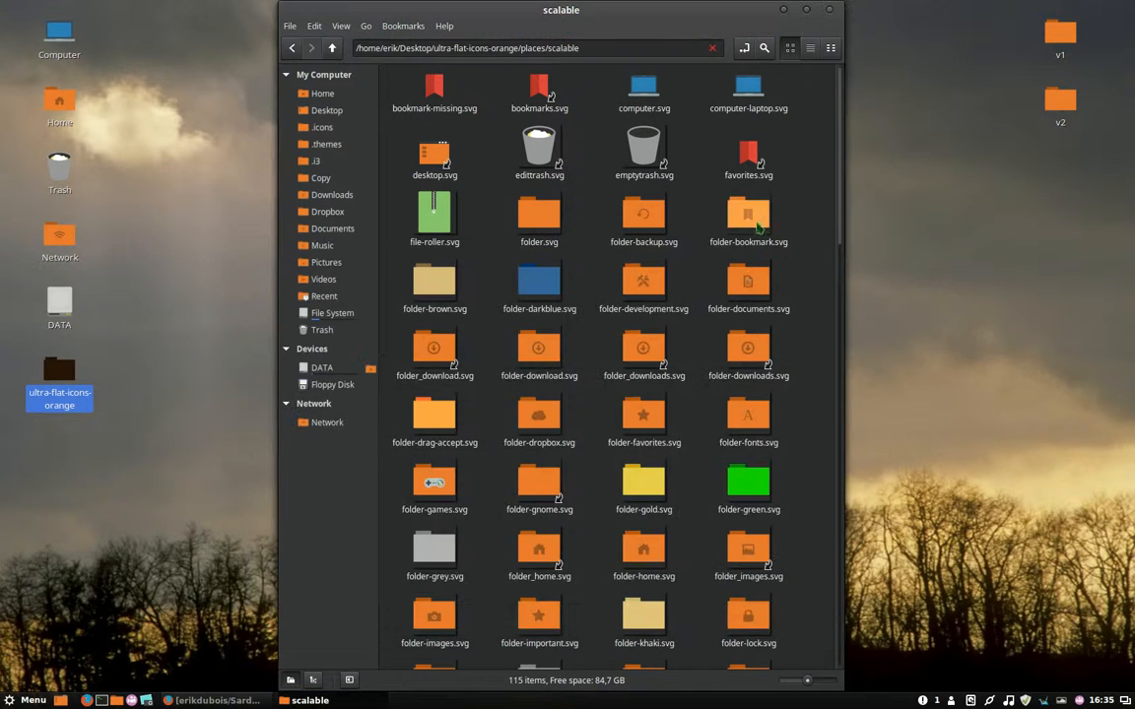
{"action": "right_click", "coordinate": [769, 227]}
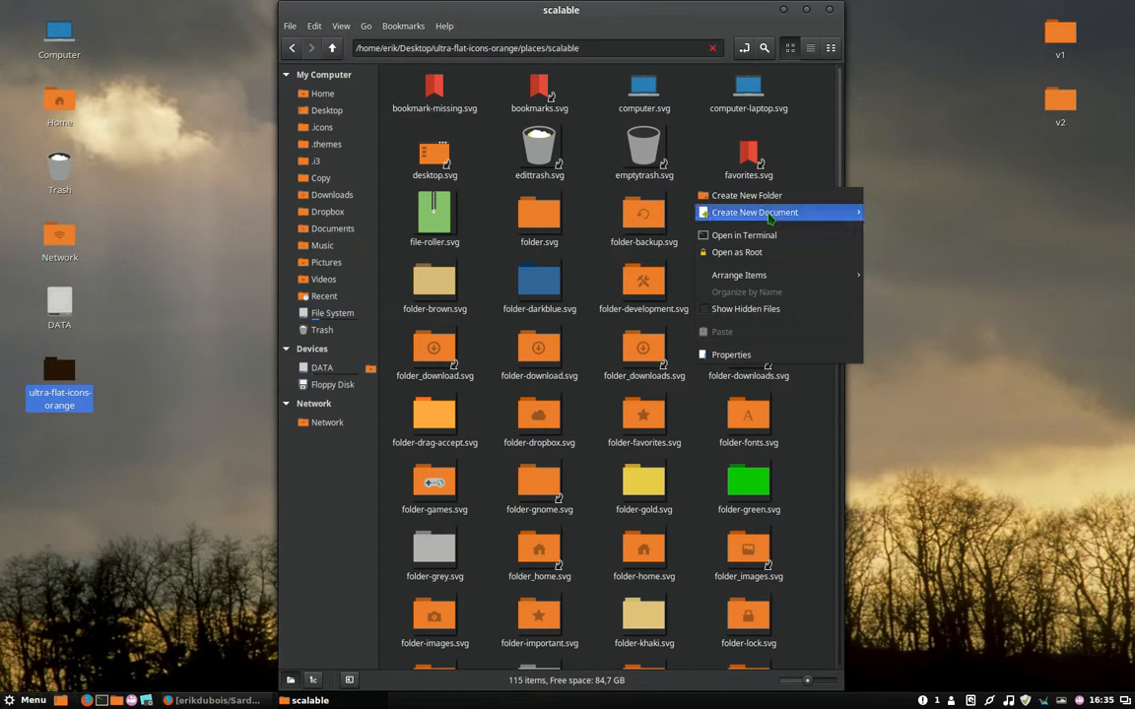
{"action": "mouse_move", "coordinate": [745, 235]}
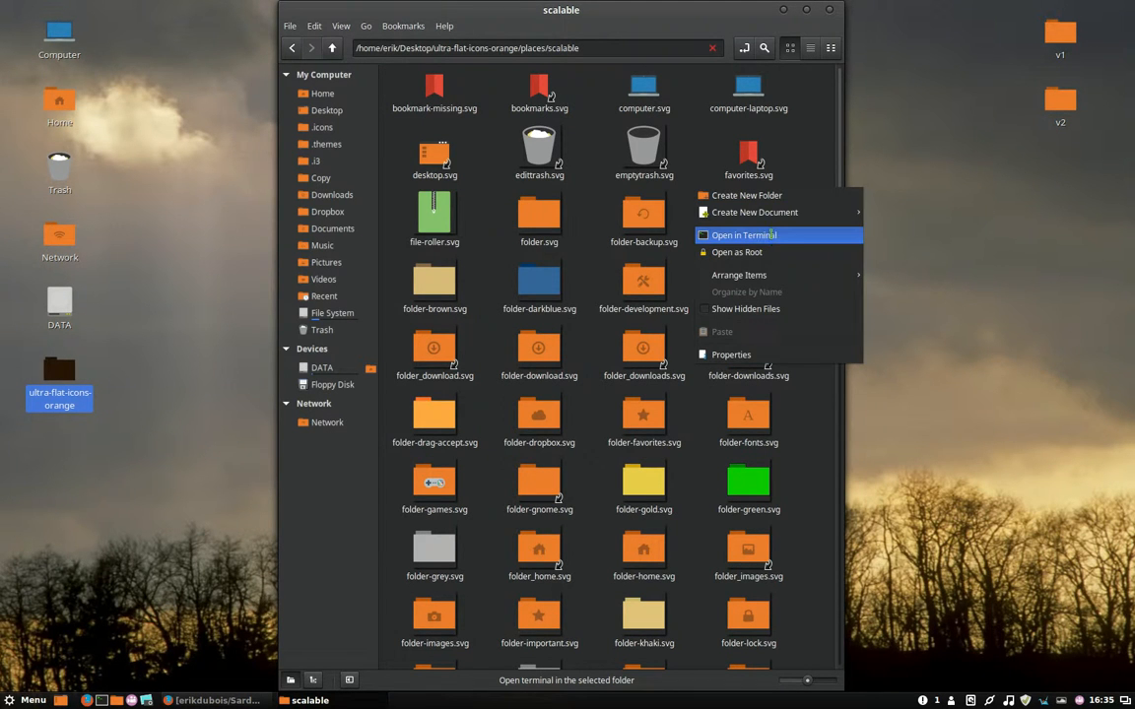
{"action": "left_click", "coordinate": [745, 234]}
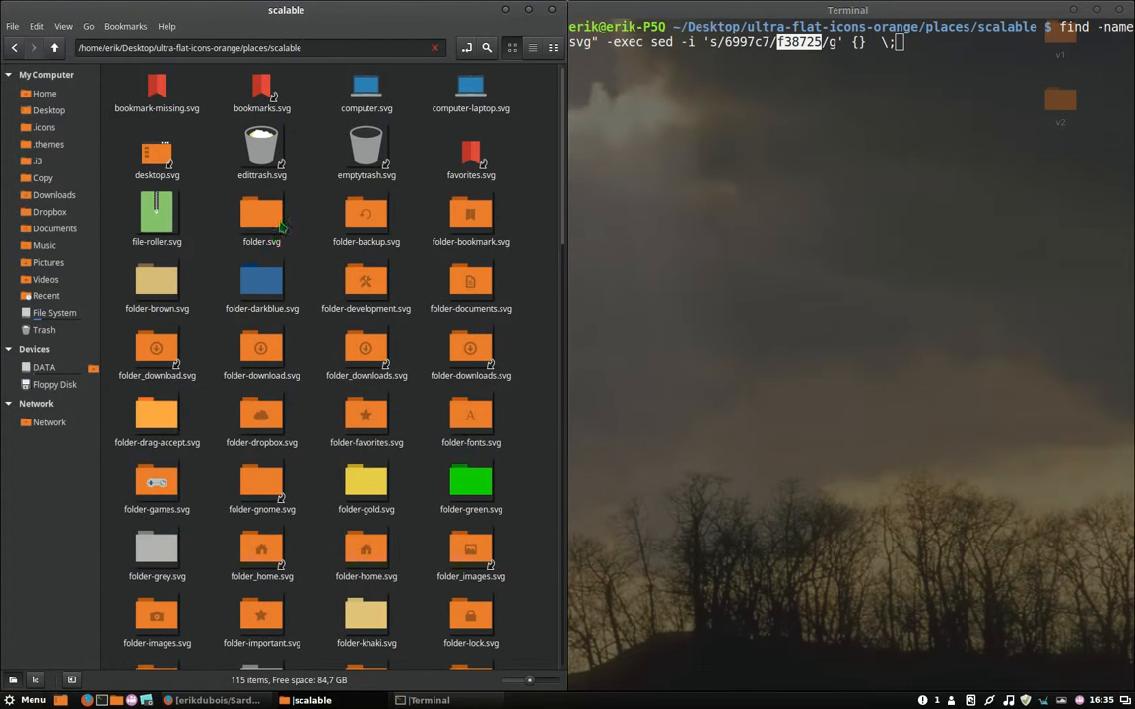
{"action": "right_click", "coordinate": [260, 217]}
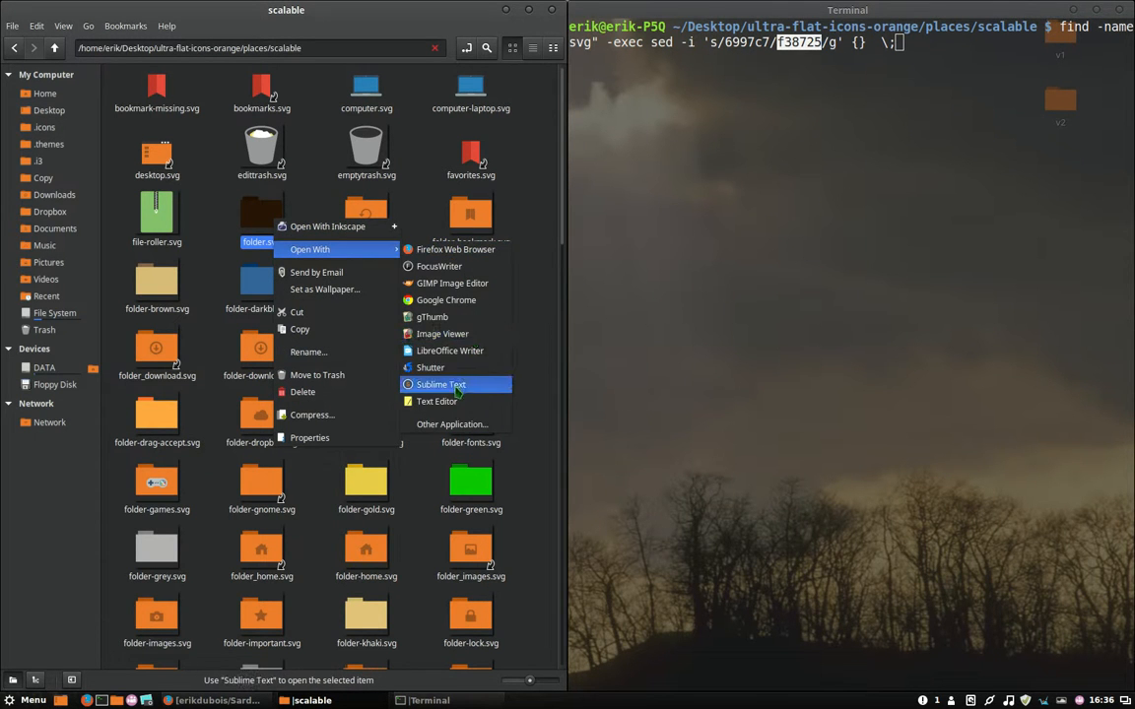
View folder.svg in Sublime Text, copy its fill:#ef7e2c text, and switch to the colour-scripts note.
{"action": "left_click", "coordinate": [441, 384]}
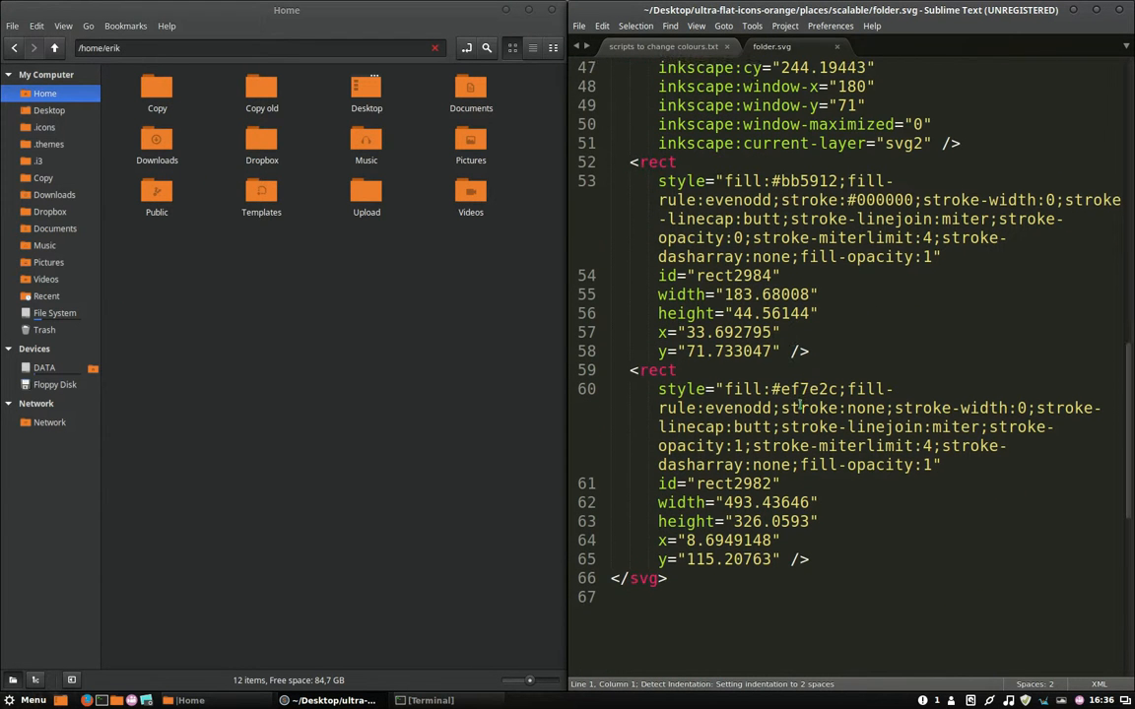
{"action": "left_click", "coordinate": [776, 388]}
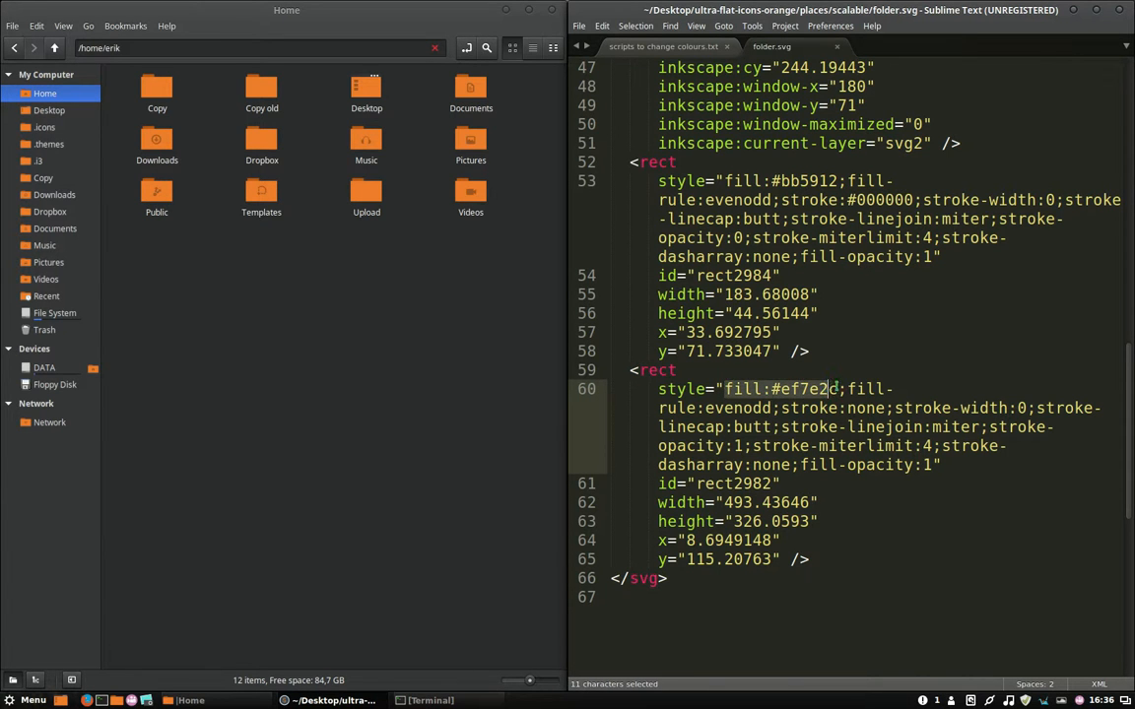
{"action": "right_click", "coordinate": [764, 408]}
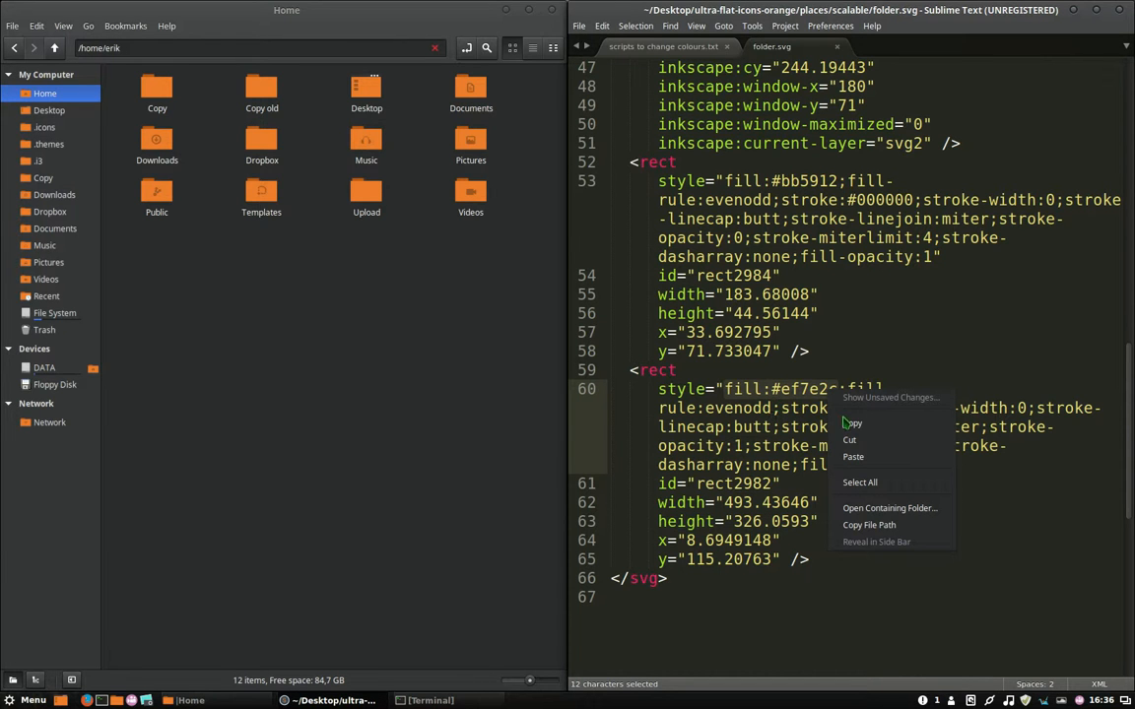
{"action": "left_click", "coordinate": [851, 423]}
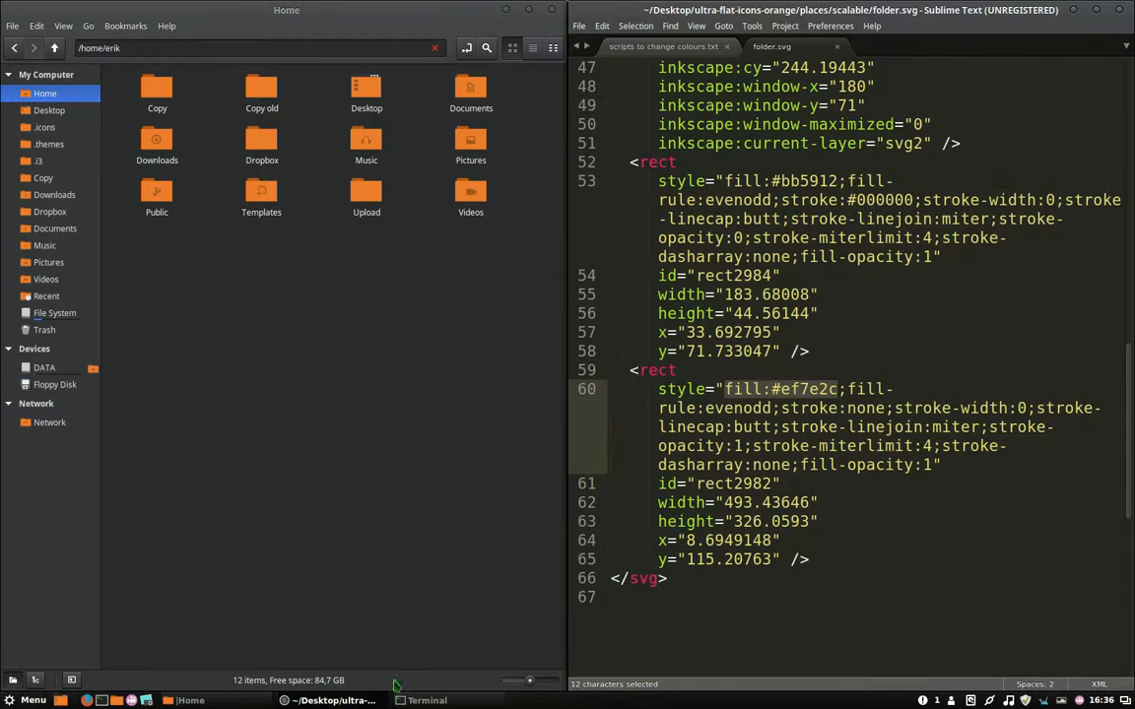
{"action": "left_click", "coordinate": [662, 48]}
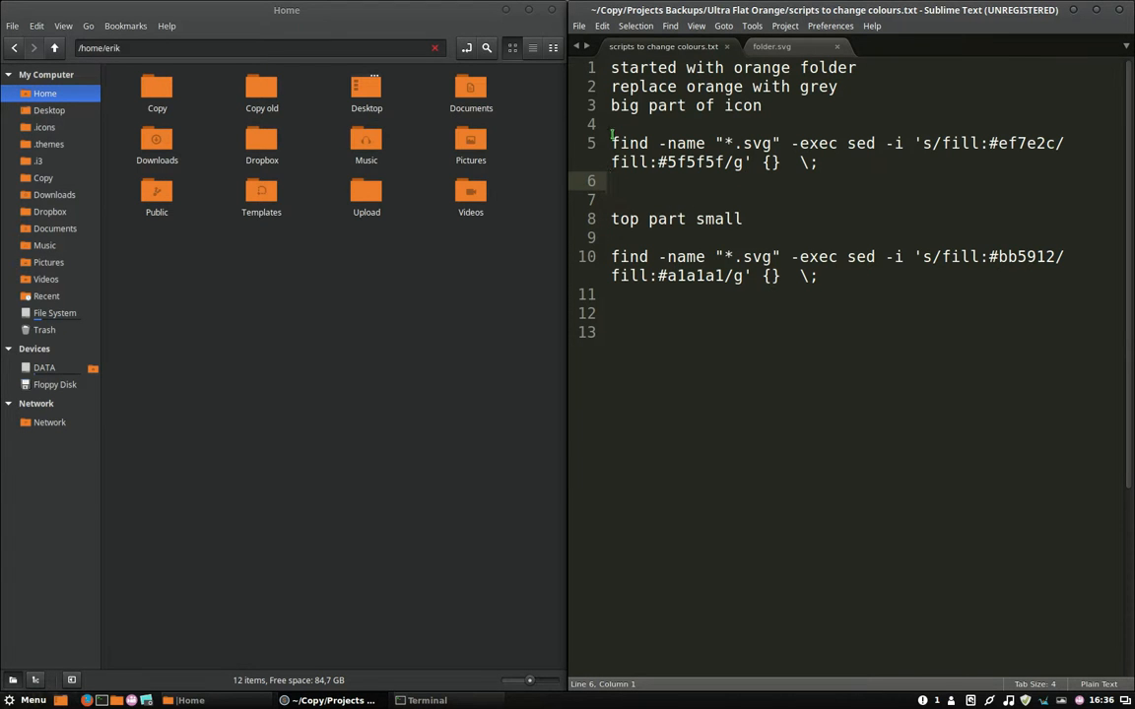
Select and copy the line-5 find/sed command replacing fill:#ef7e2c with fill:#5f5f5f.
{"action": "left_click", "coordinate": [764, 142]}
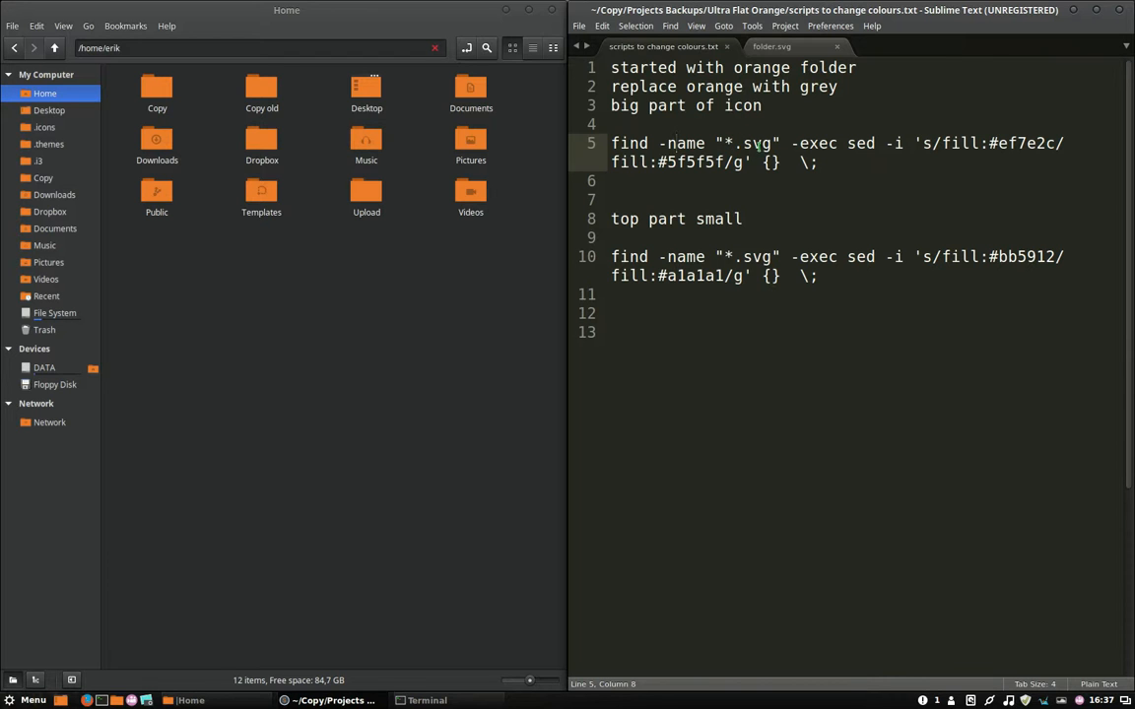
{"action": "left_click_drag", "start_coordinate": [666, 142], "coordinate": [781, 142]}
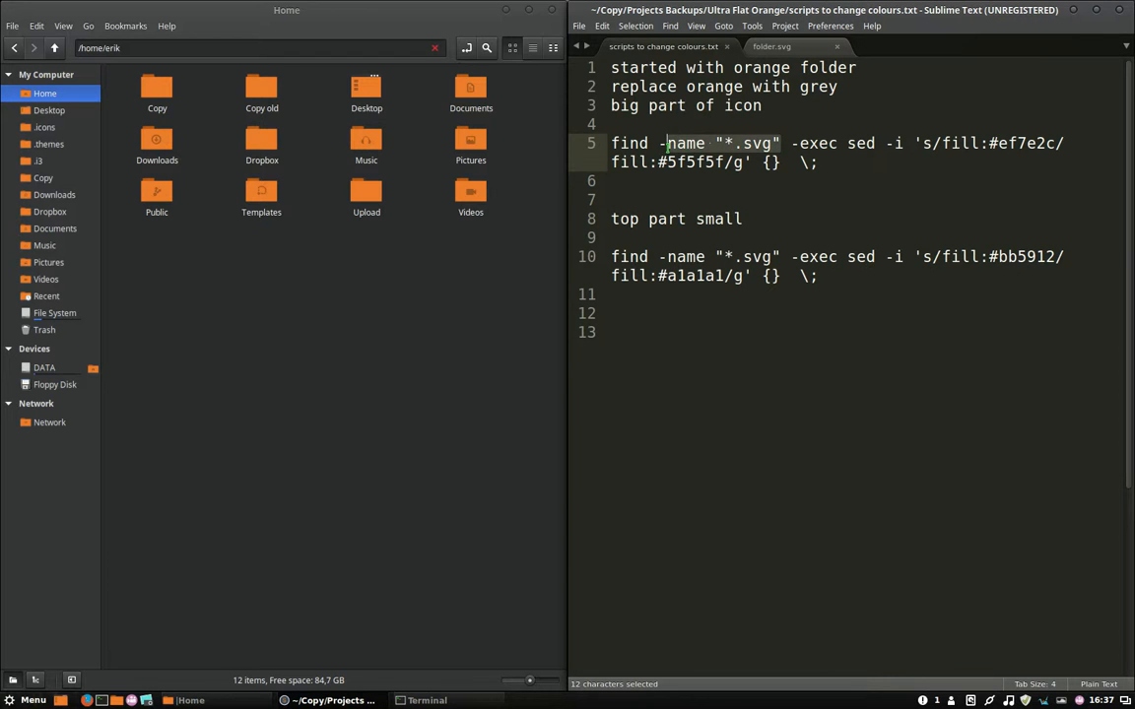
{"action": "left_click", "coordinate": [839, 142]}
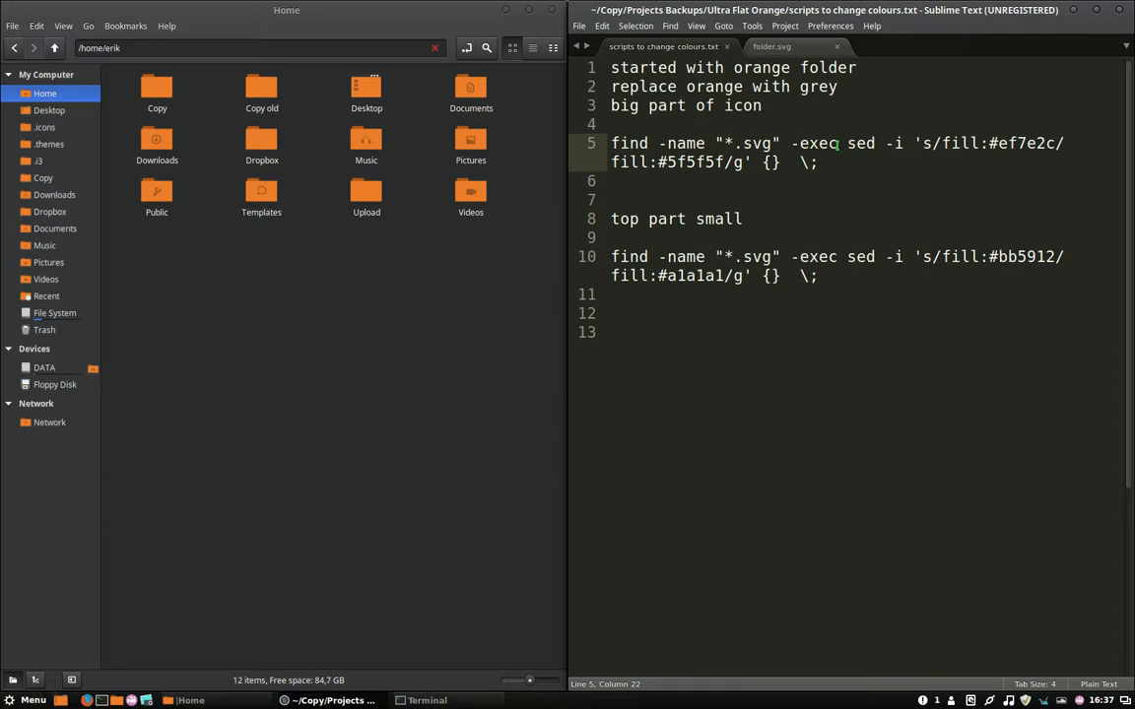
{"action": "double_click", "coordinate": [859, 142]}
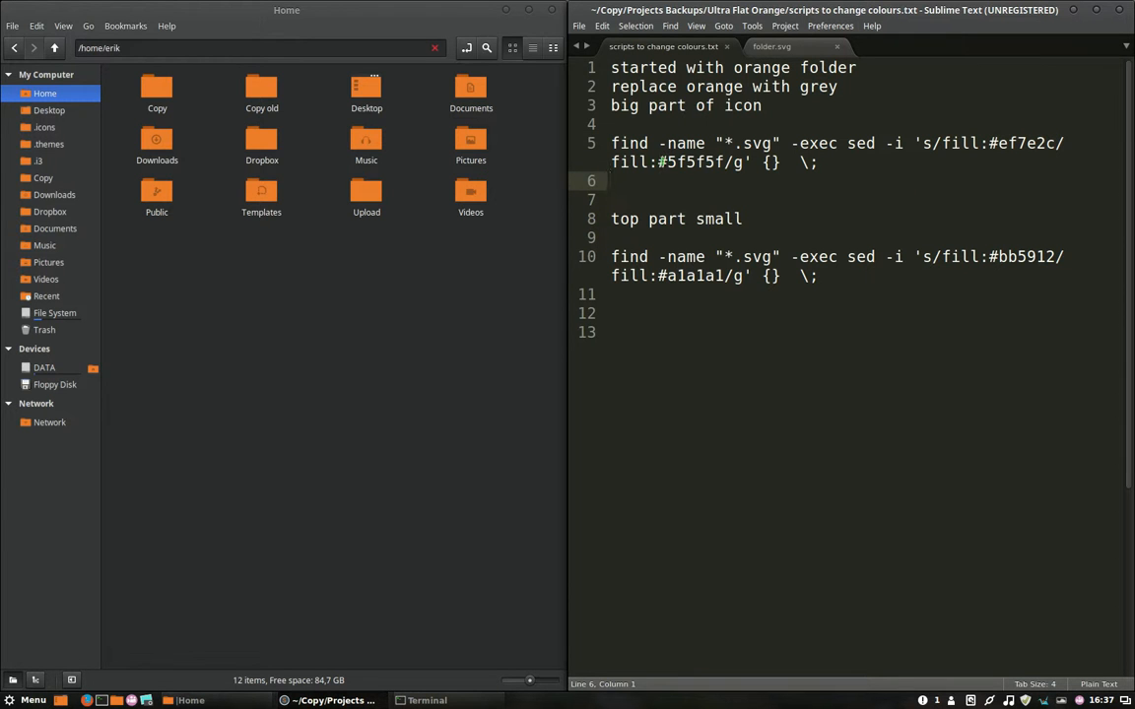
{"action": "double_click", "coordinate": [690, 162]}
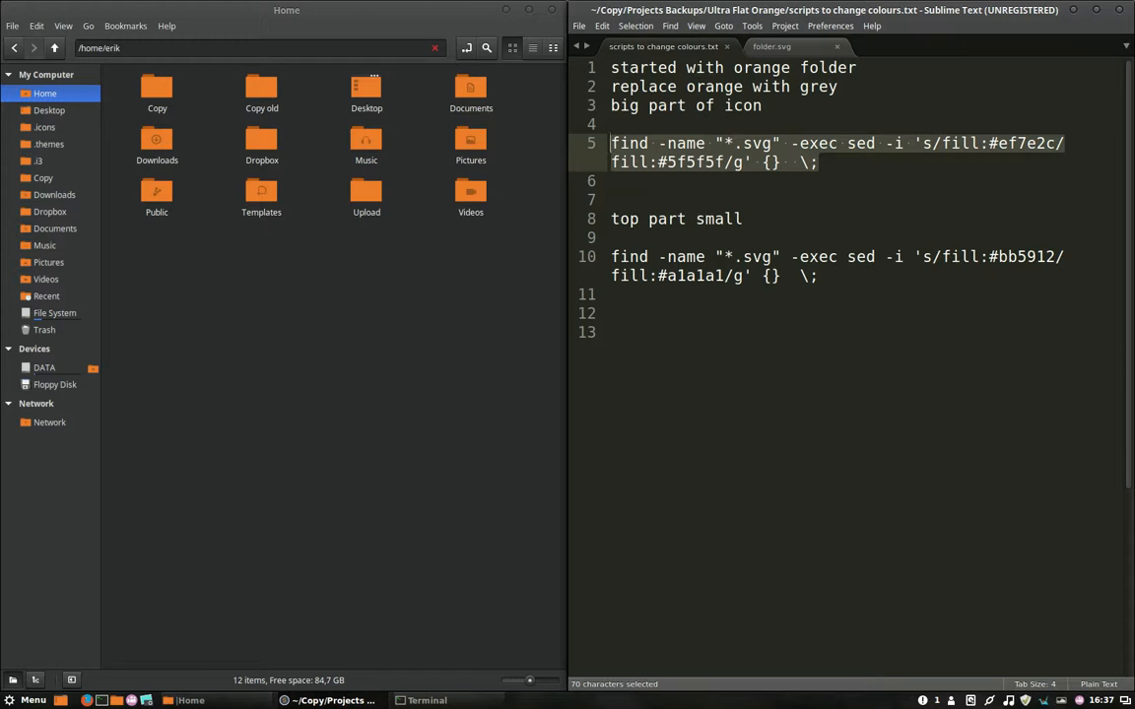
{"action": "left_click", "coordinate": [1020, 142]}
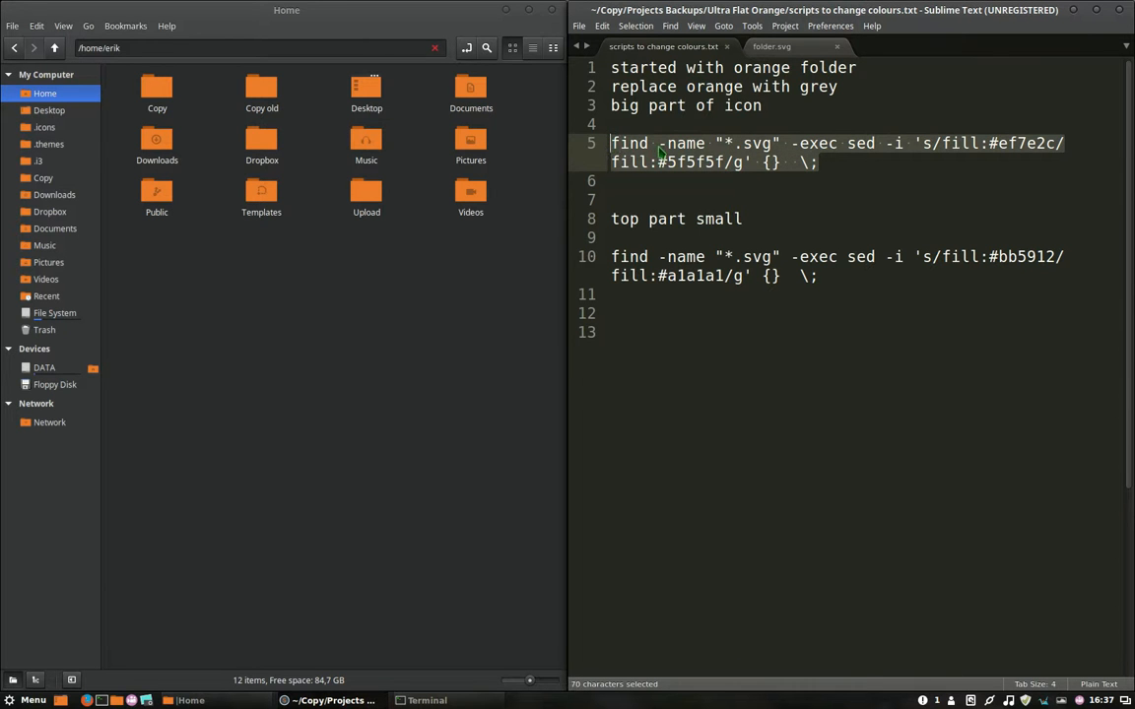
{"action": "key", "text": "ctrl+c"}
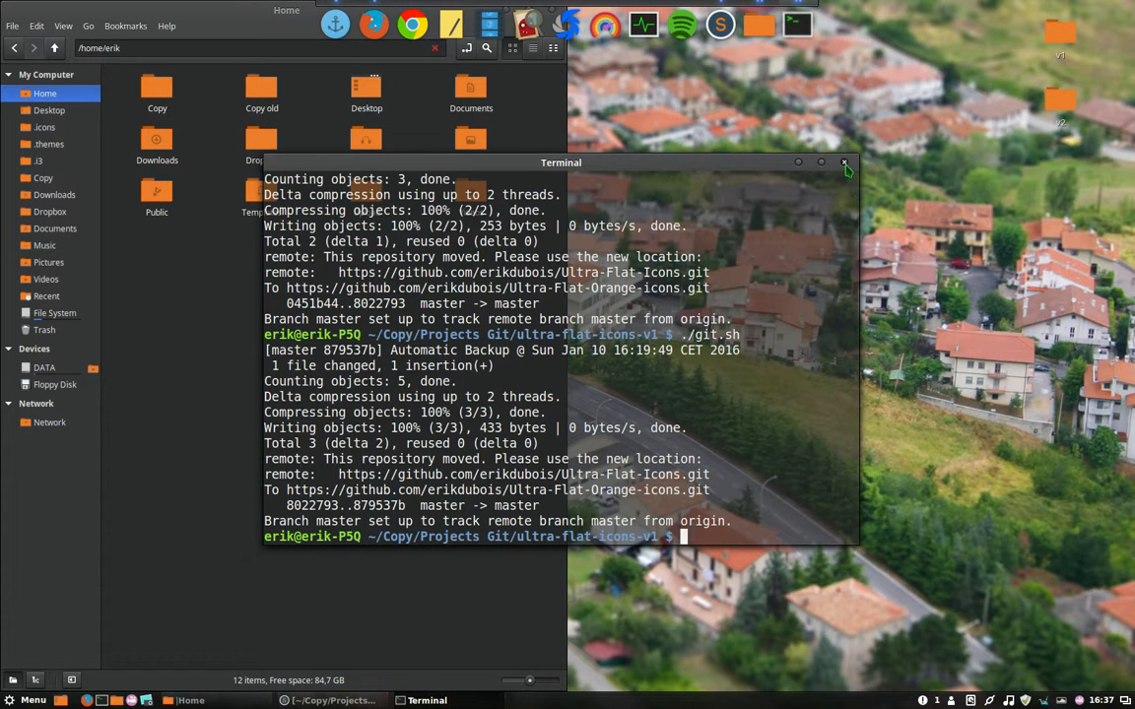
Close the old git terminal so the grey-replacement command can be appended in the scalable terminal.
{"action": "left_click", "coordinate": [843, 161]}
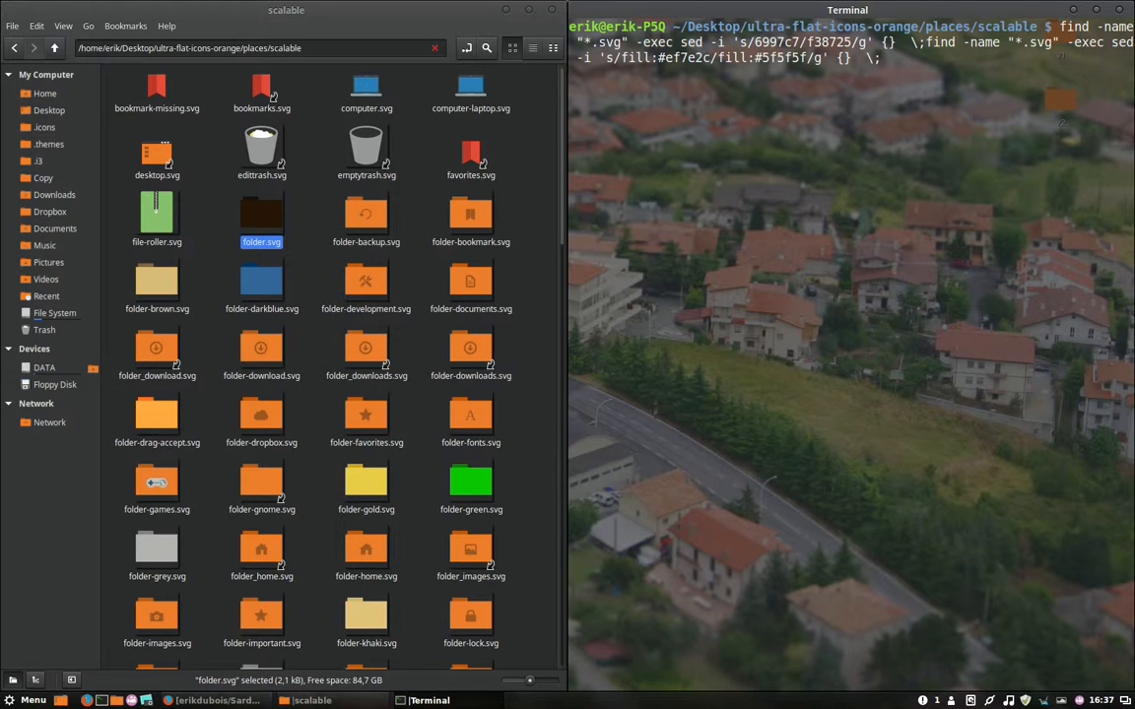
Run the combined find/sed commands and scroll the scalable folder to confirm the folder icons are dark grey.
{"action": "key", "text": "ctrl+c"}
{"action": "type", "text": "find -name \"*.svg\" -exec sed -i 's/fill:#ef7e2c/fill:#5f5f5f/g' {} \\;"}
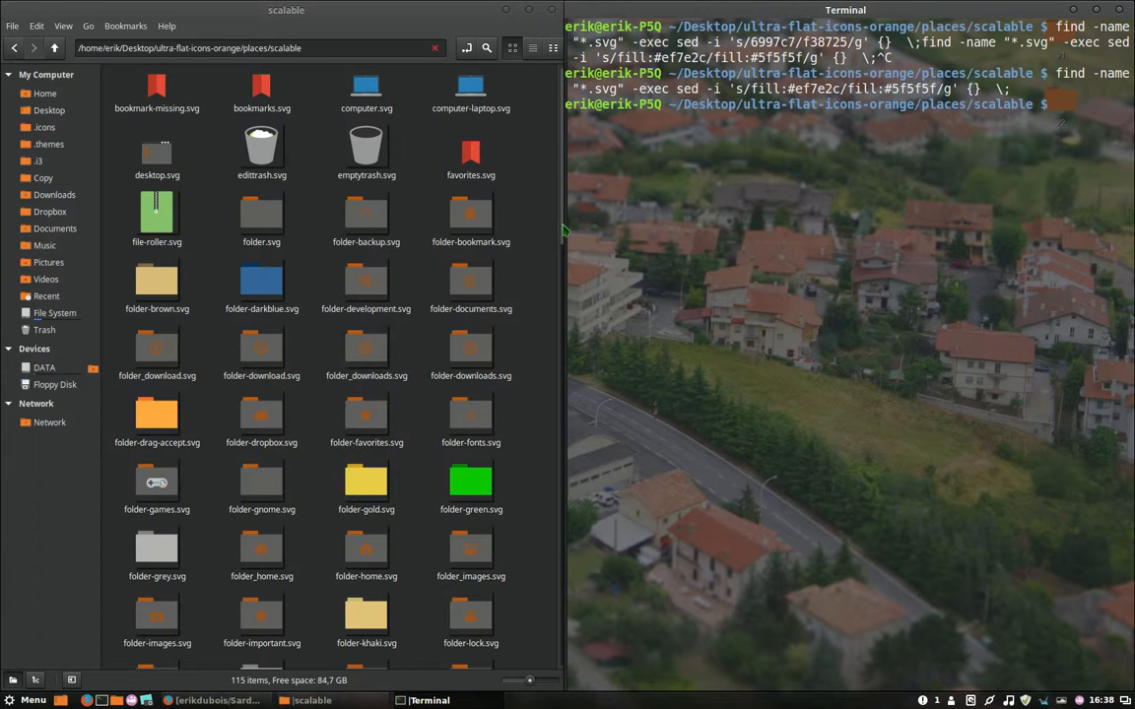
{"action": "scroll", "scroll_direction": "down", "scroll_amount": 3}
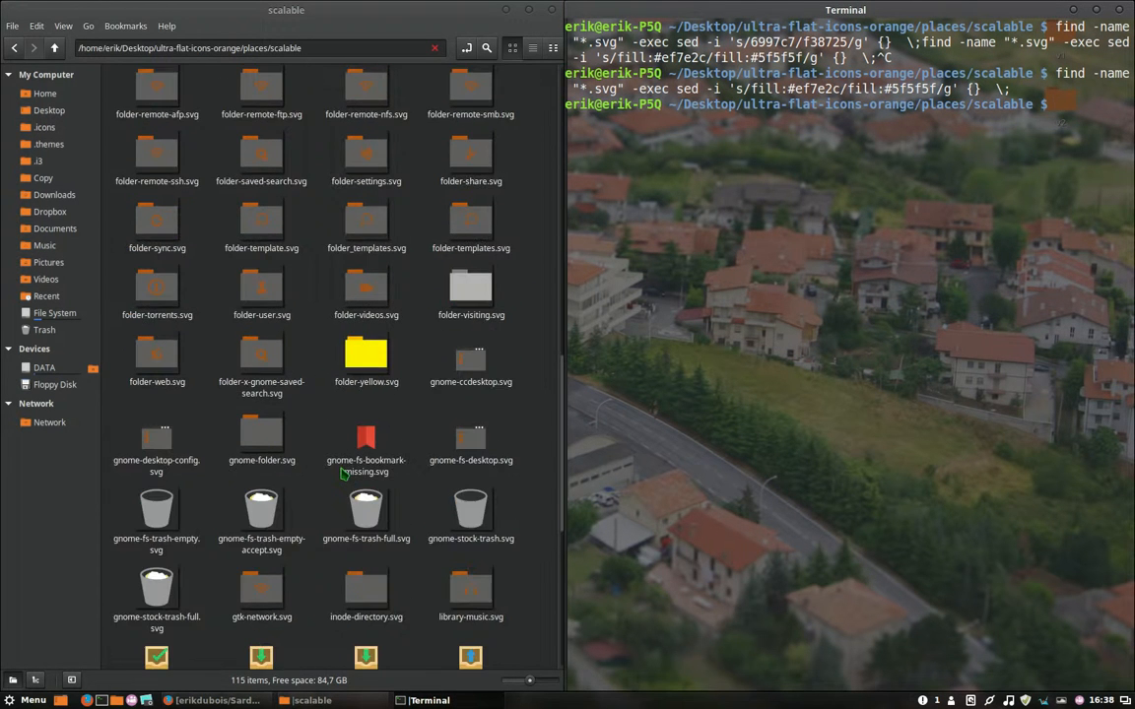
{"action": "scroll", "scroll_direction": "down", "scroll_amount": 3}
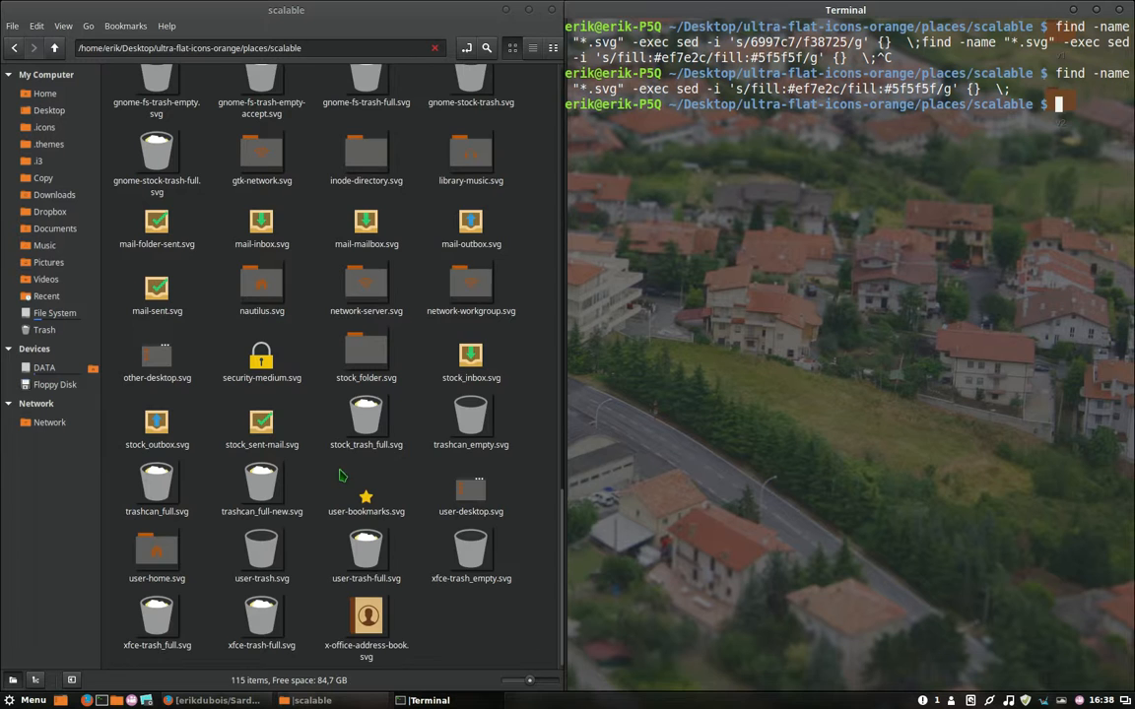
{"action": "scroll", "scroll_direction": "down", "scroll_amount": 3}
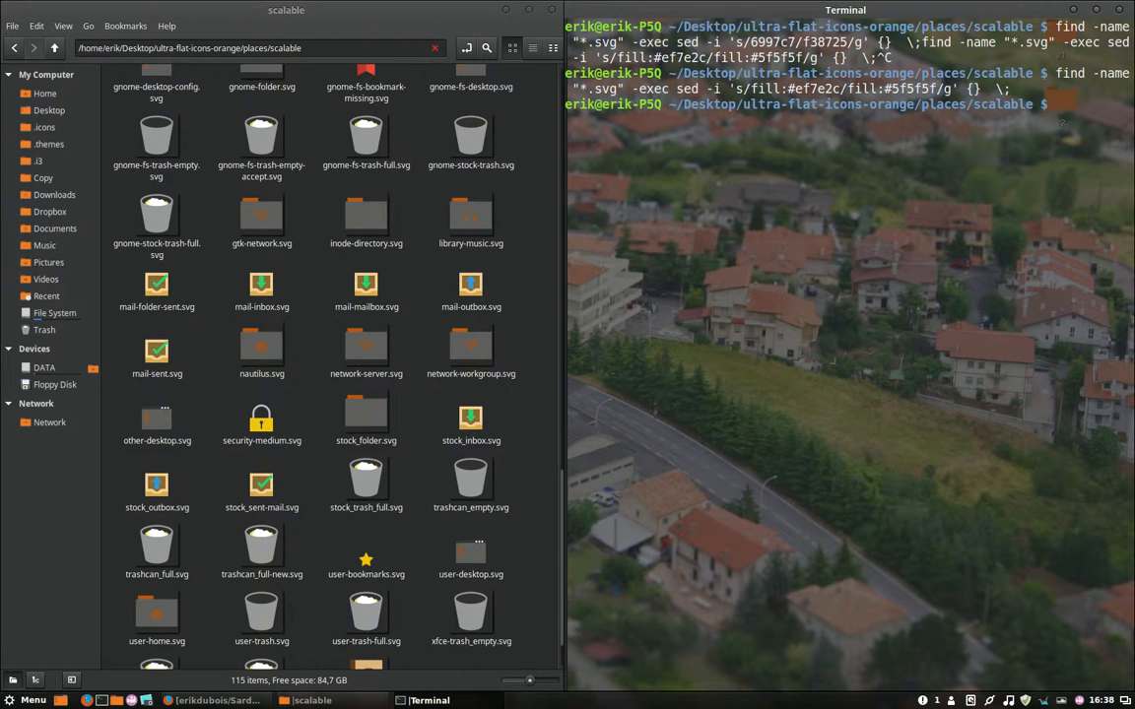